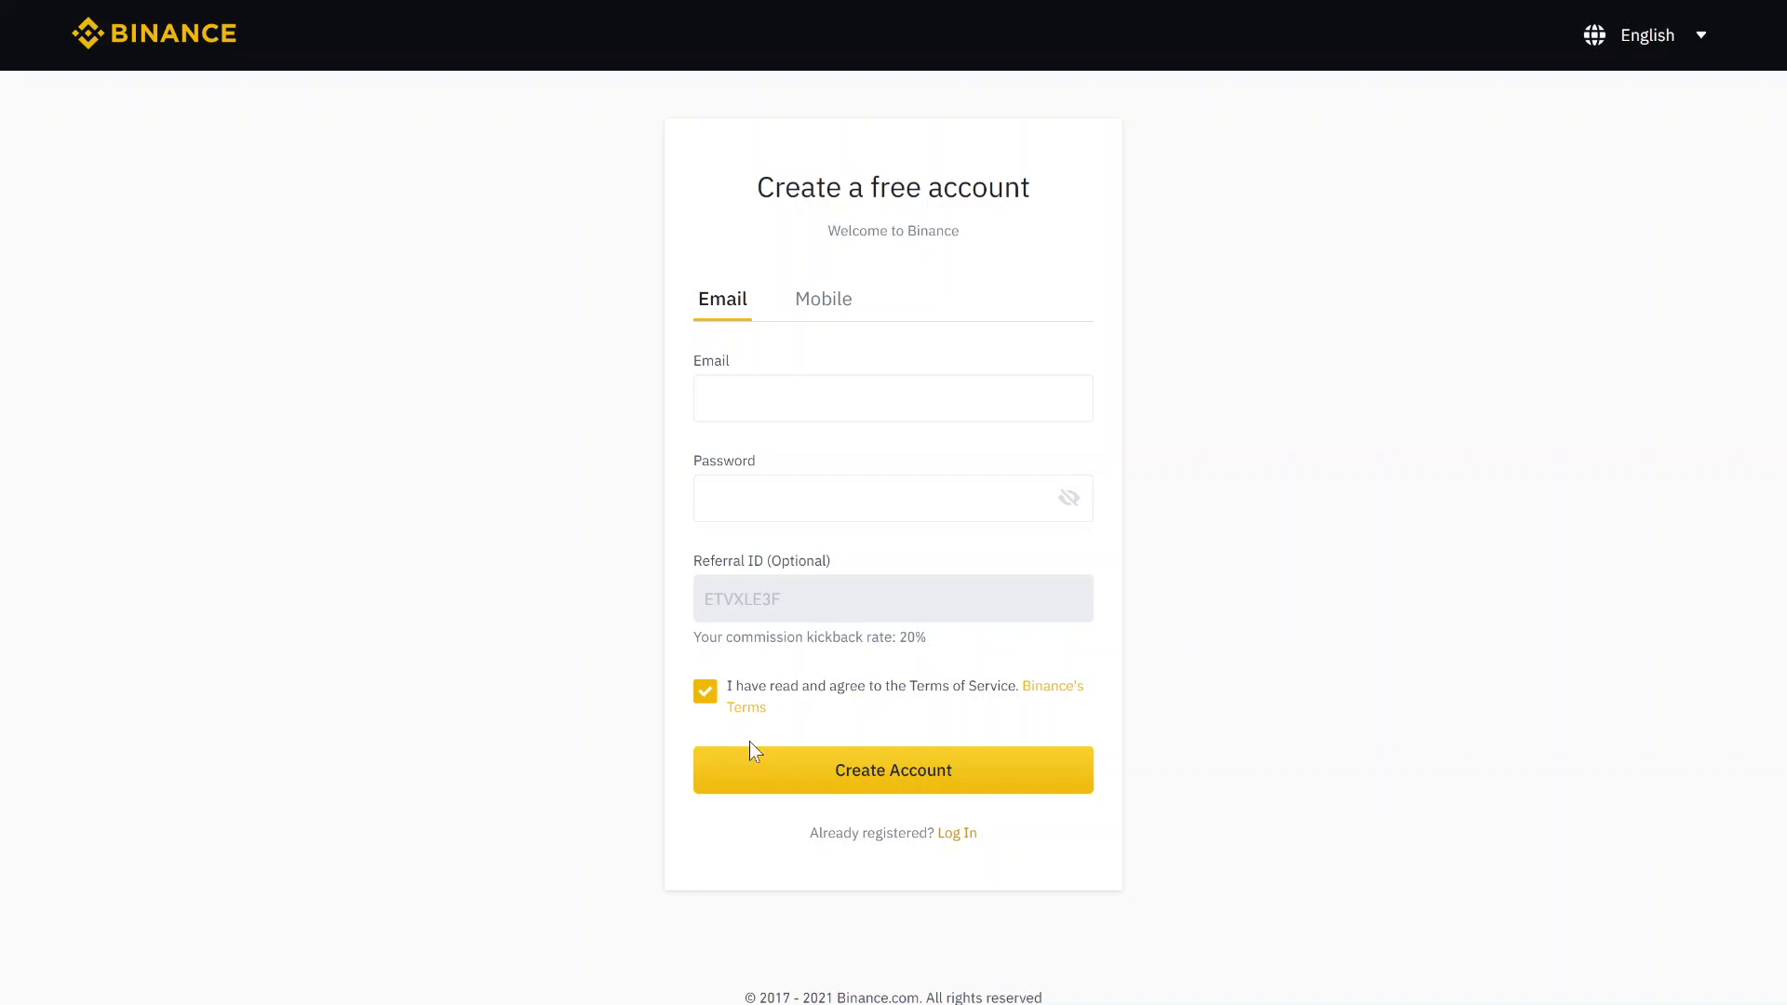
mouse_move(978, 642)
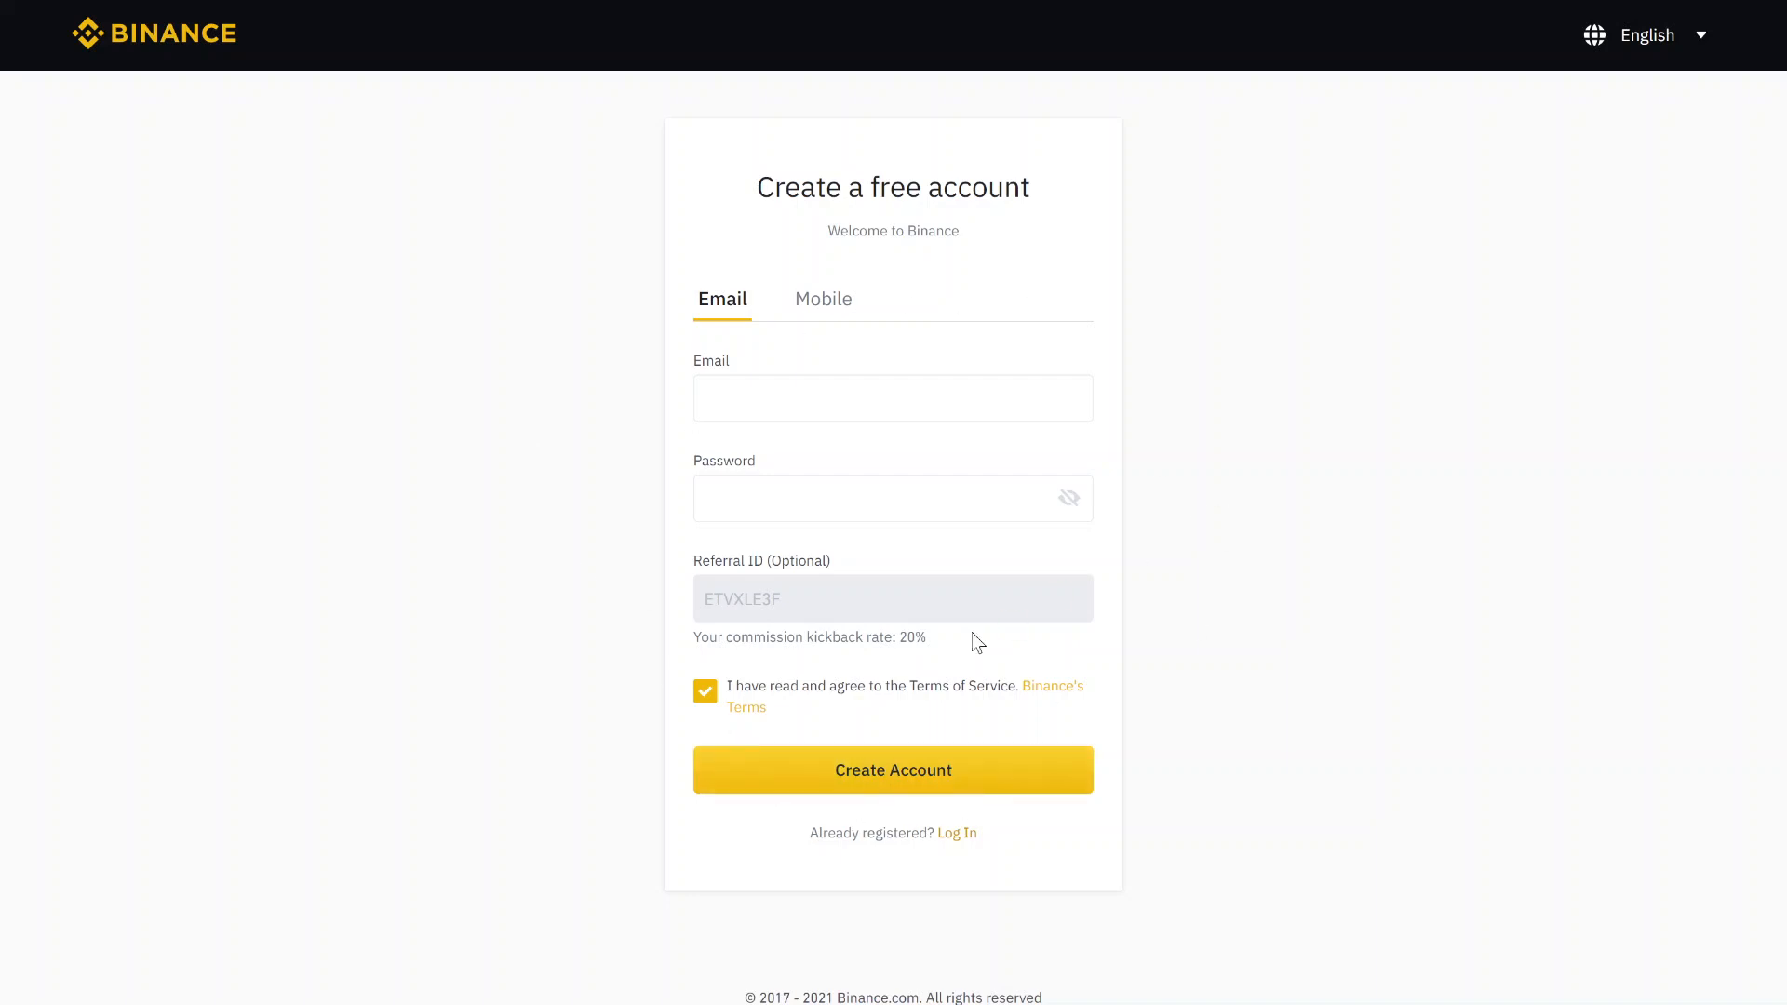
From the logged-in homepage, go via the profile menu's Identification entry to the Basic Info page
double_click(913, 637)
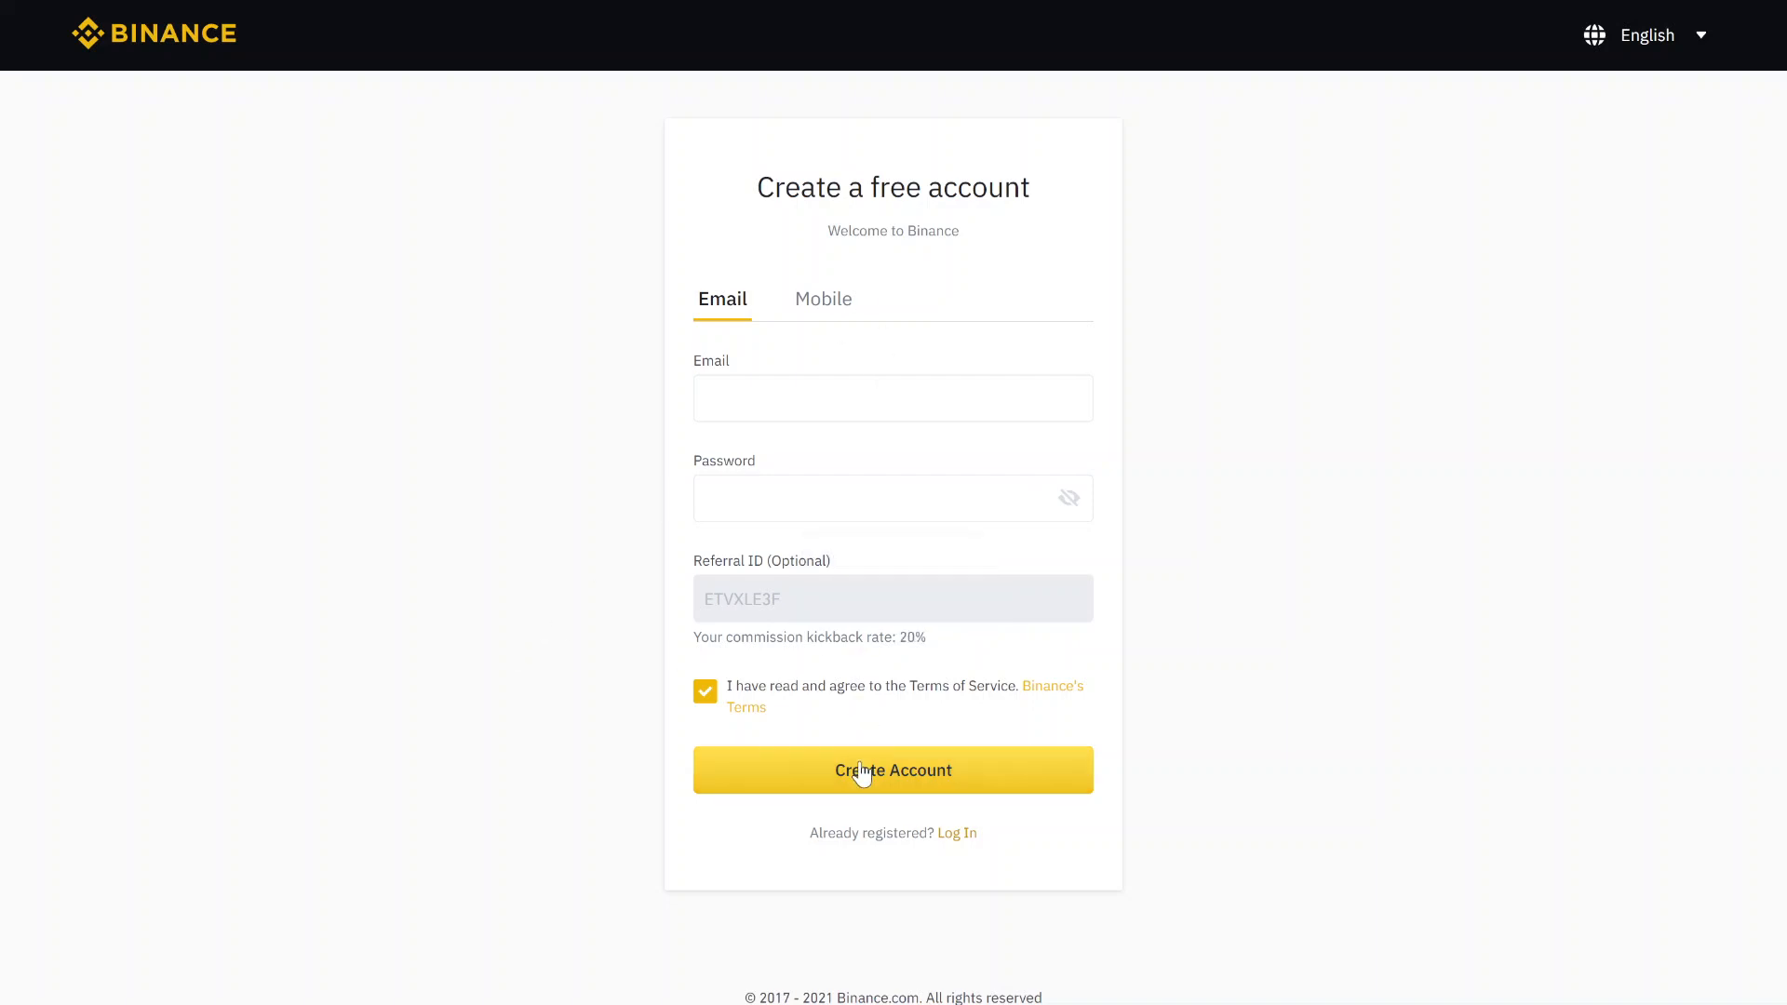
left_click(892, 769)
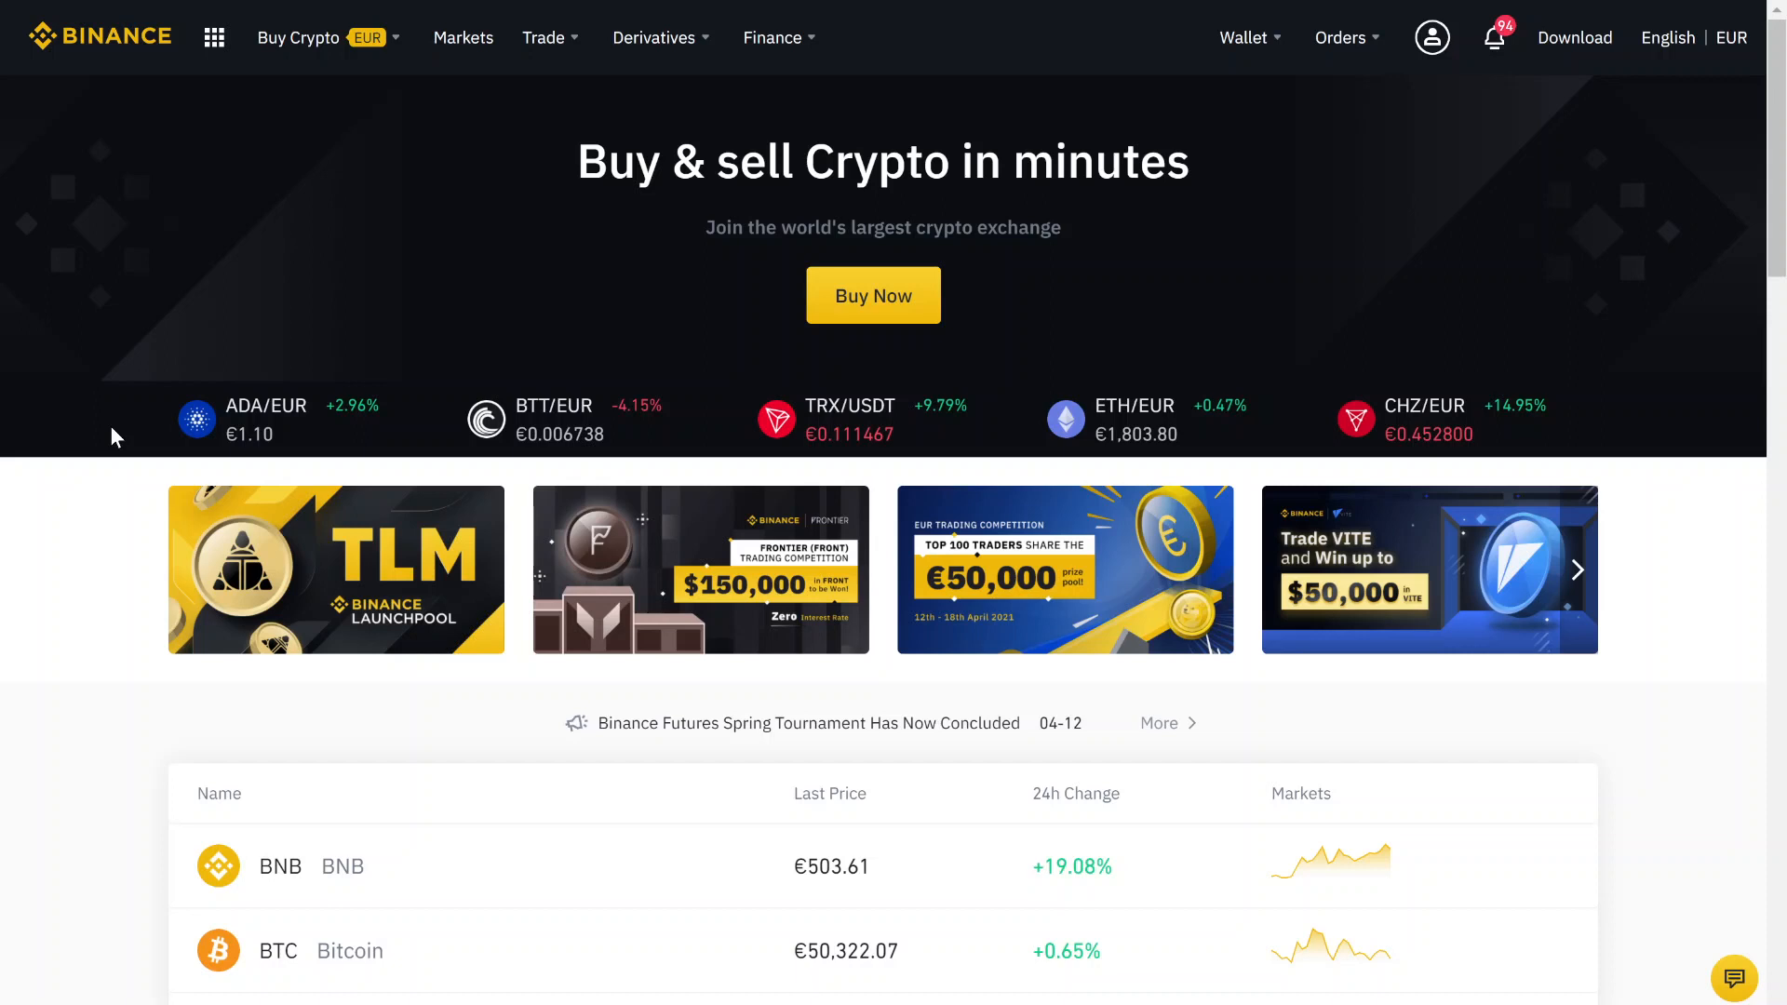
mouse_move(583, 353)
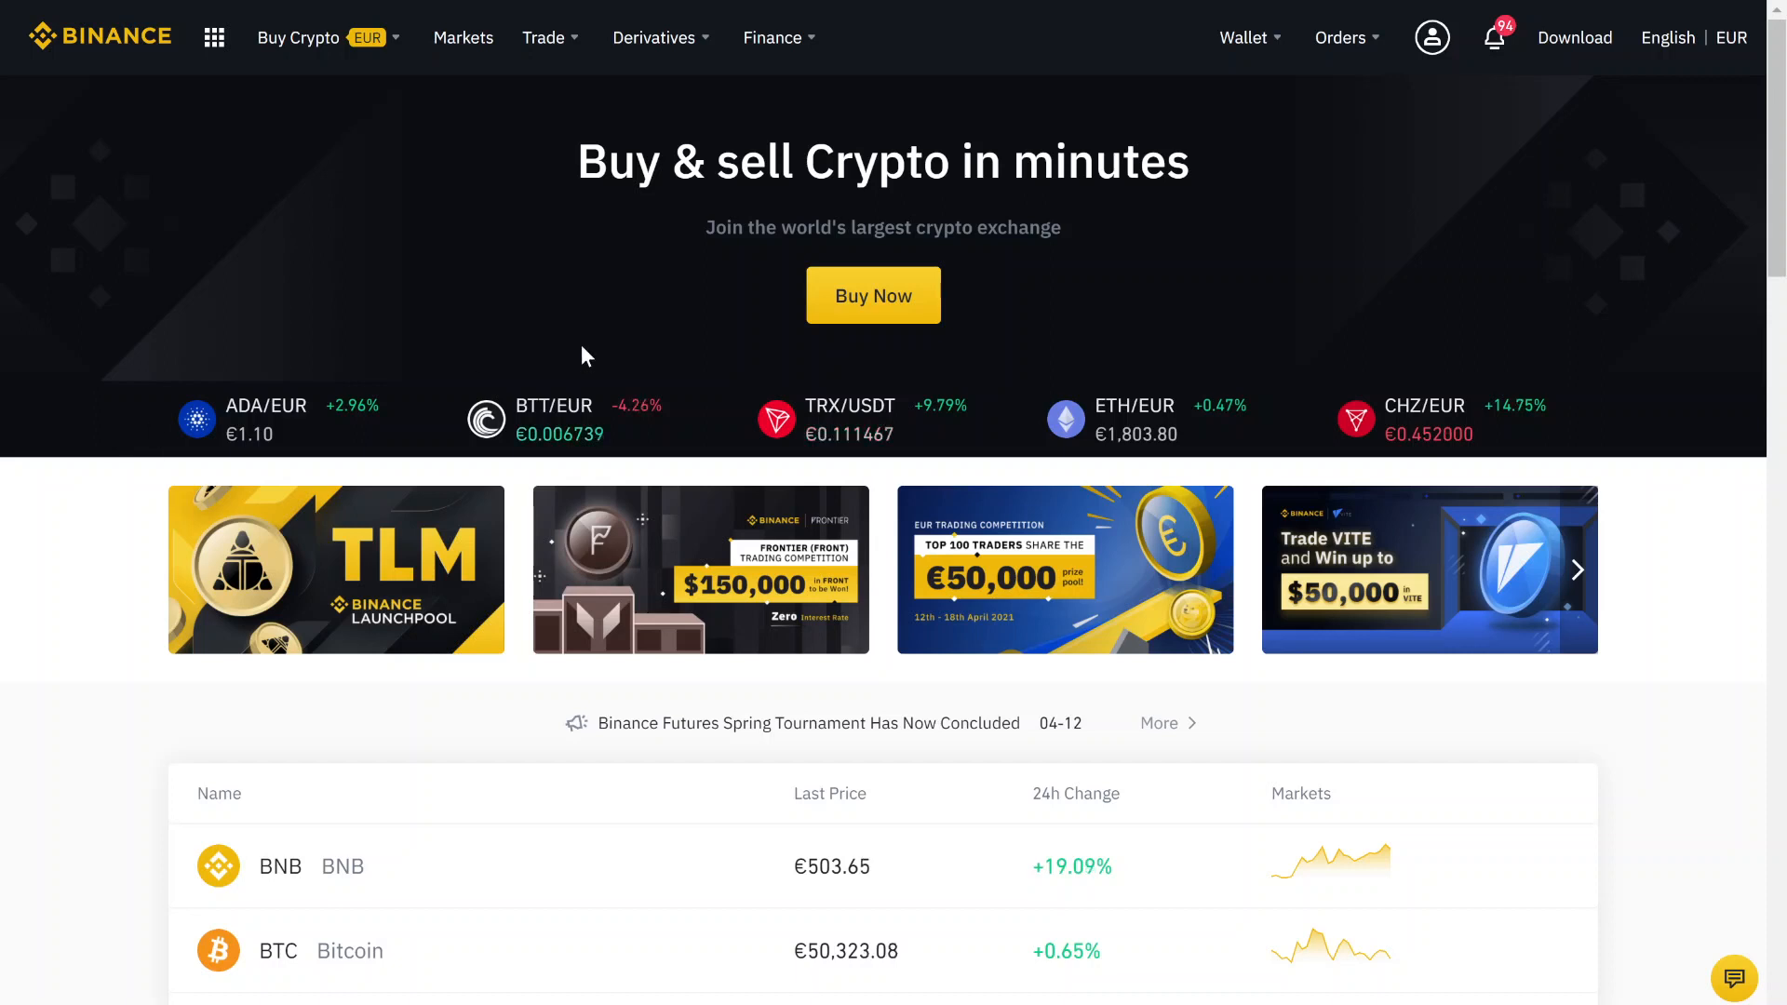
left_click(1431, 37)
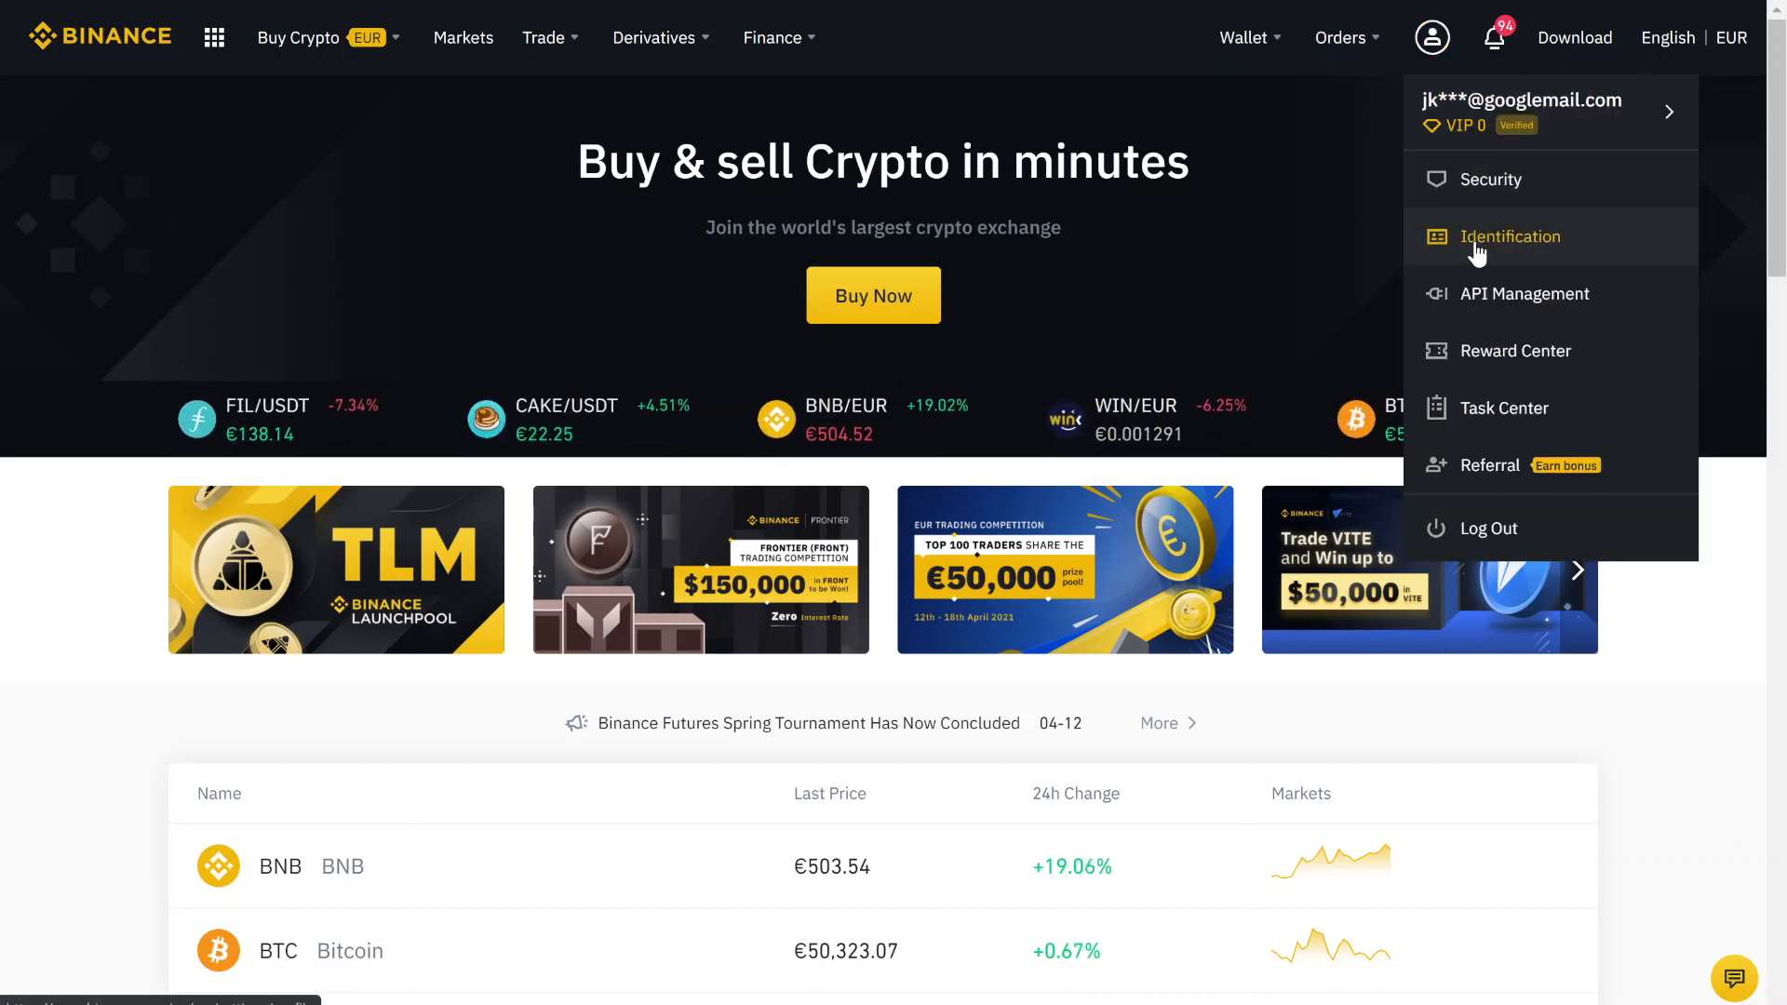
left_click(1510, 236)
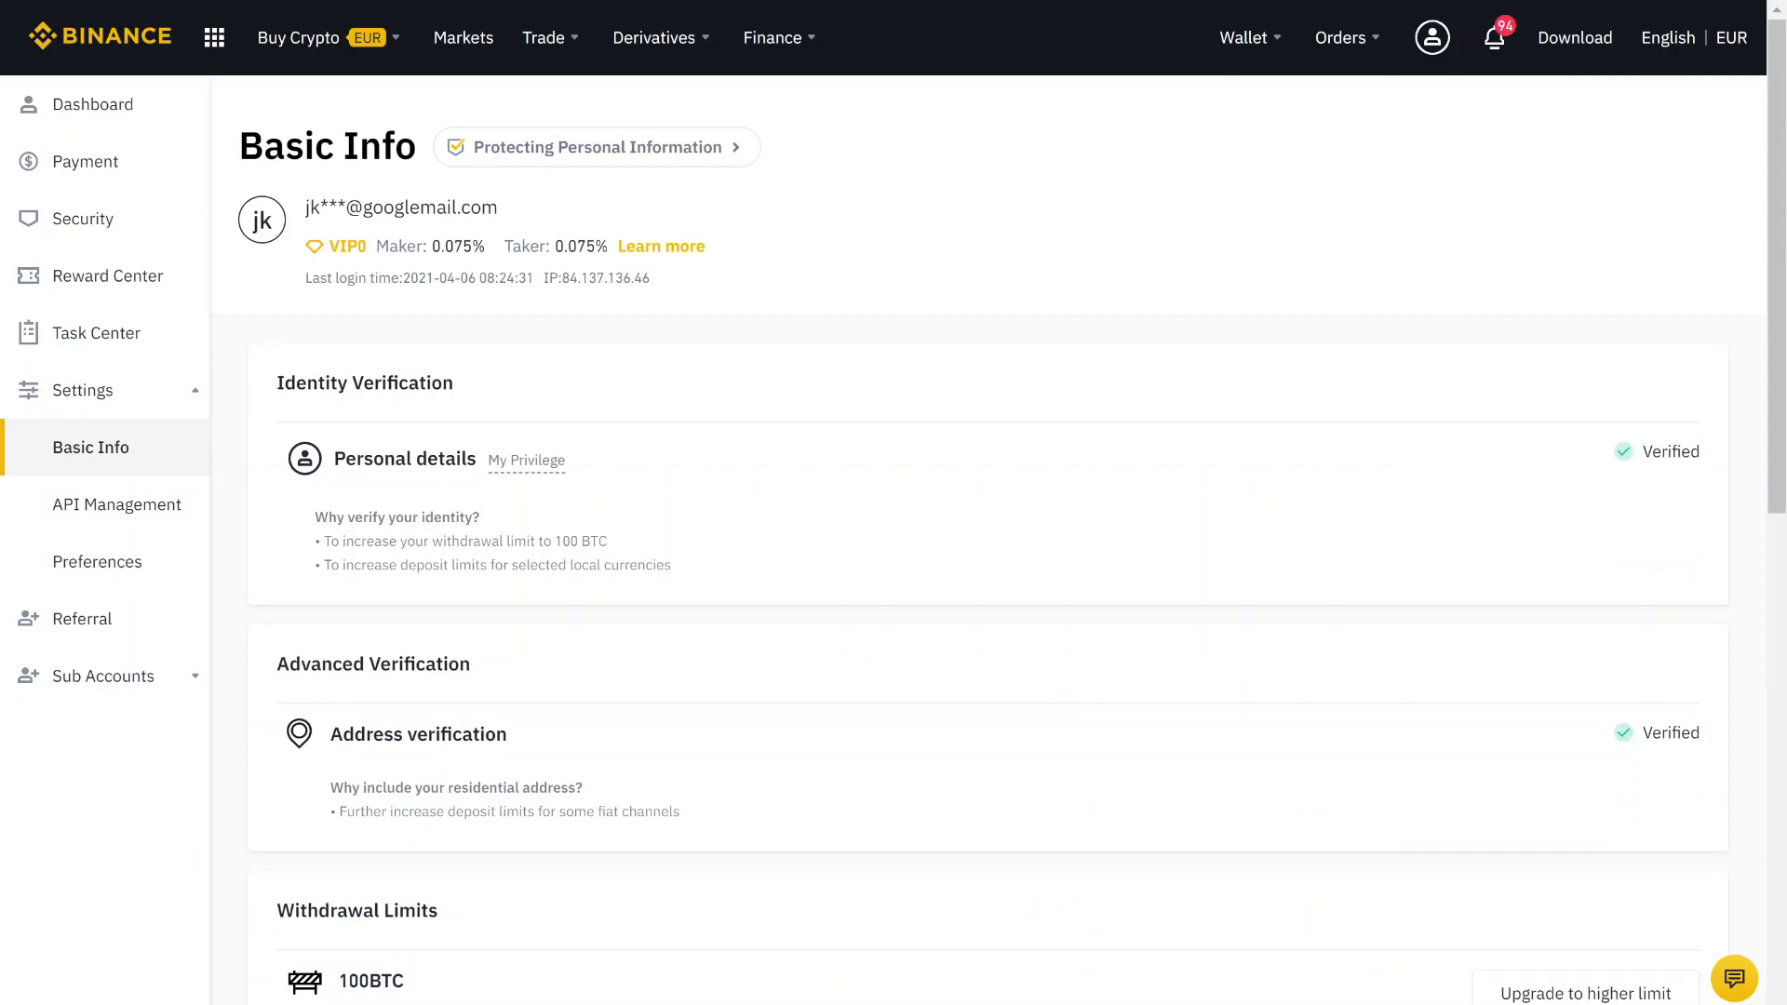
mouse_move(637, 397)
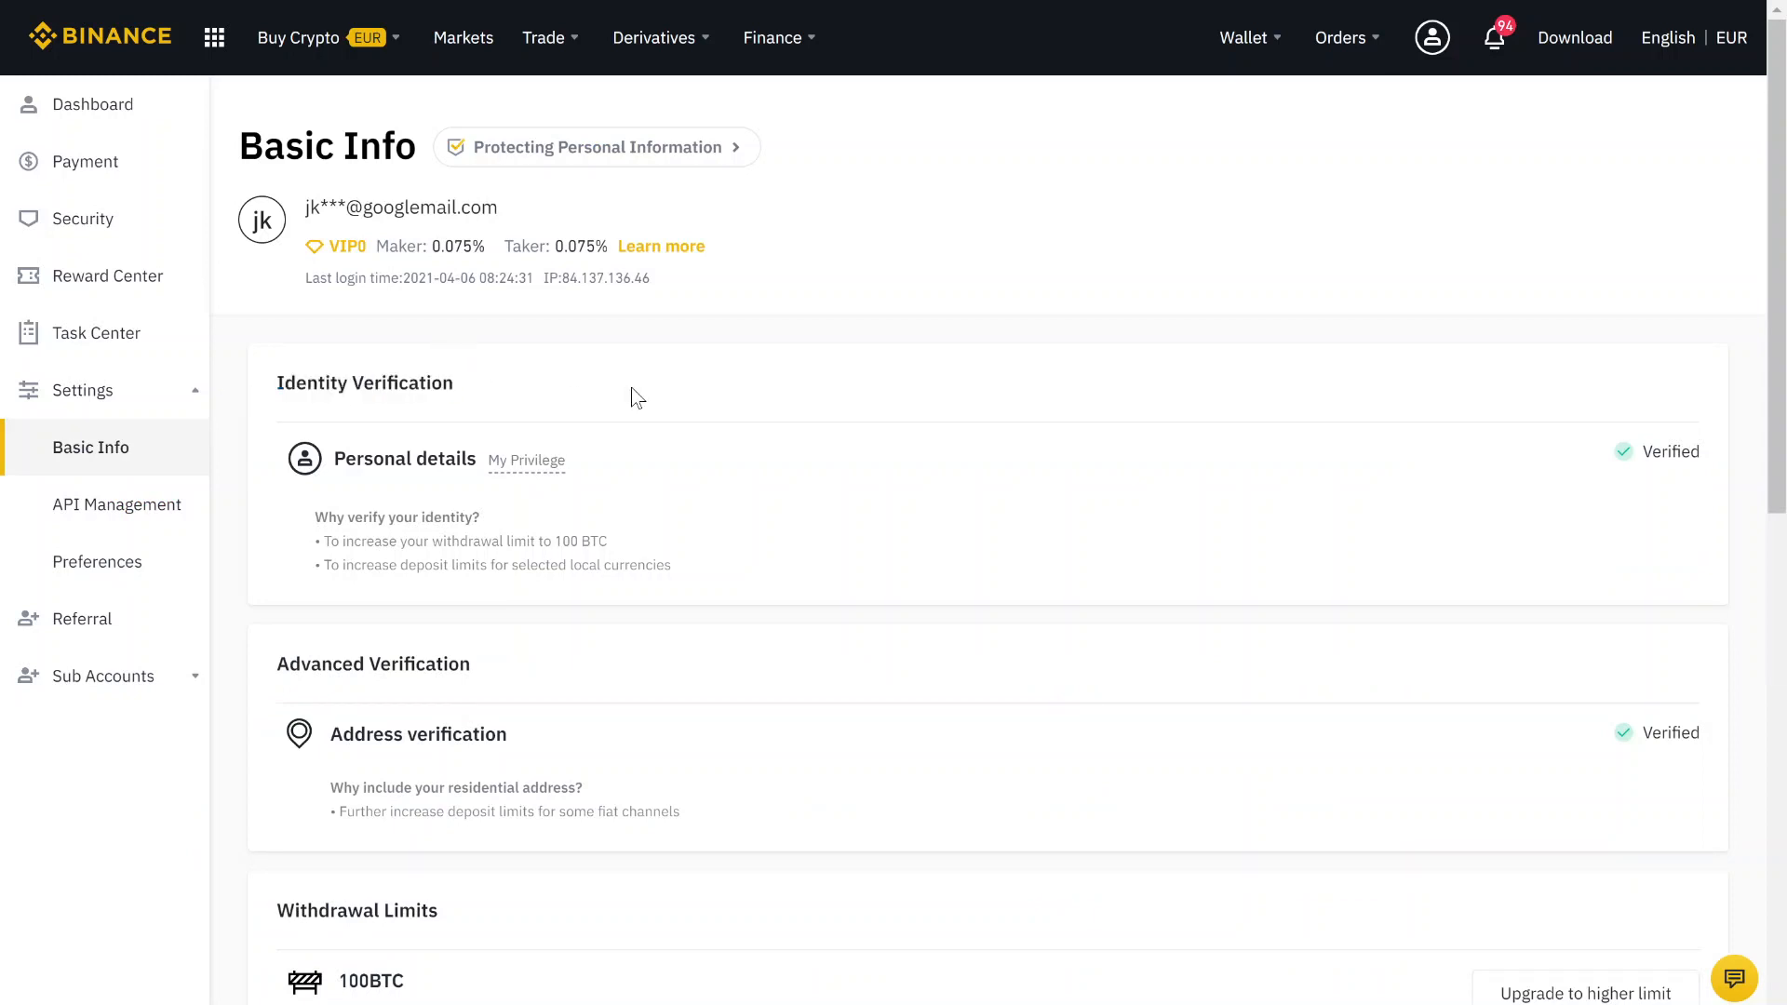
double_click(1672, 451)
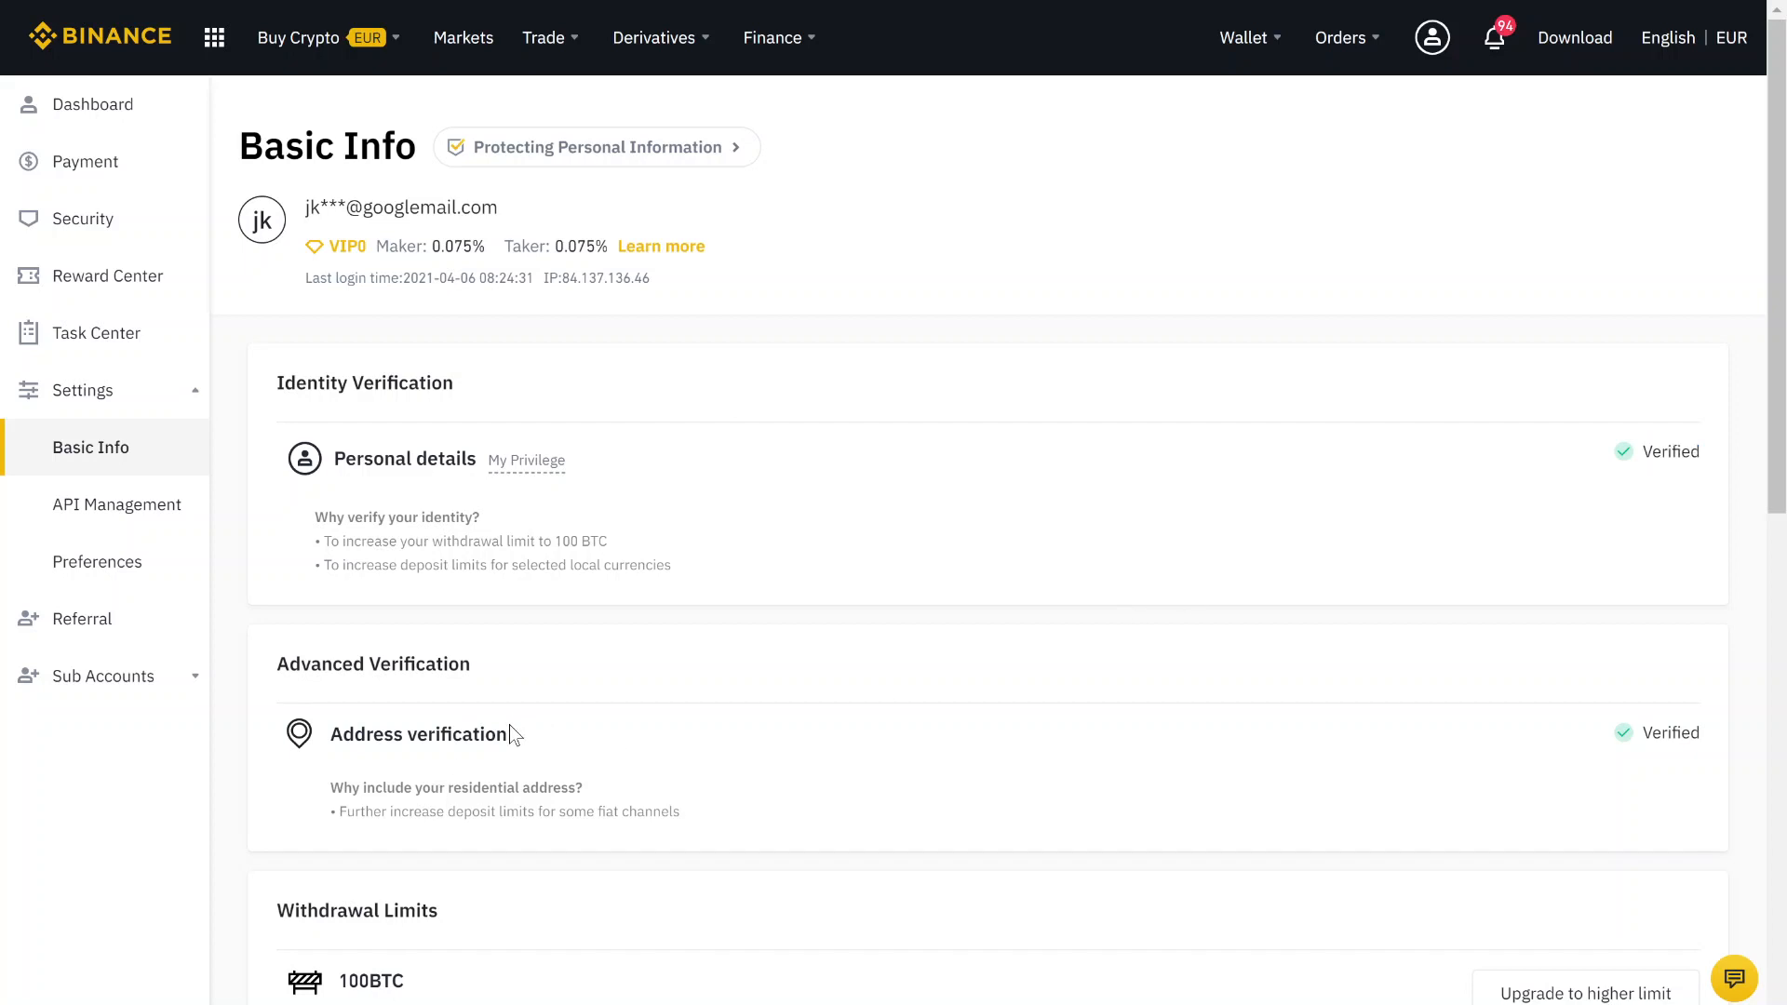
double_click(417, 733)
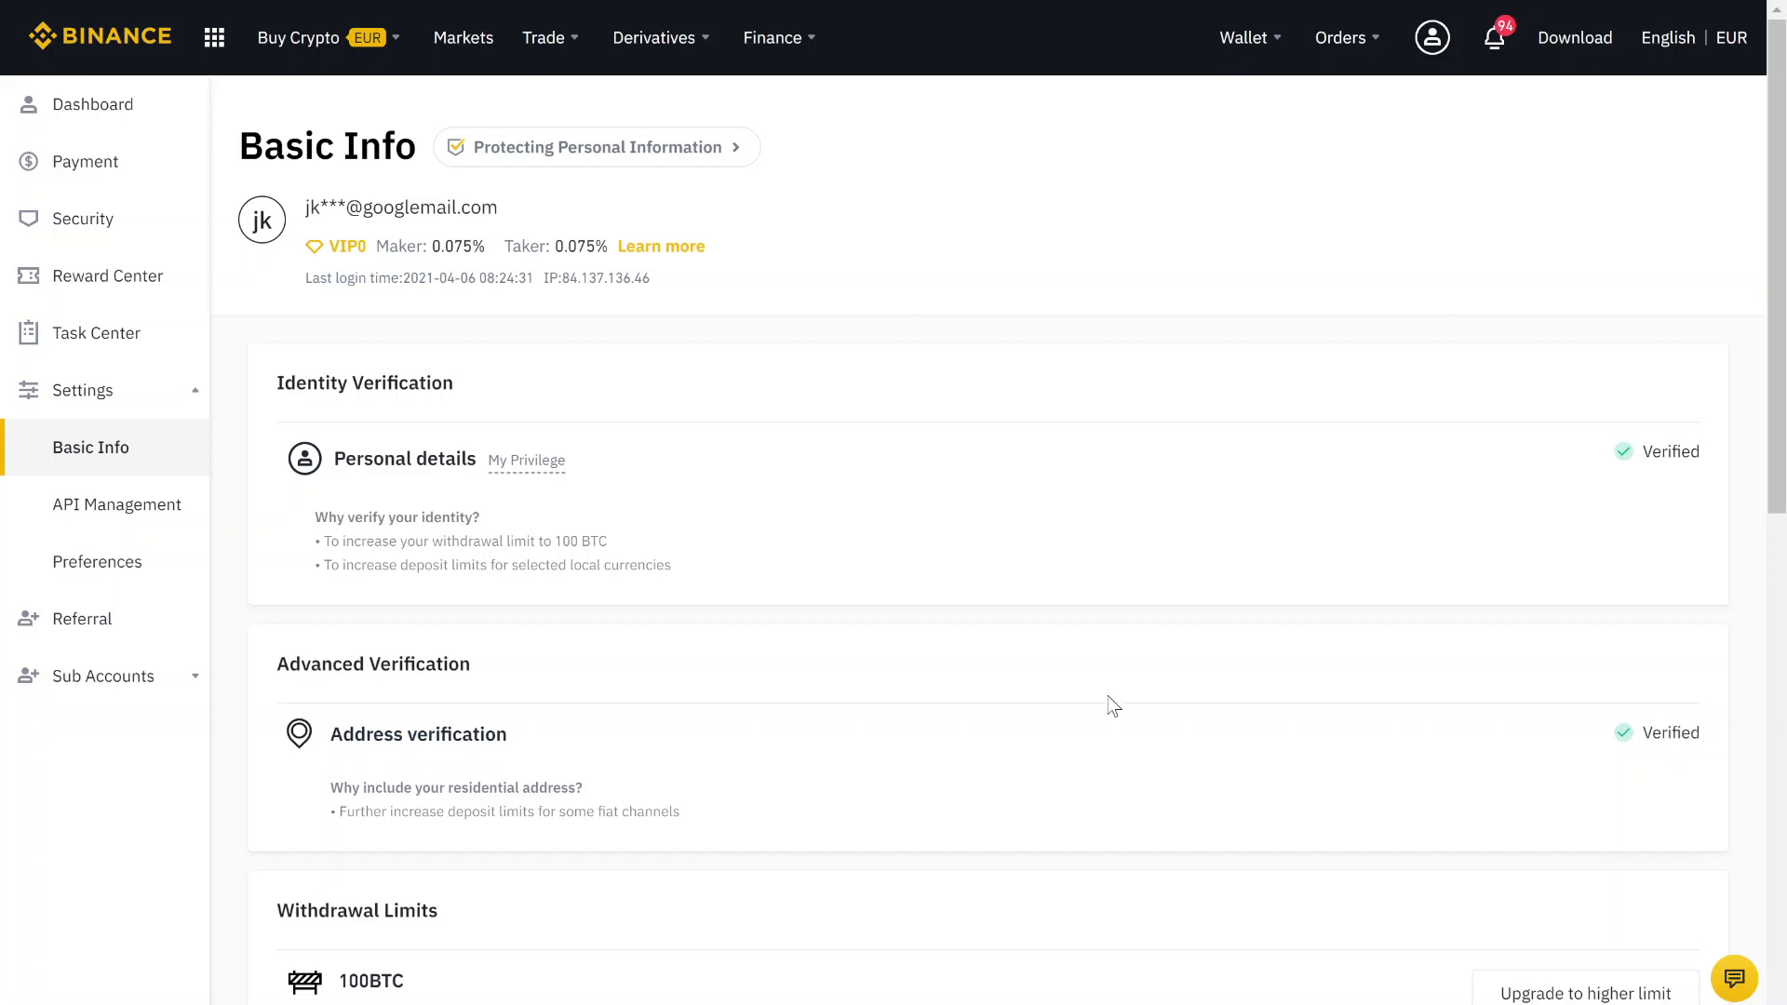
mouse_move(570, 440)
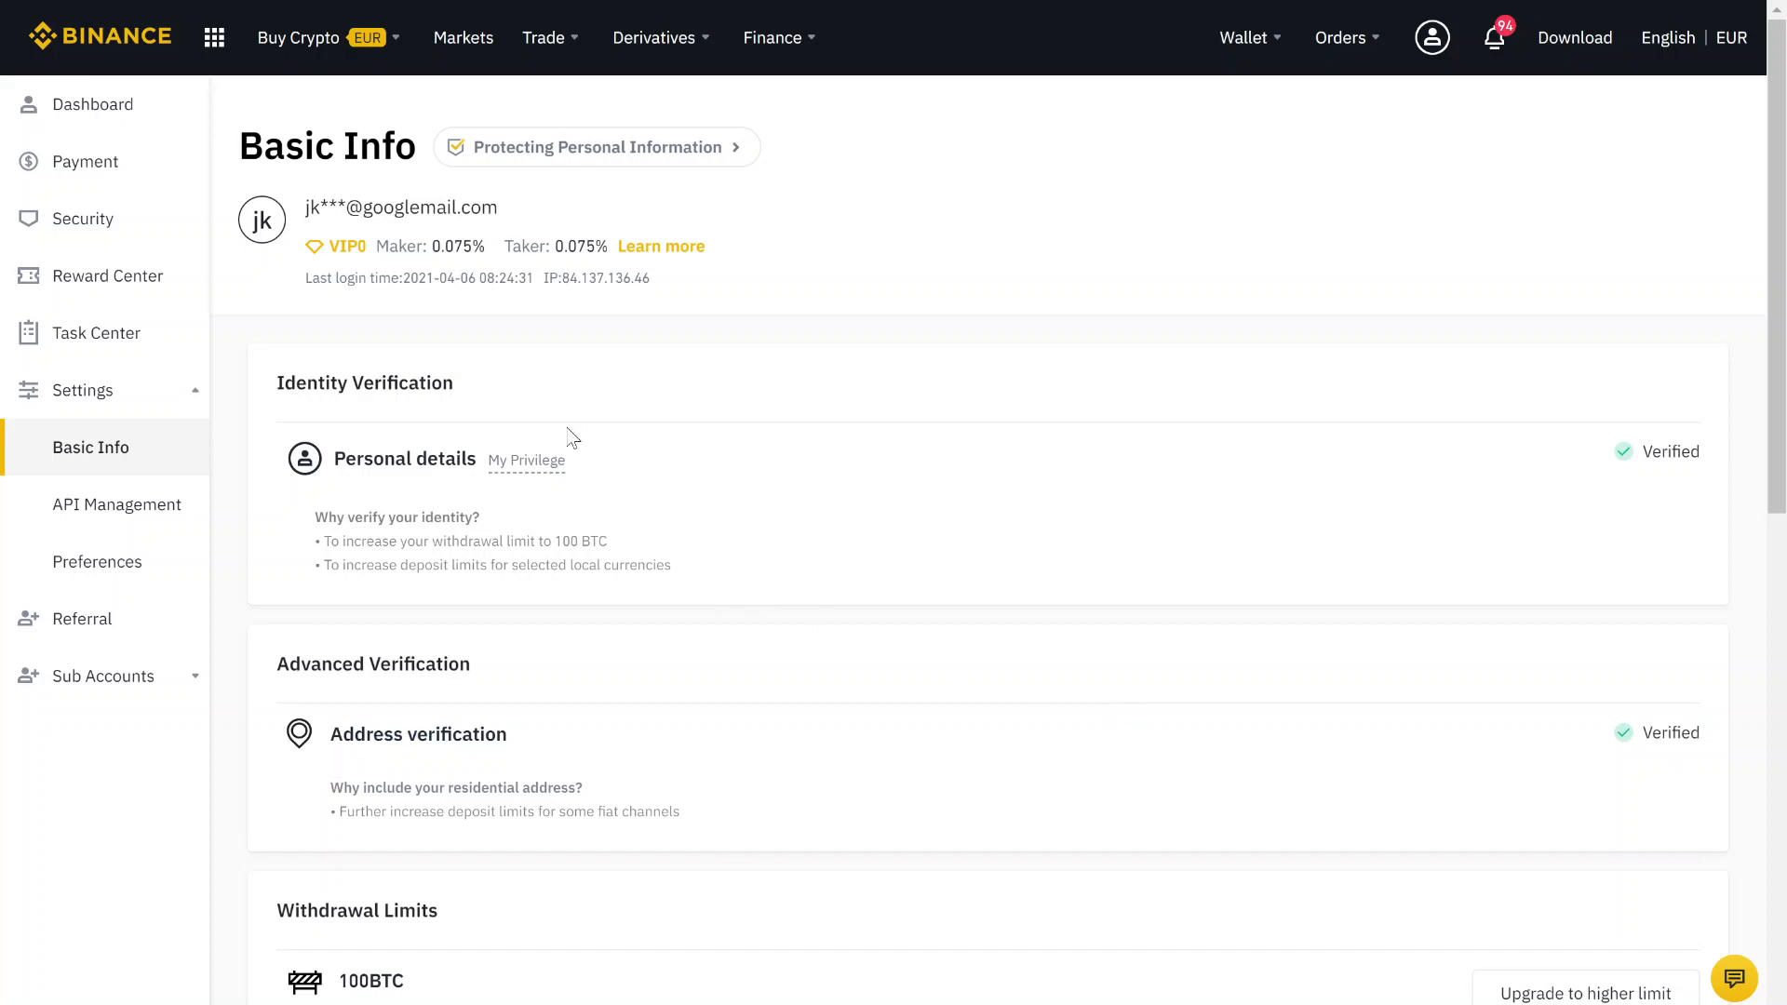
Start a Bank Transfer (SEPA) euro deposit from Buy Crypto and enter an amount of 500 EUR
left_click(298, 37)
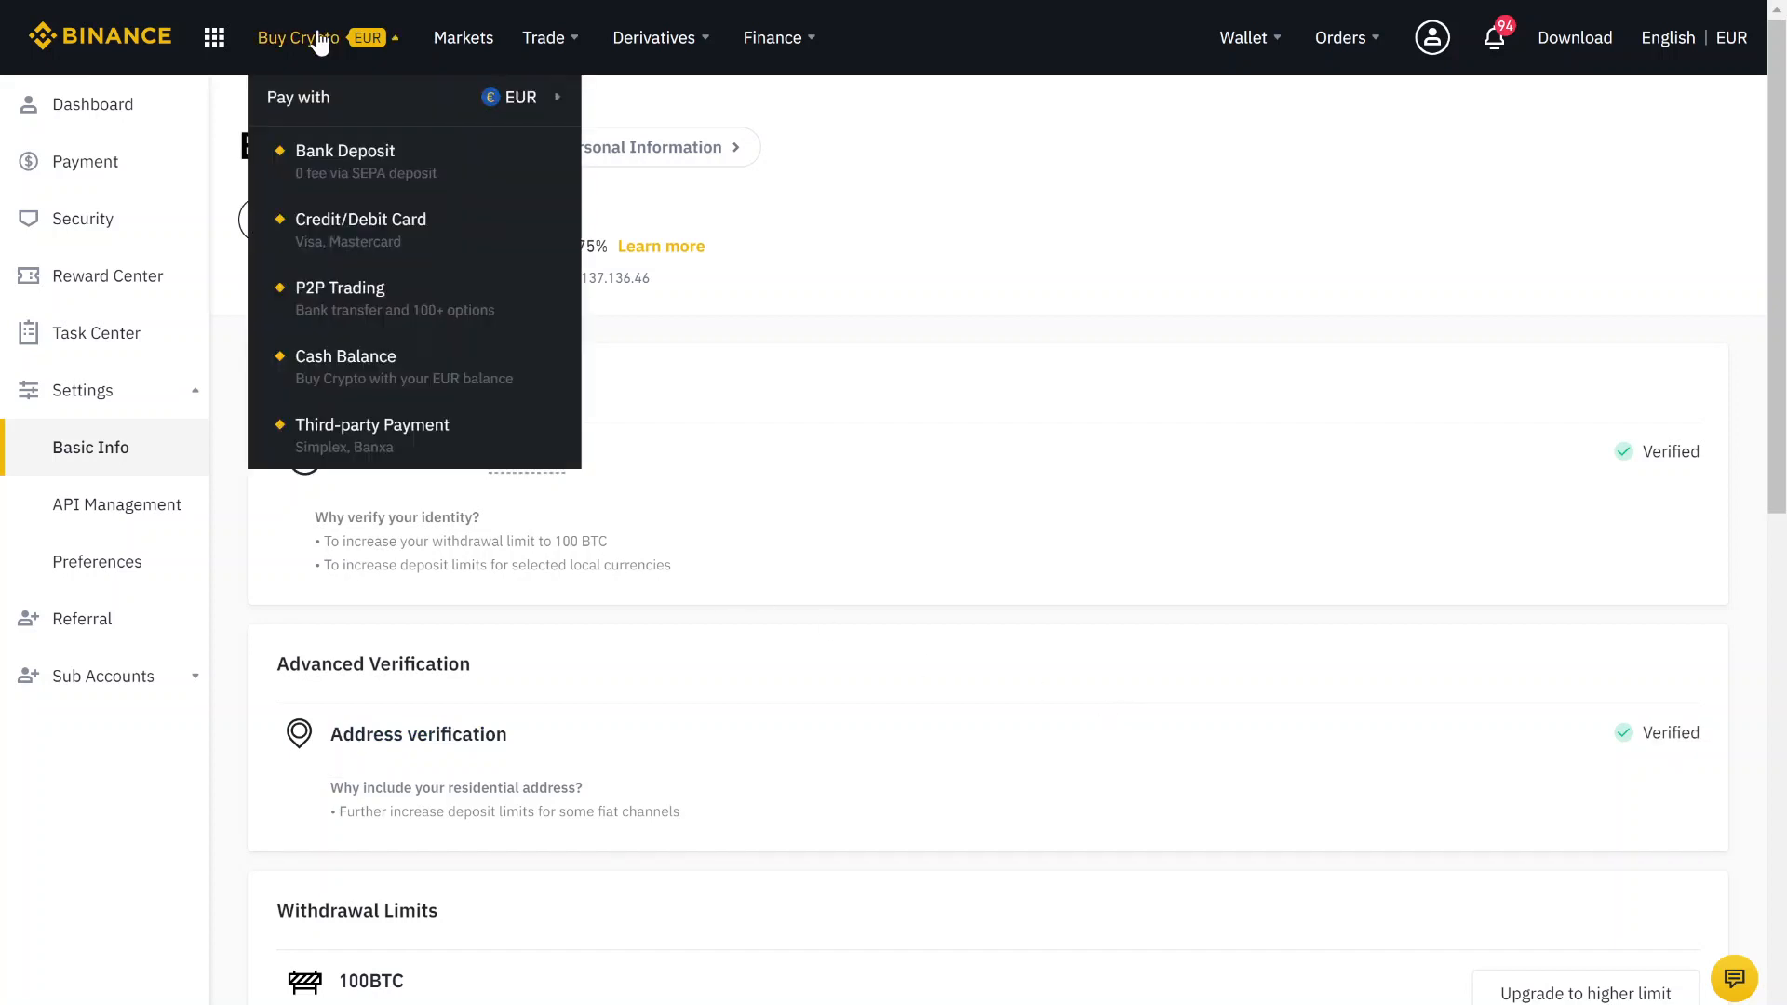
left_click(345, 150)
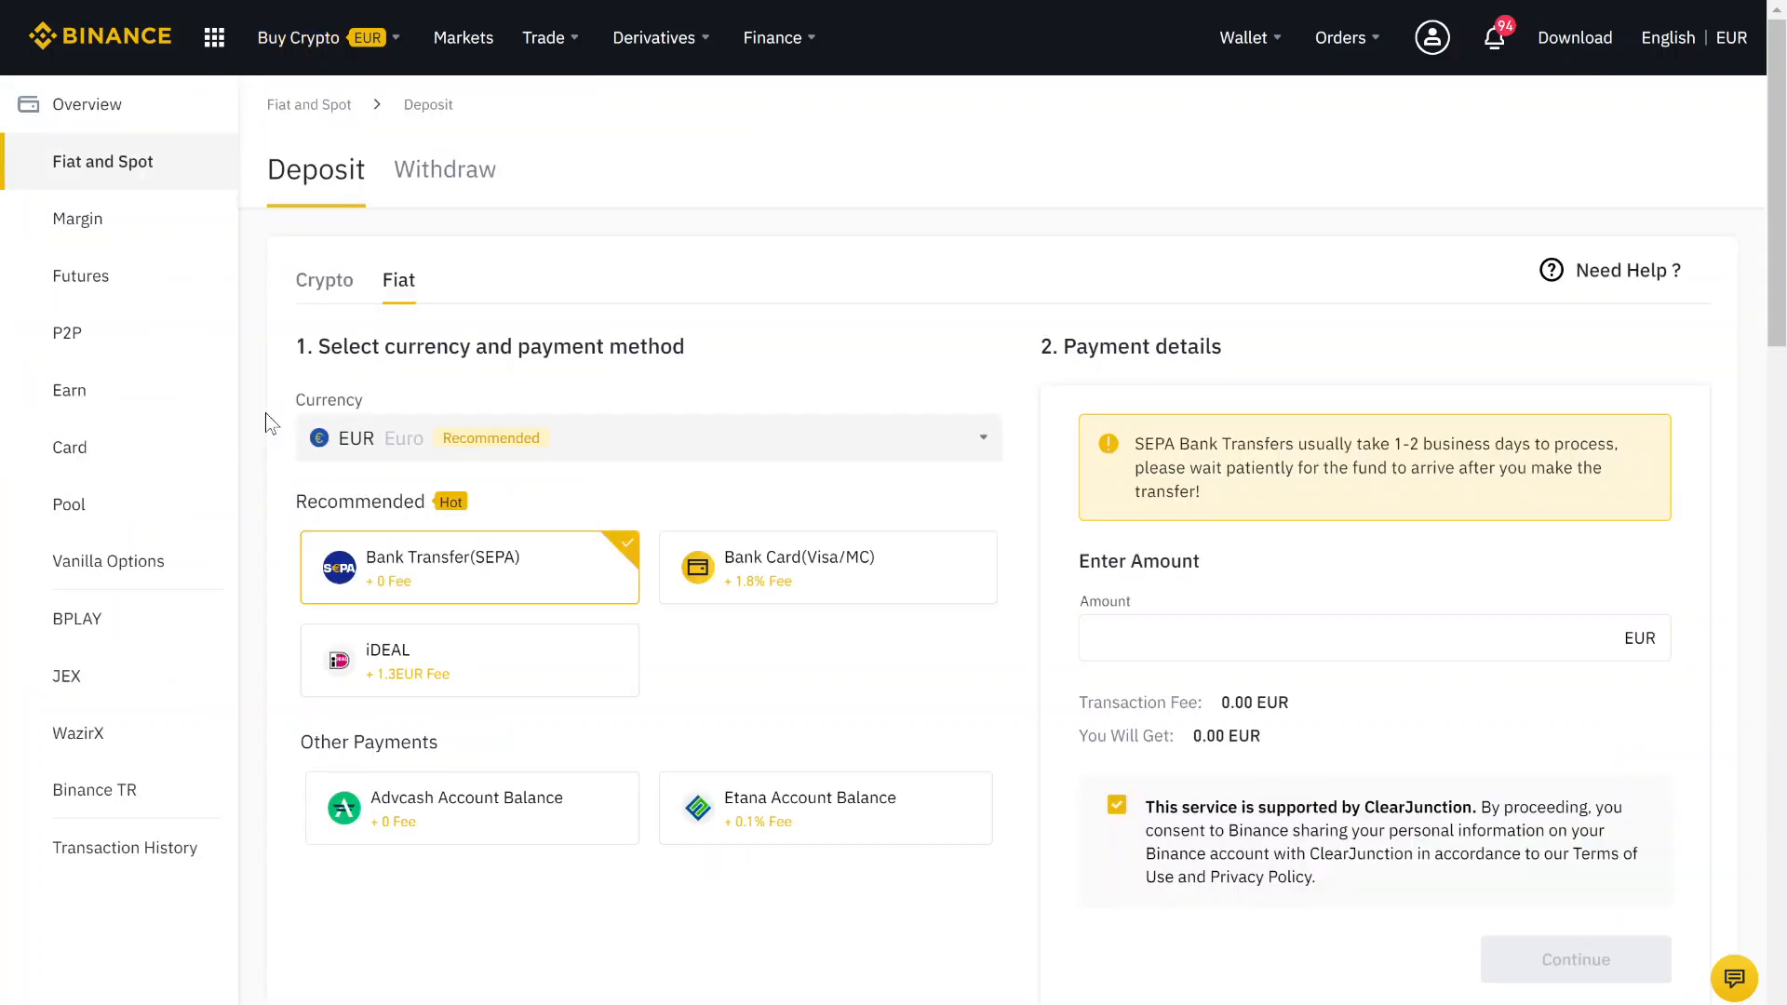
mouse_move(382, 423)
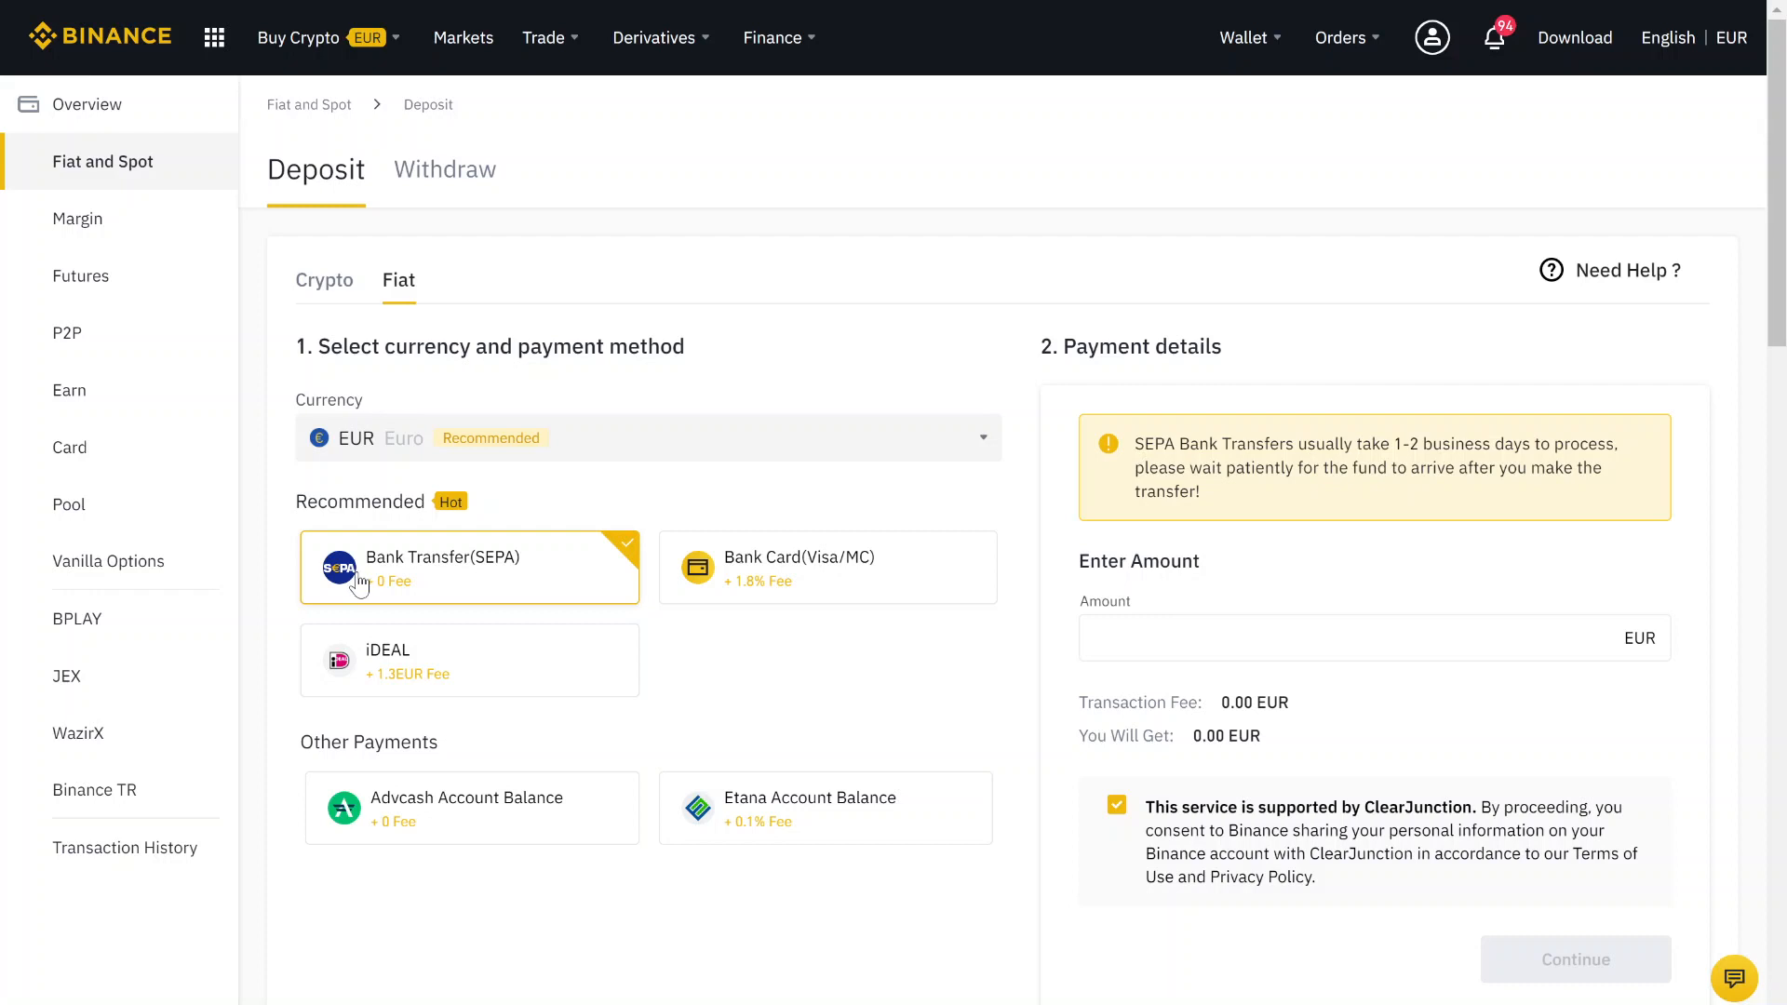
mouse_move(759, 581)
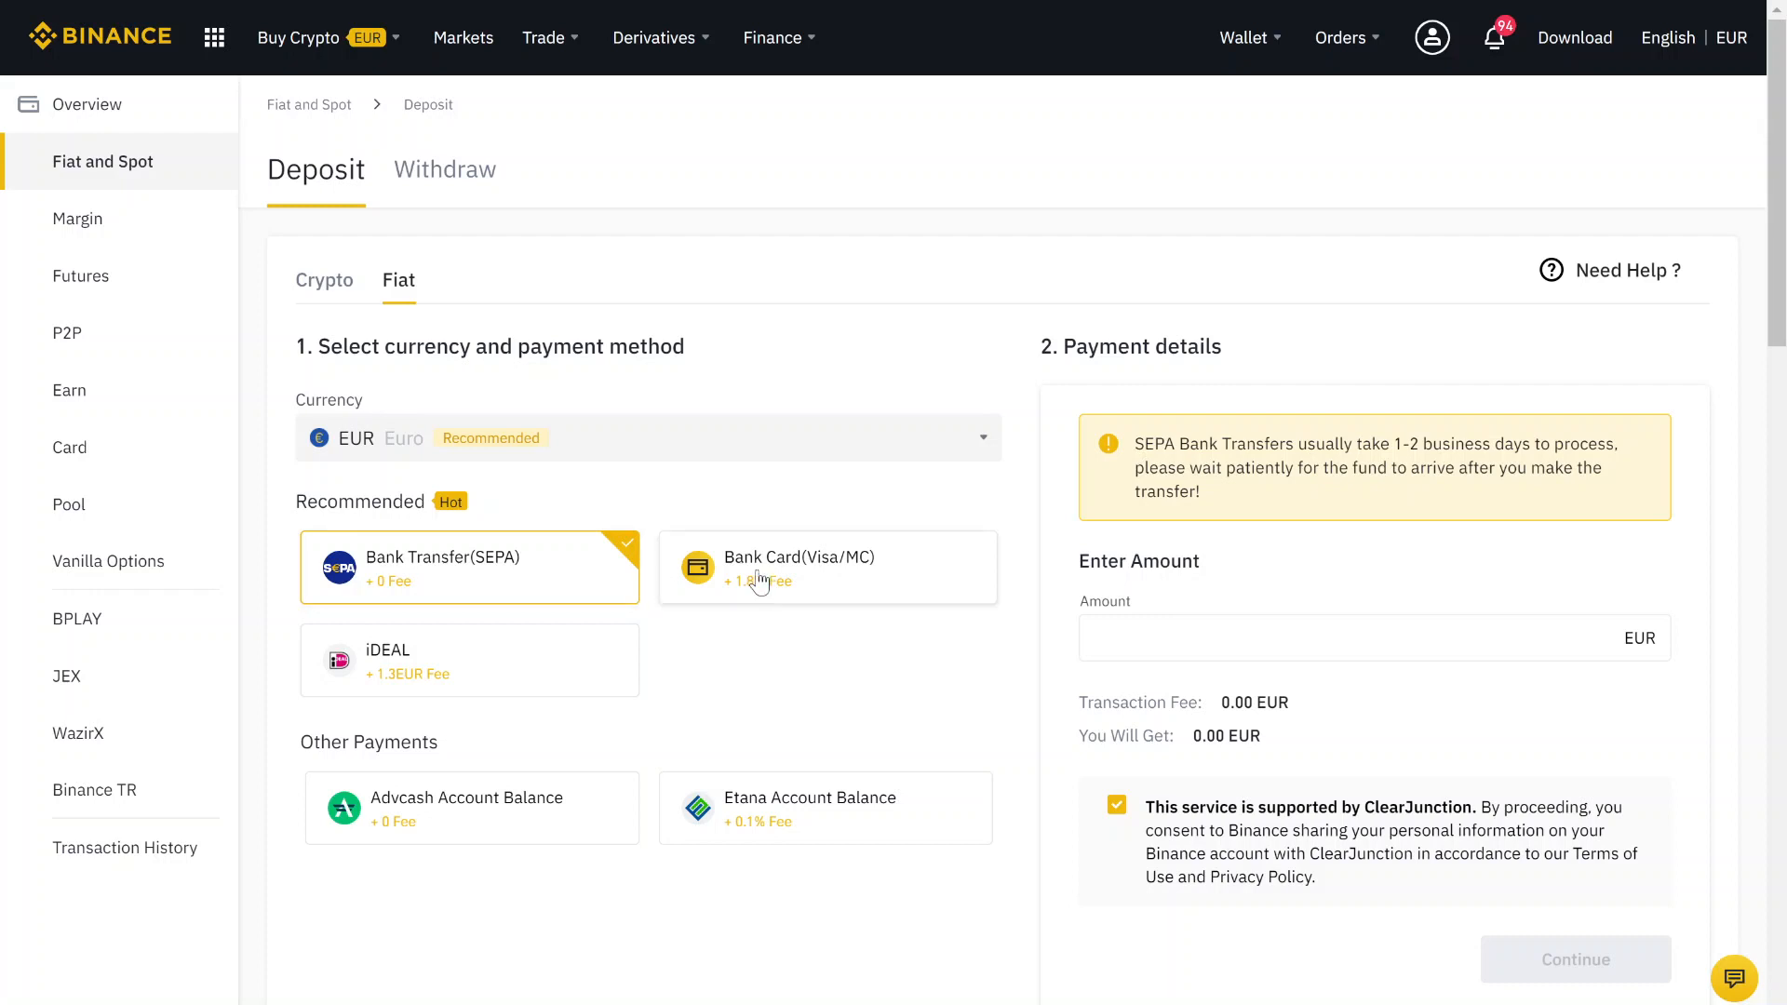
mouse_move(639, 513)
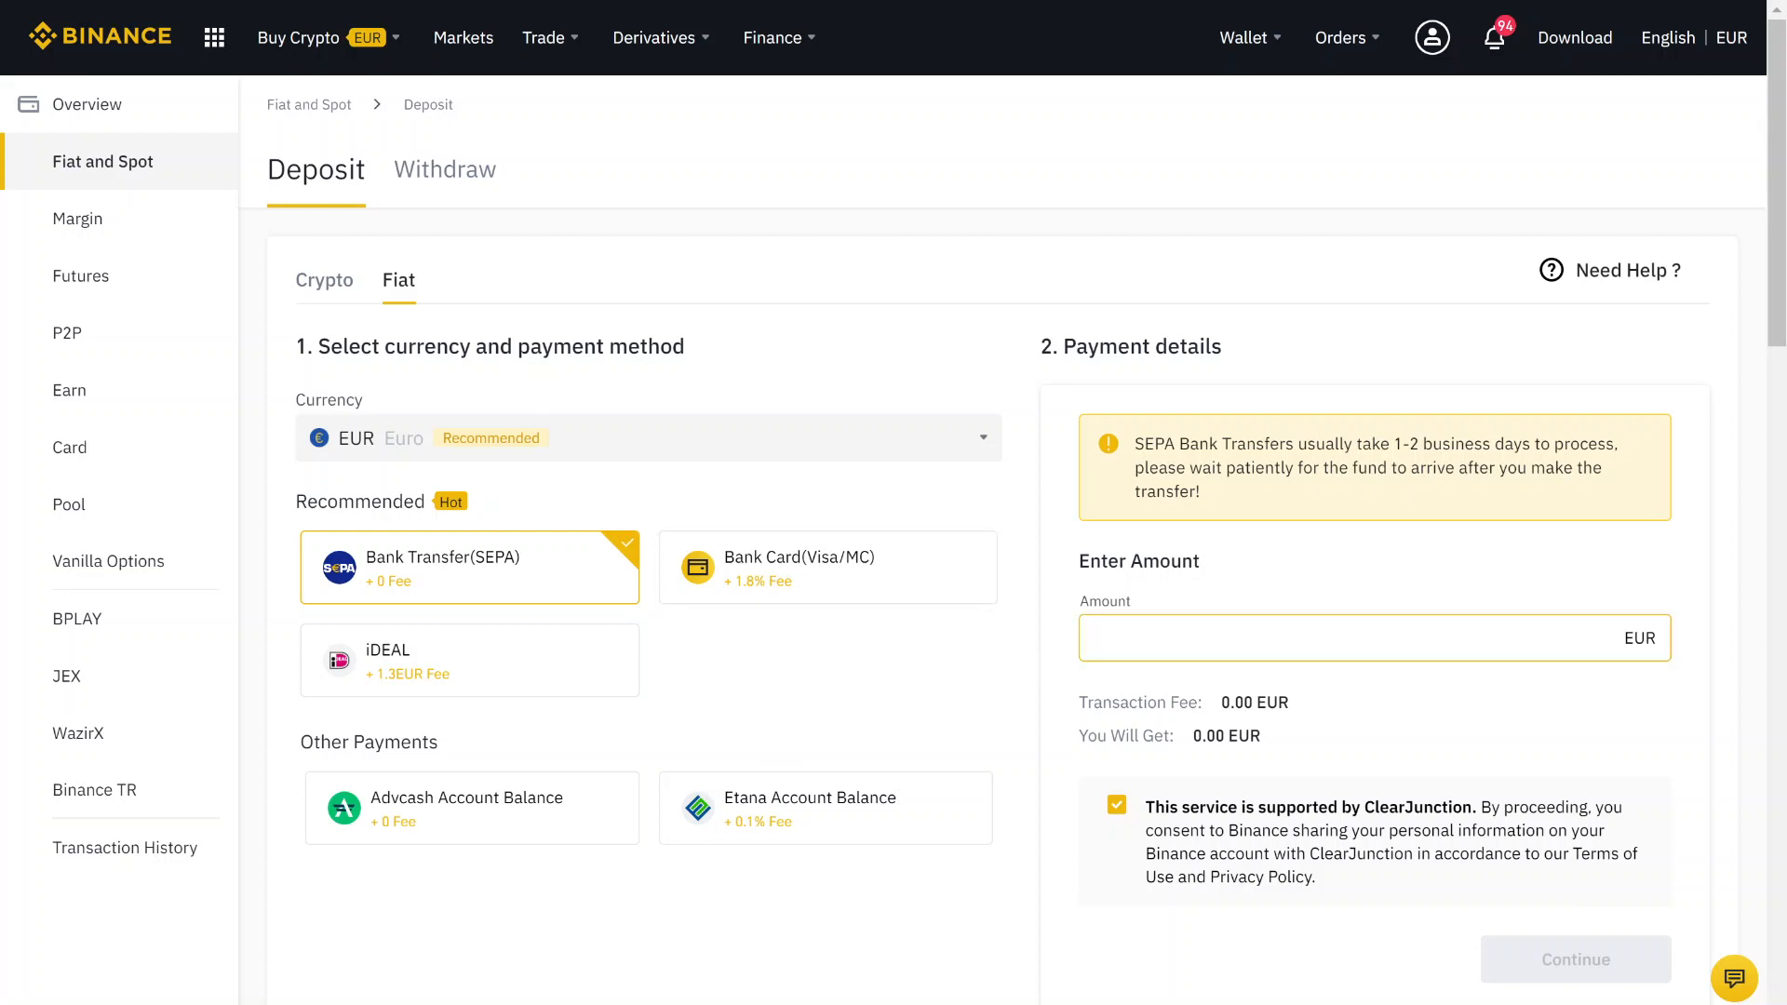
type("500")
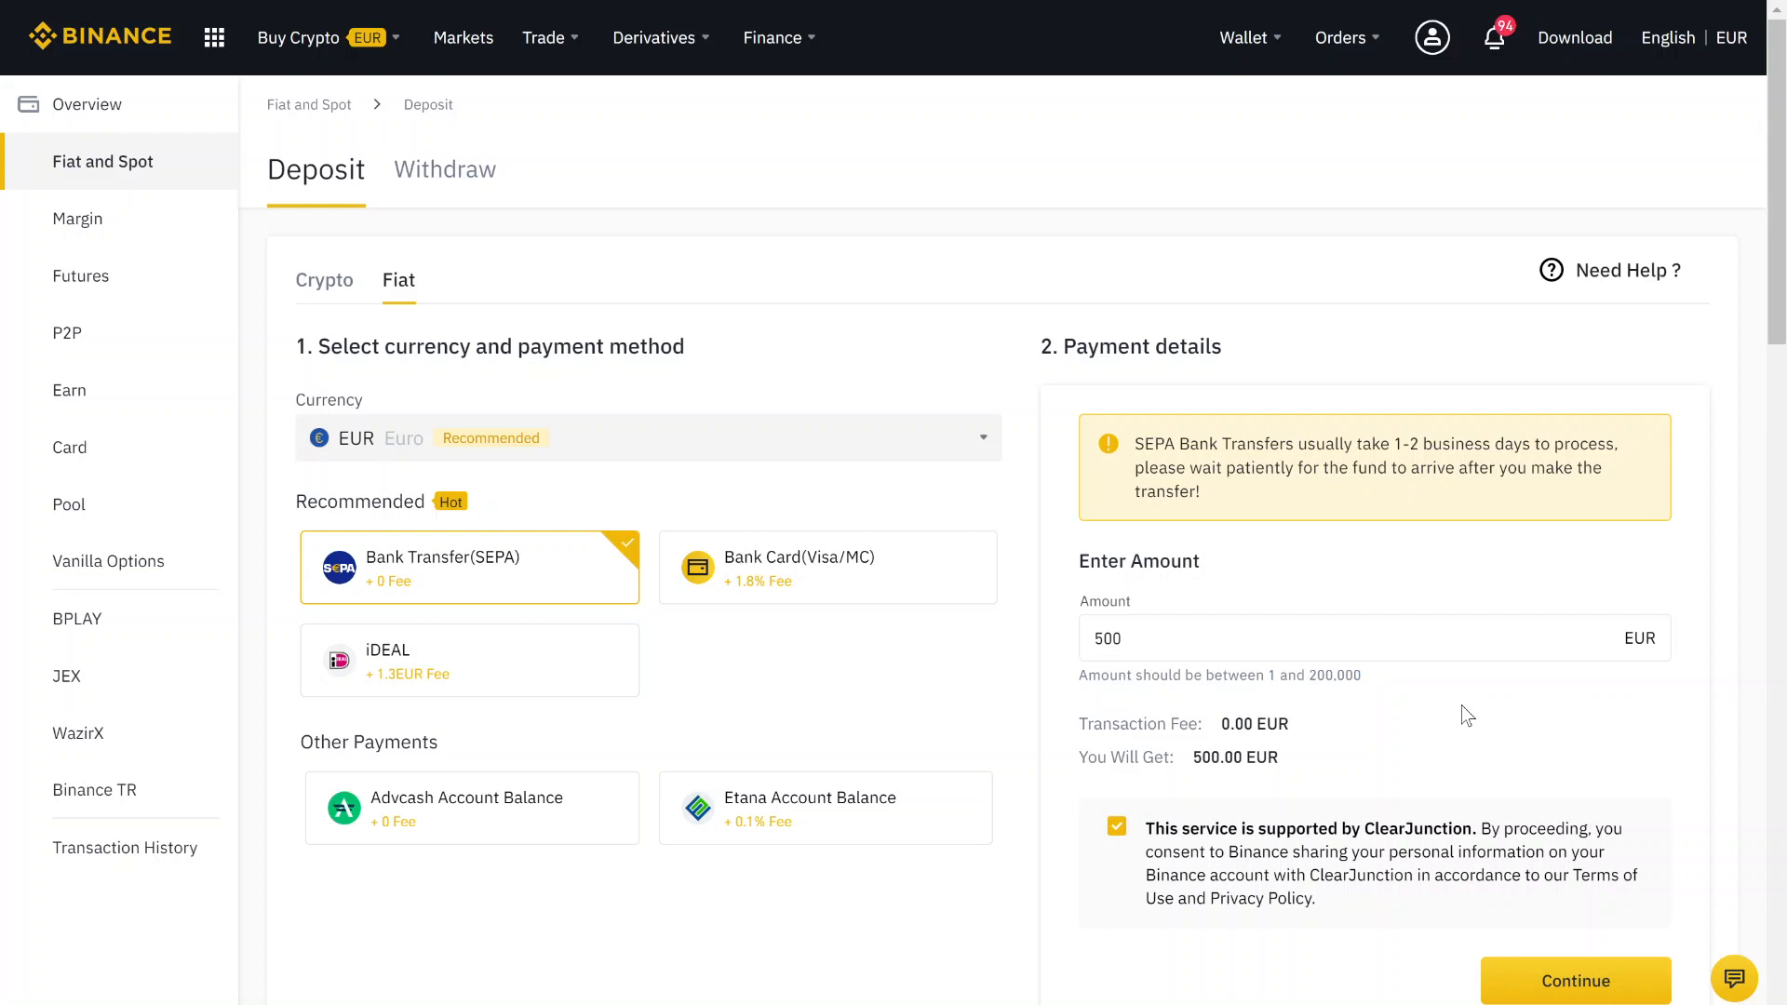
scroll("down", 3)
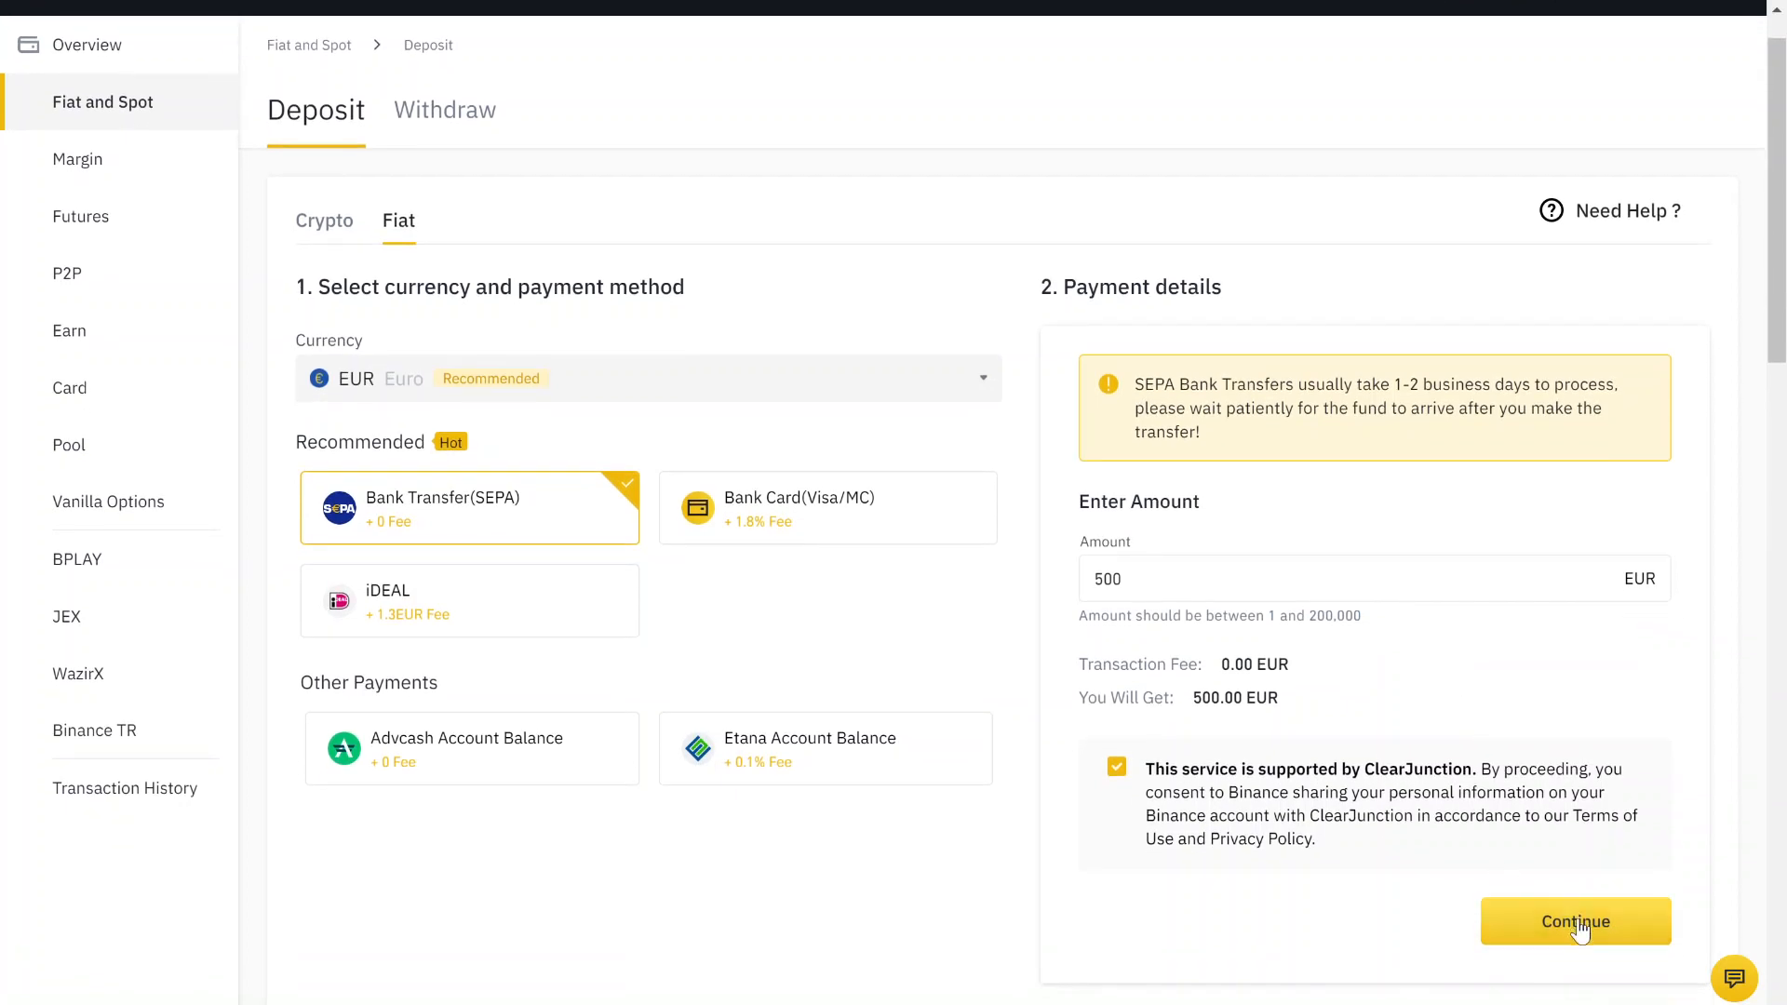
Continue to the SEPA bank details with IBAN and reference code, then reach for the Wallet menu
left_click(1575, 921)
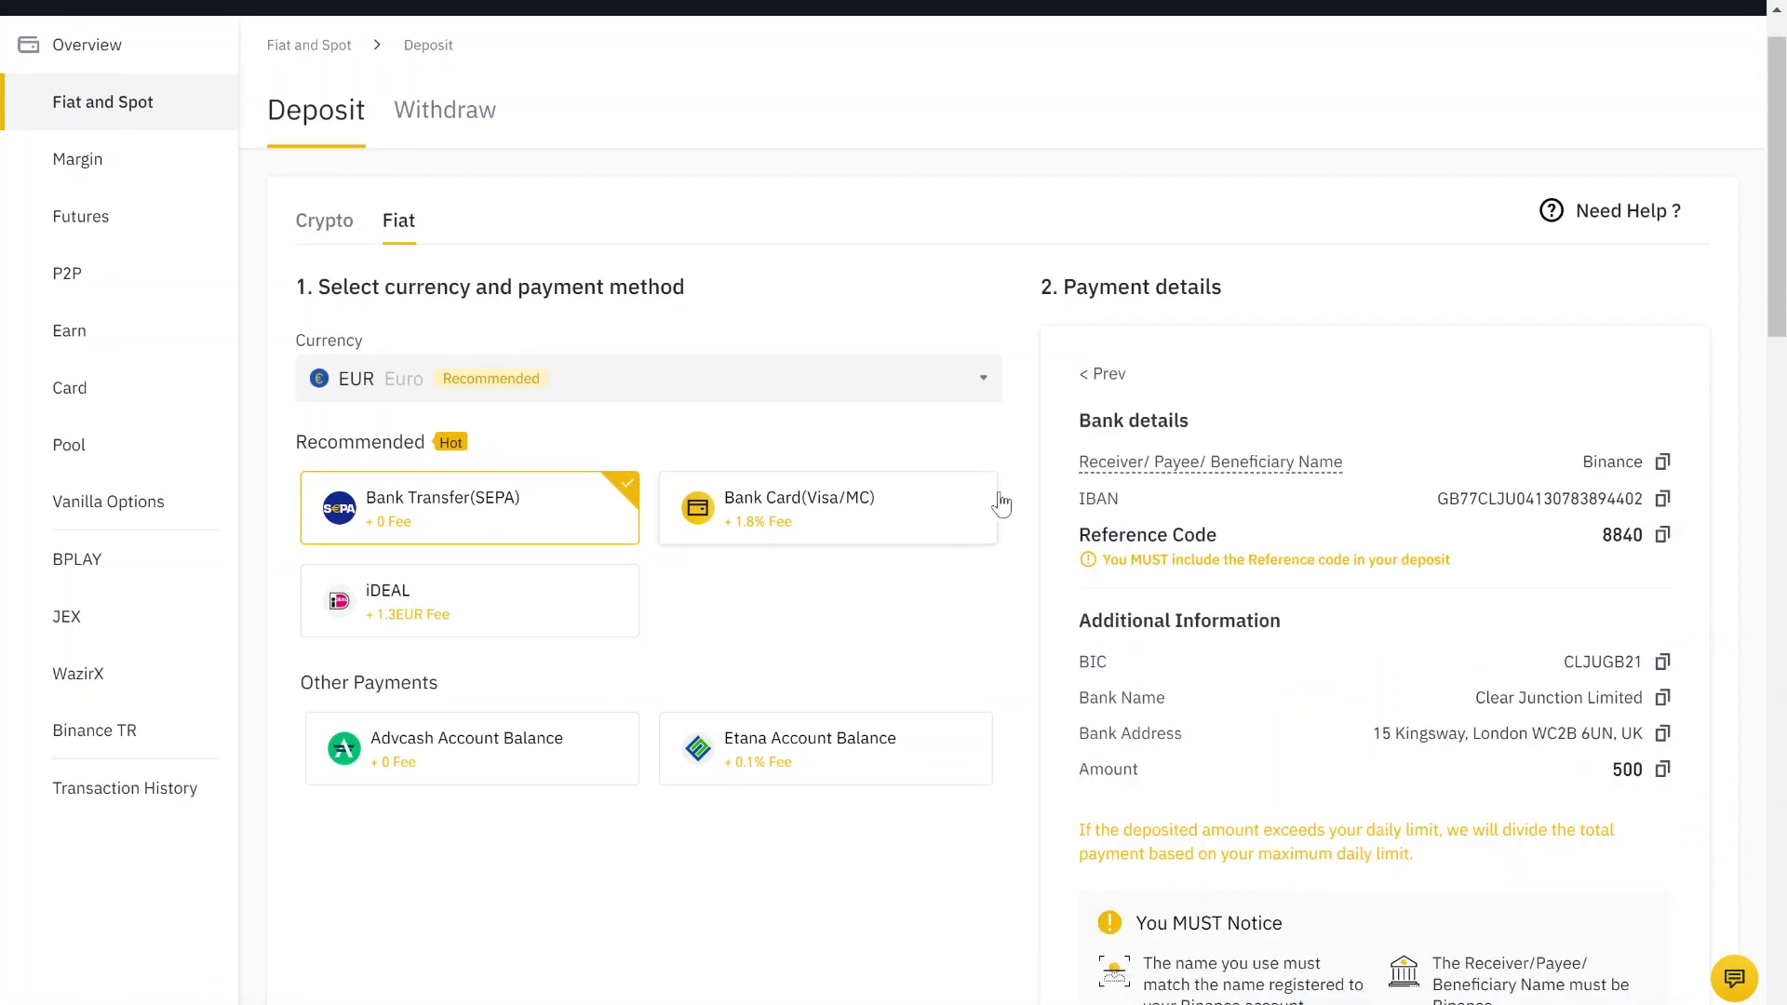
double_click(1134, 421)
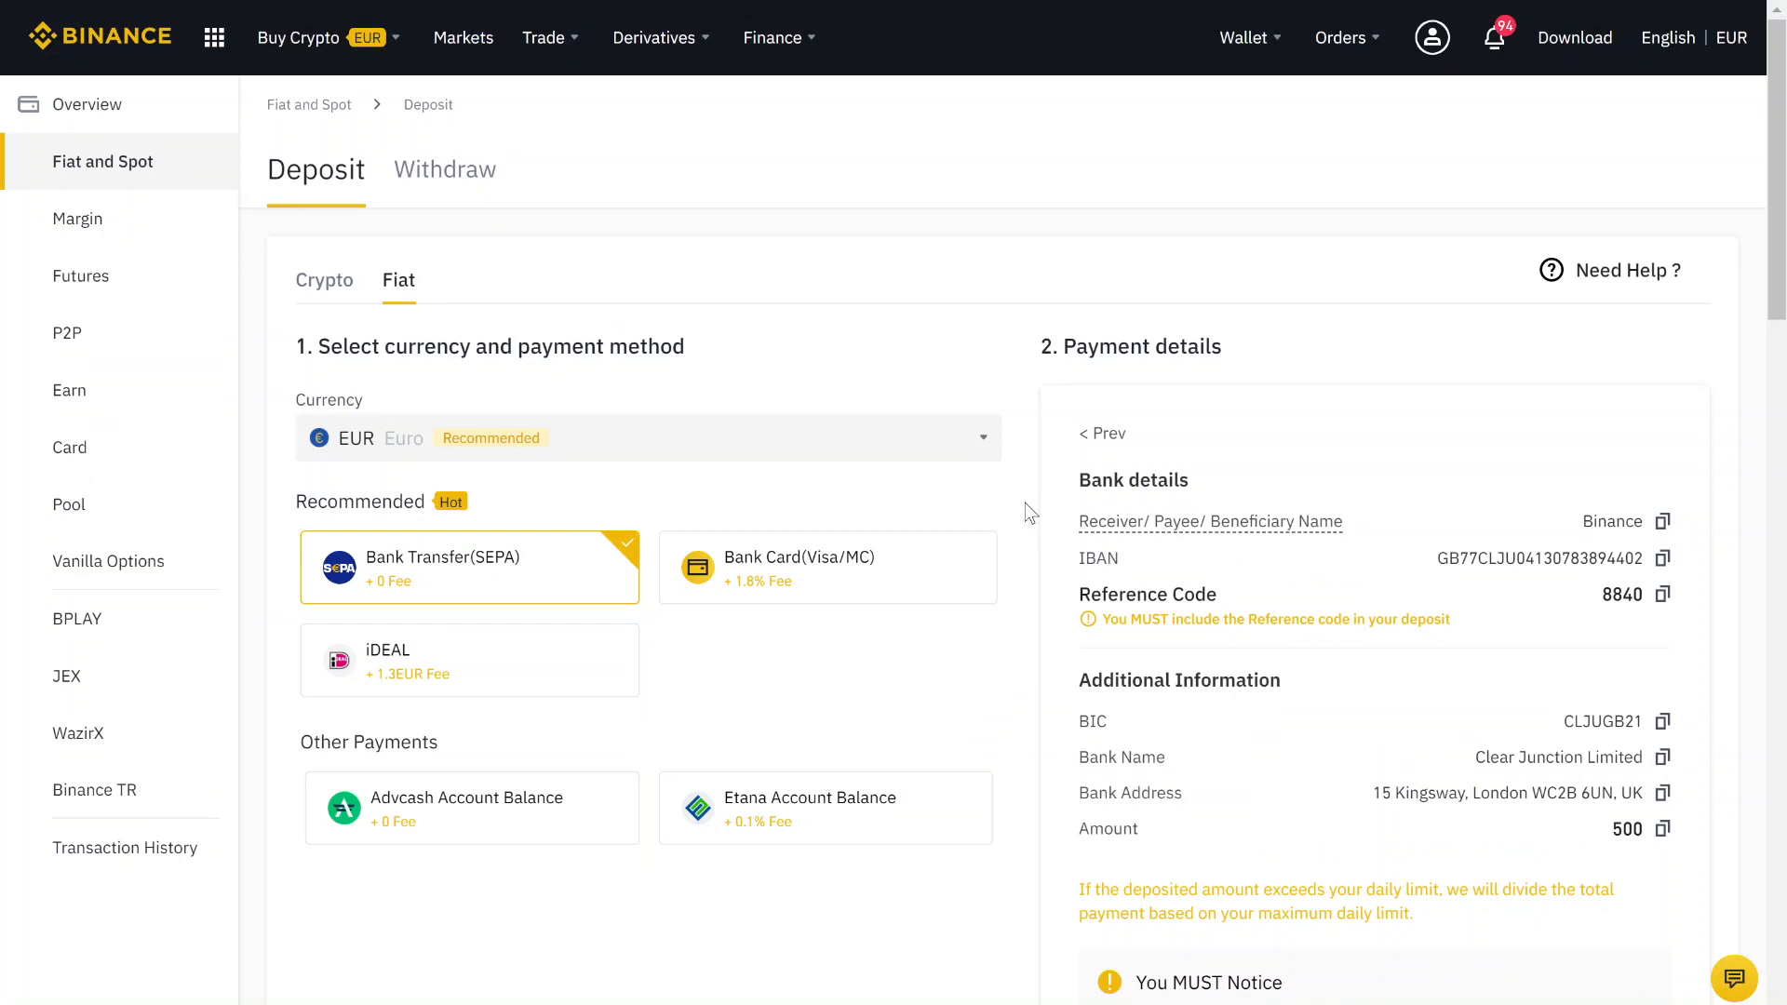
mouse_move(1060, 335)
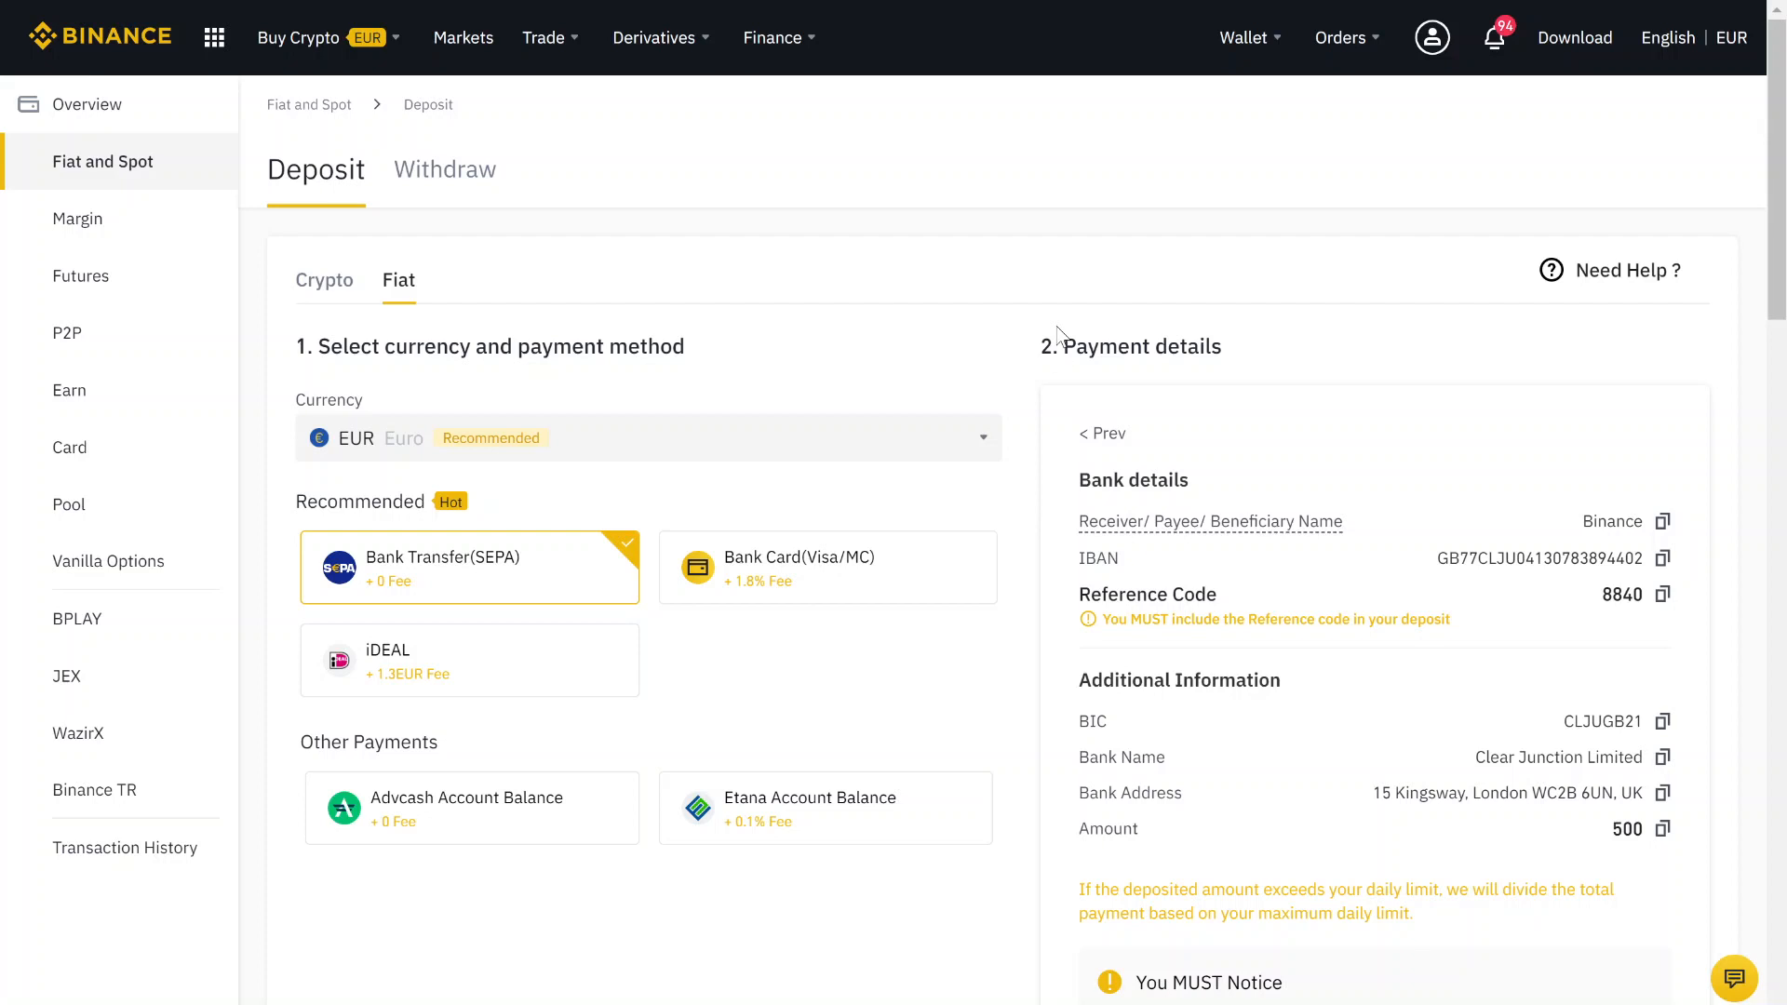
left_click(1242, 38)
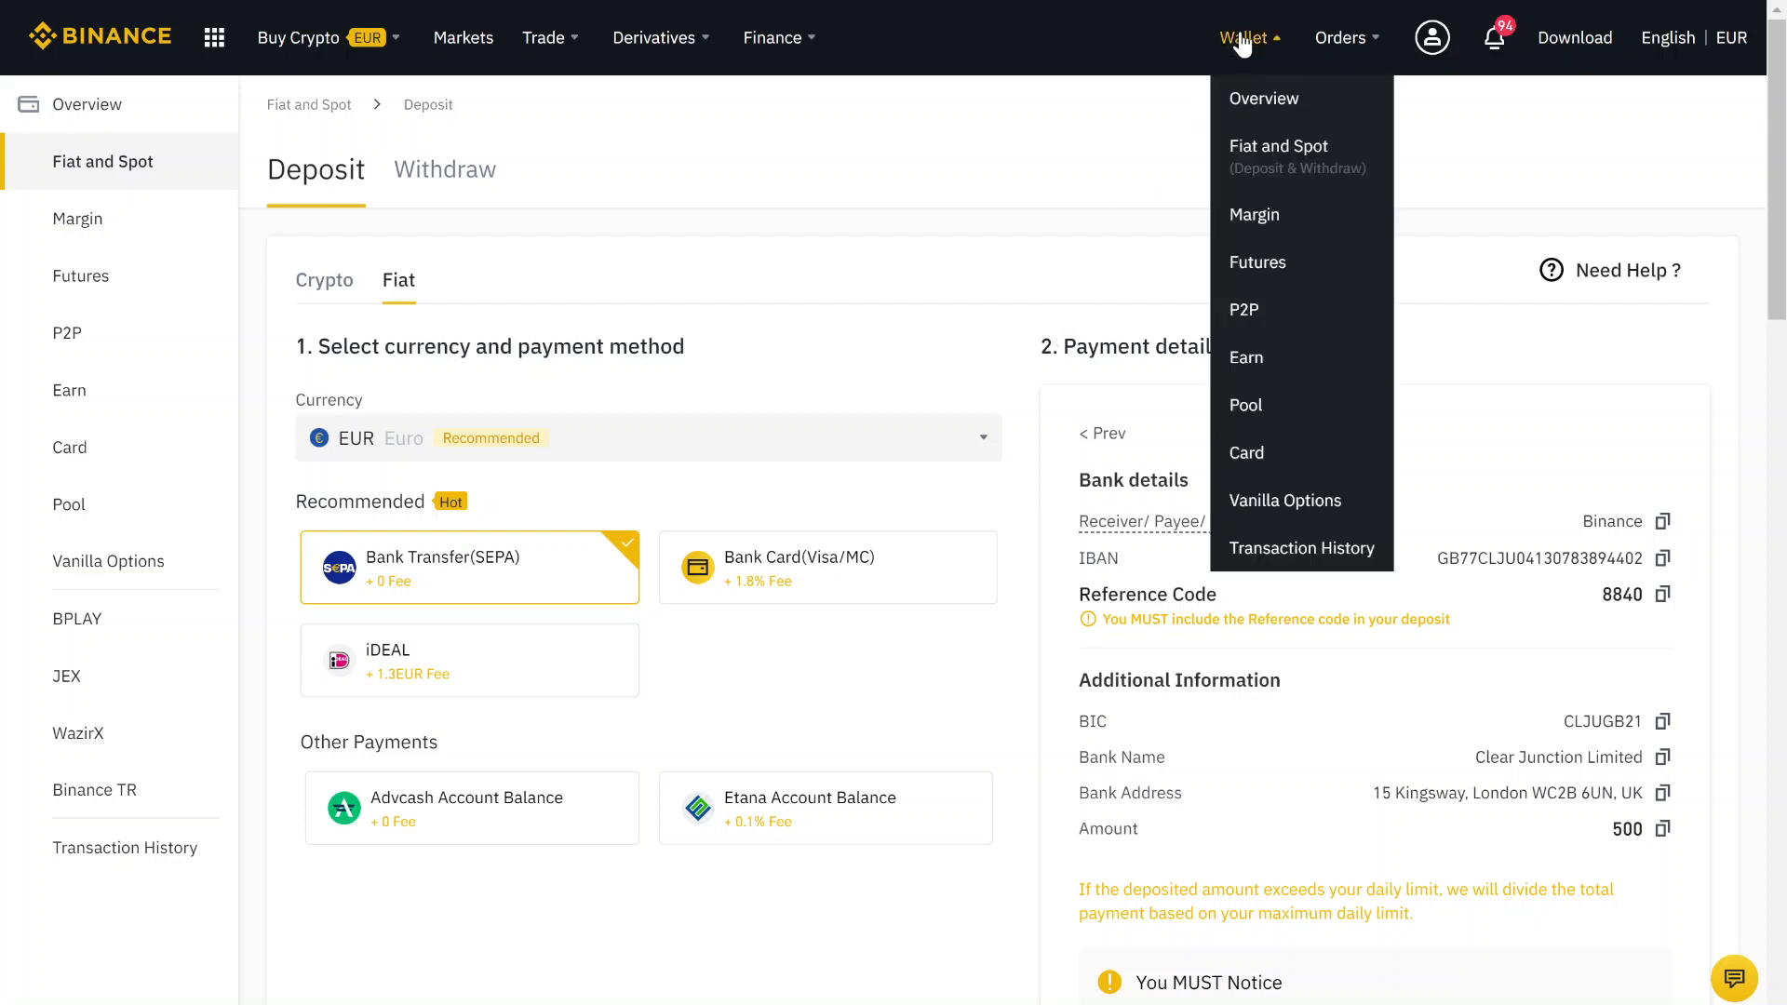
In the Fiat and Spot wallet, filter coins by 'win' and show the trading pairs for WIN
left_click(1277, 145)
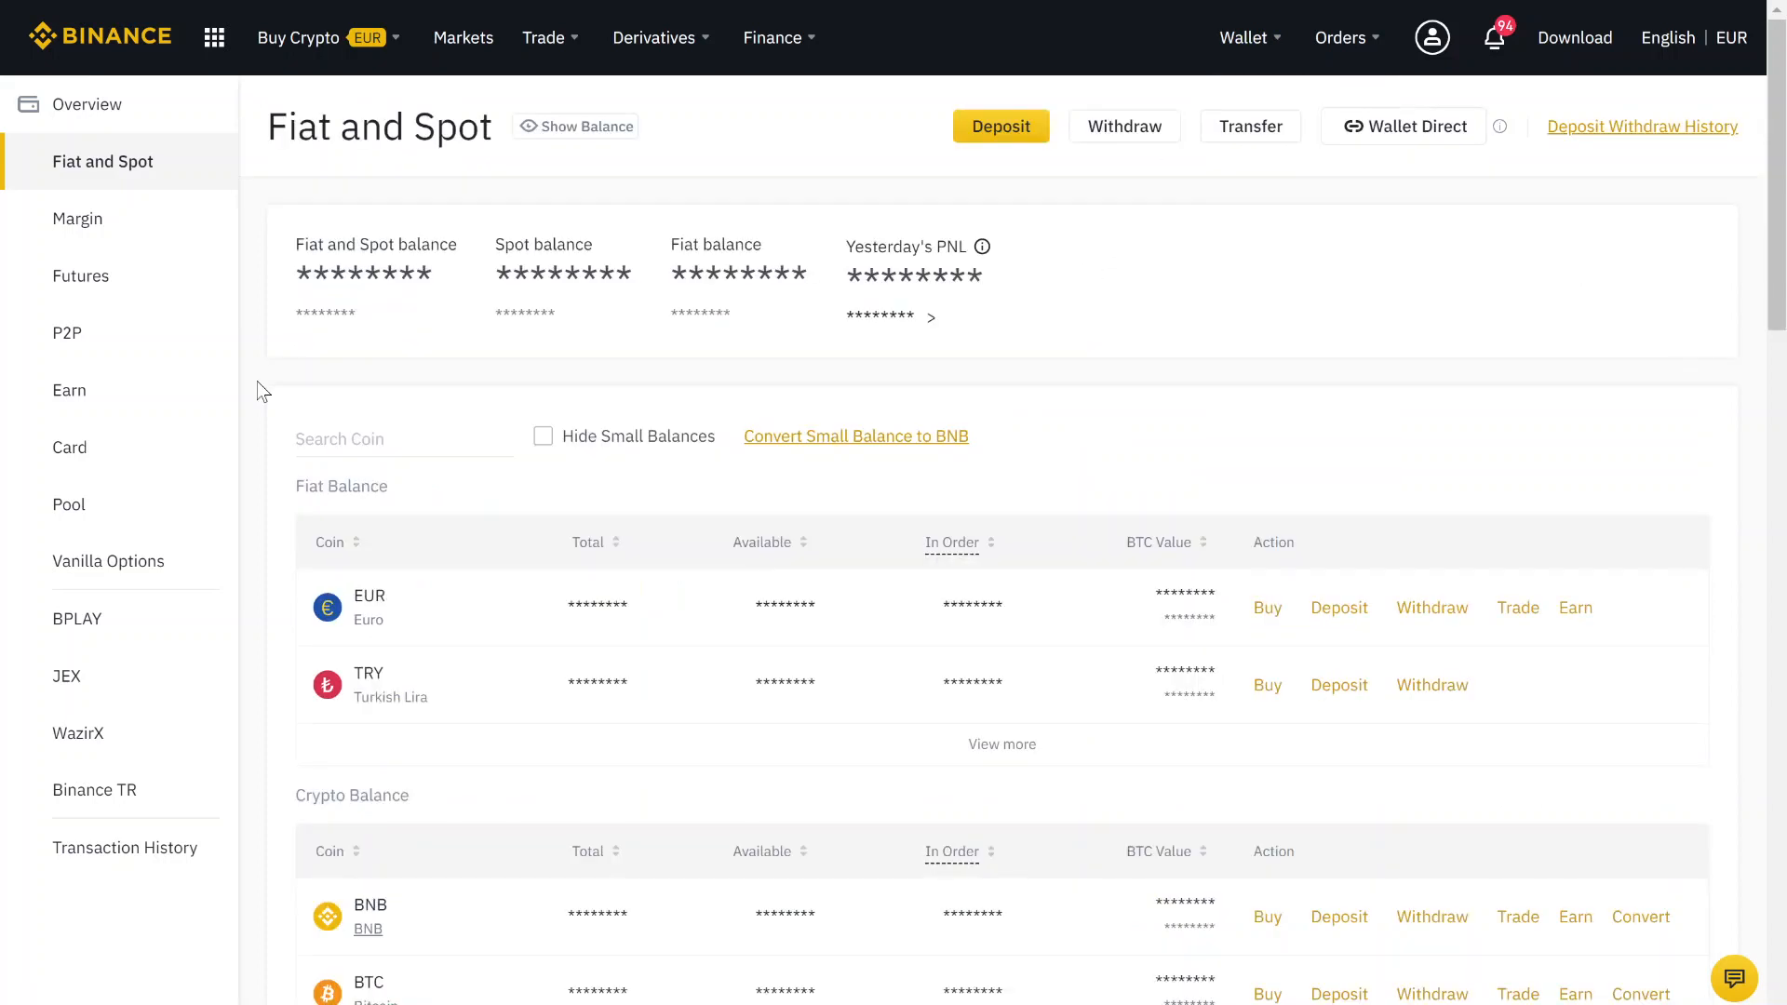
mouse_move(305, 458)
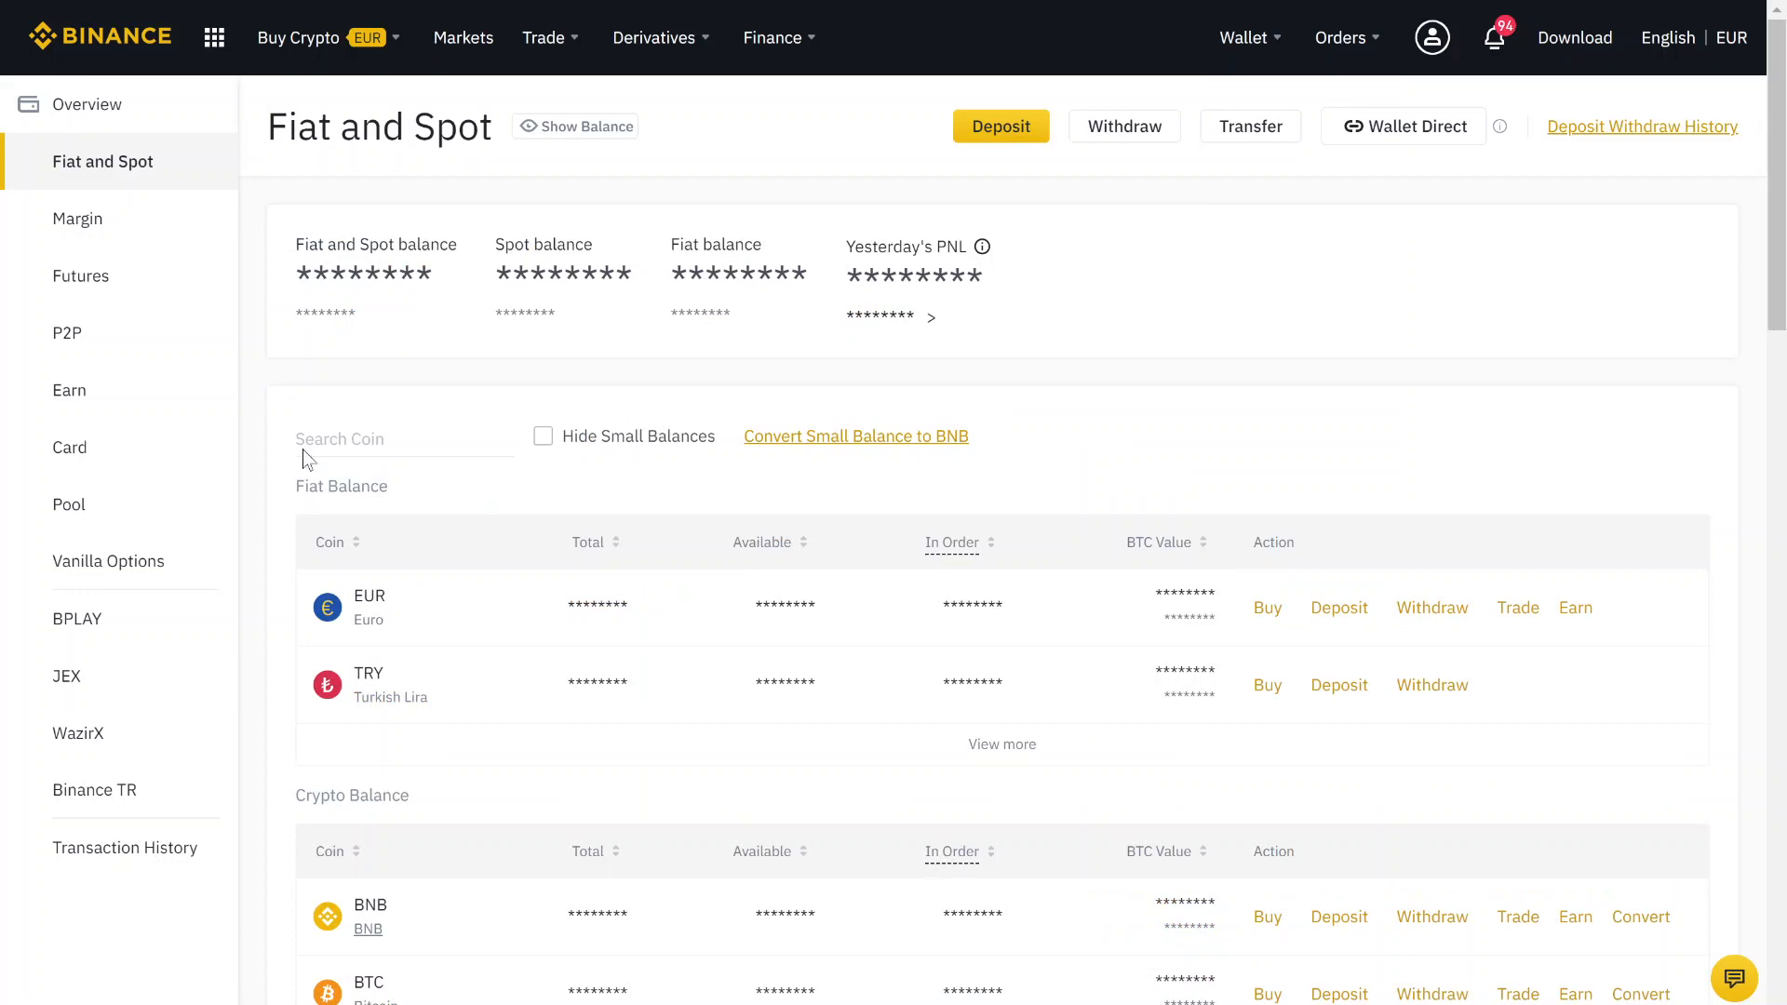
double_click(341, 486)
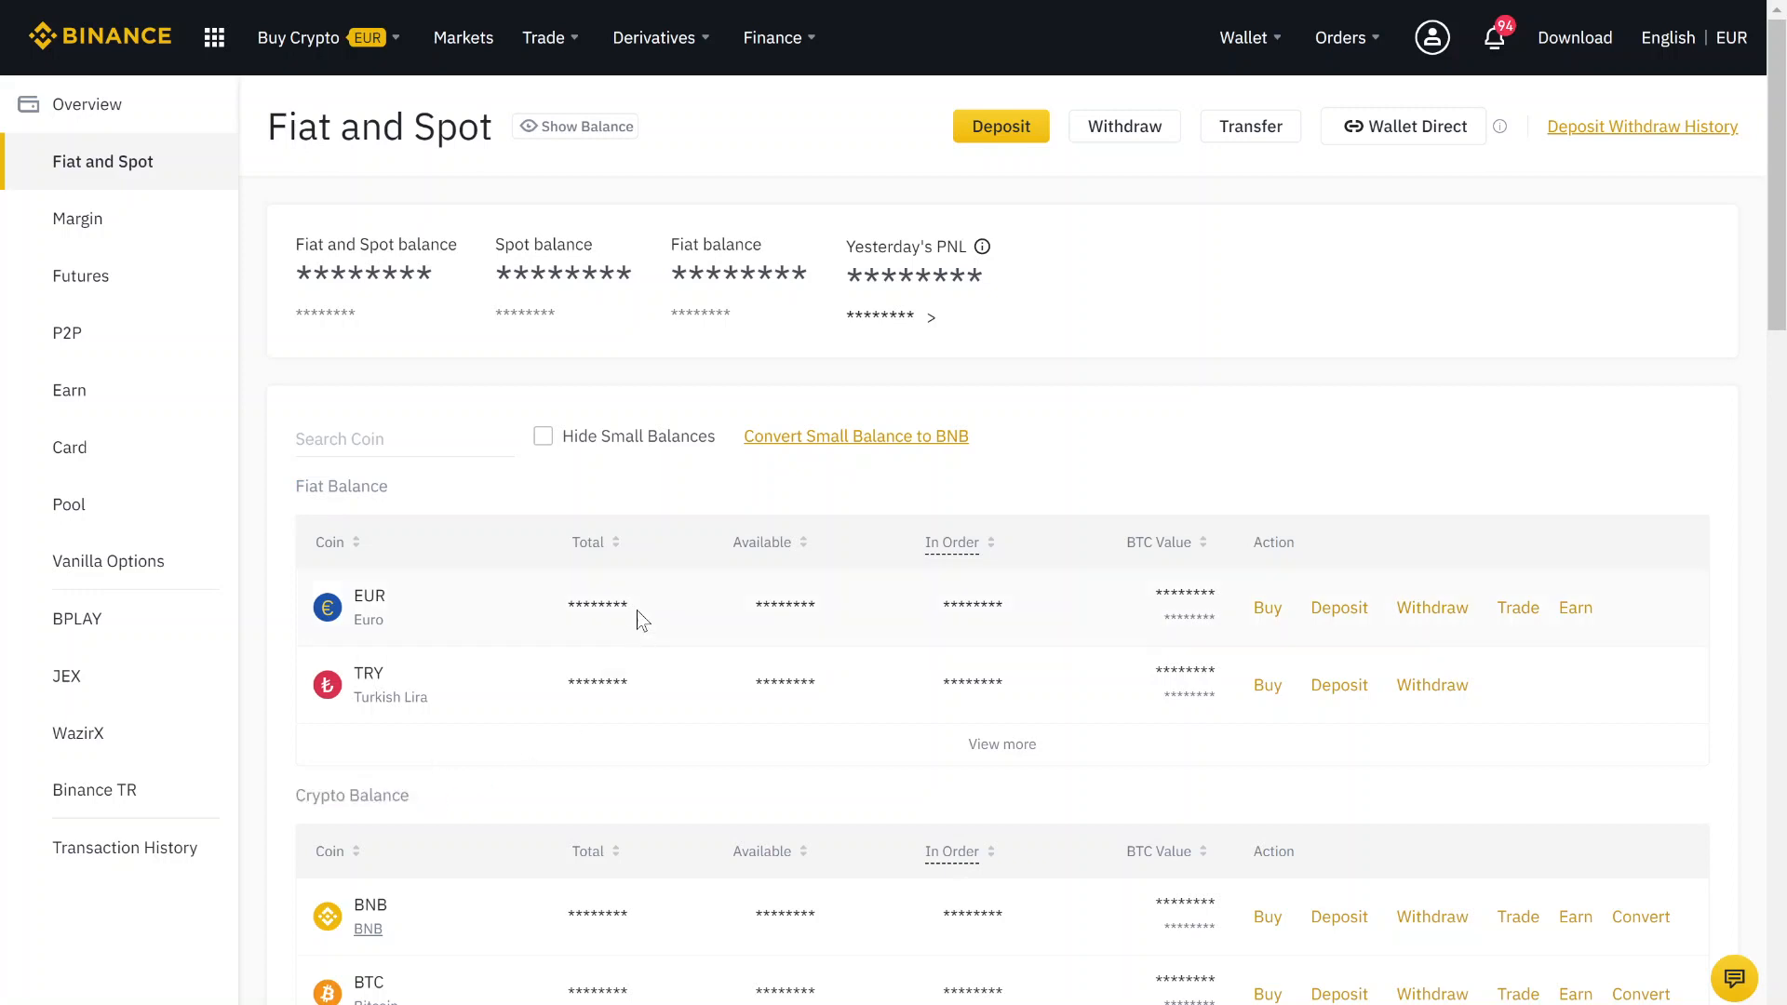
double_click(596, 605)
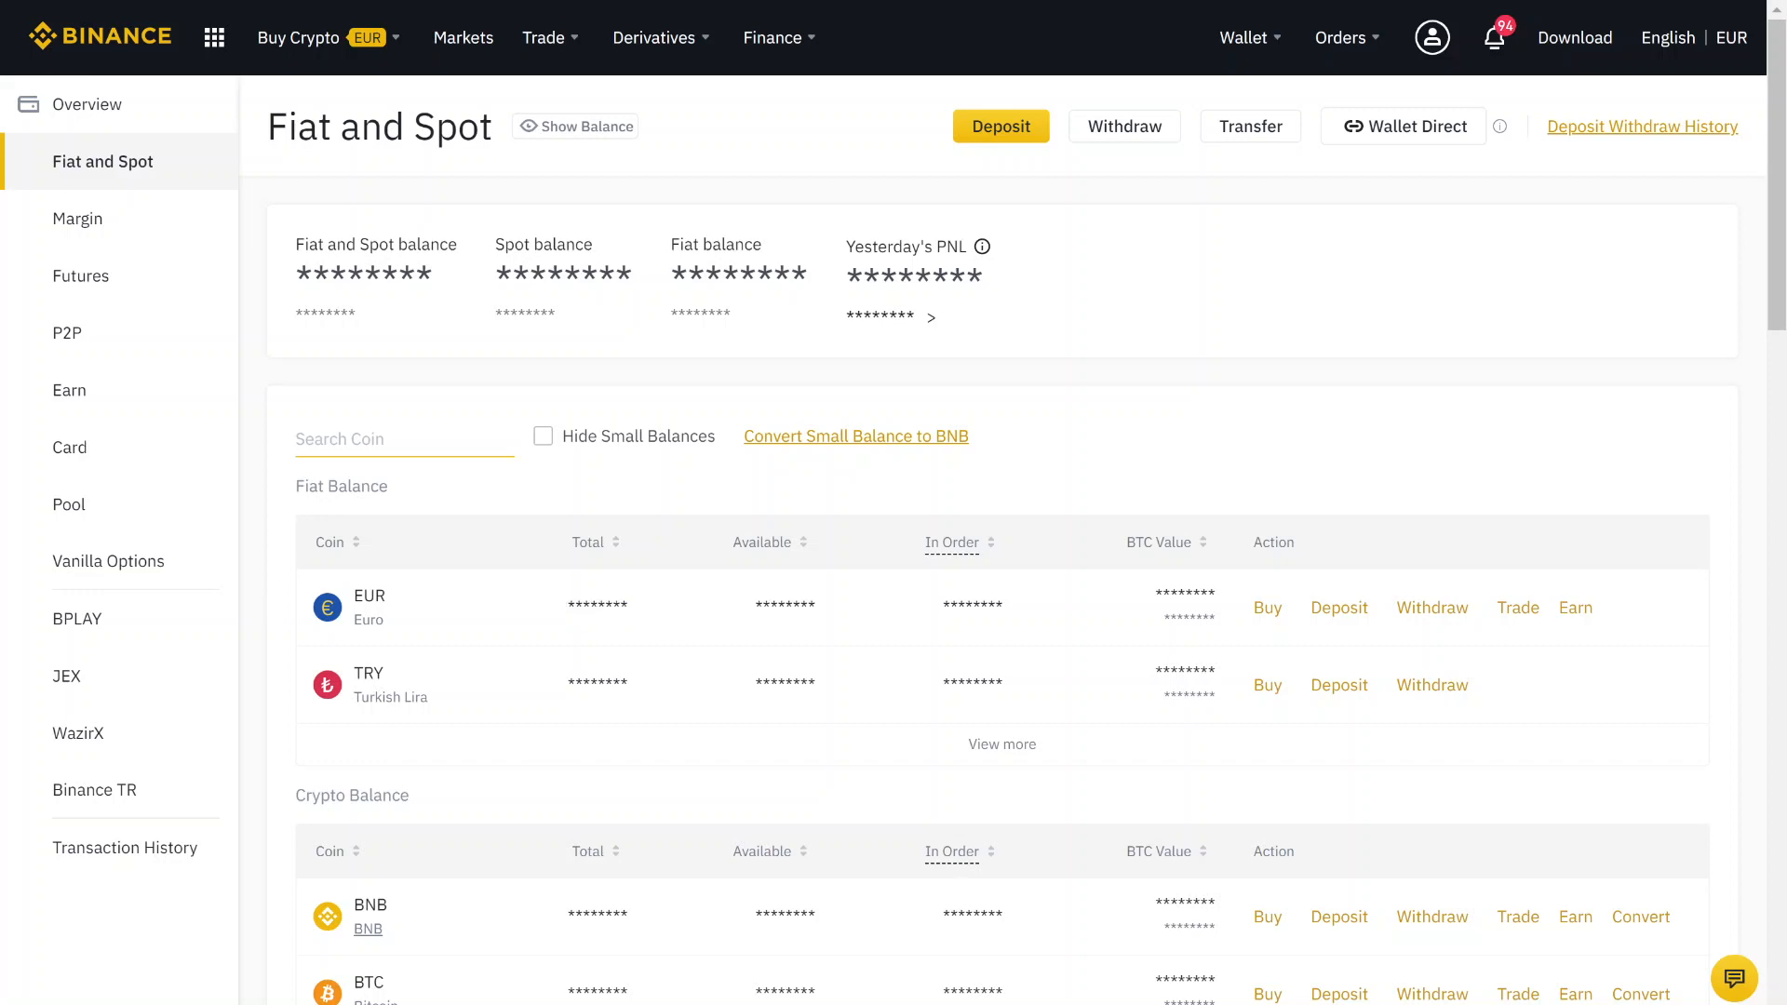
type("win")
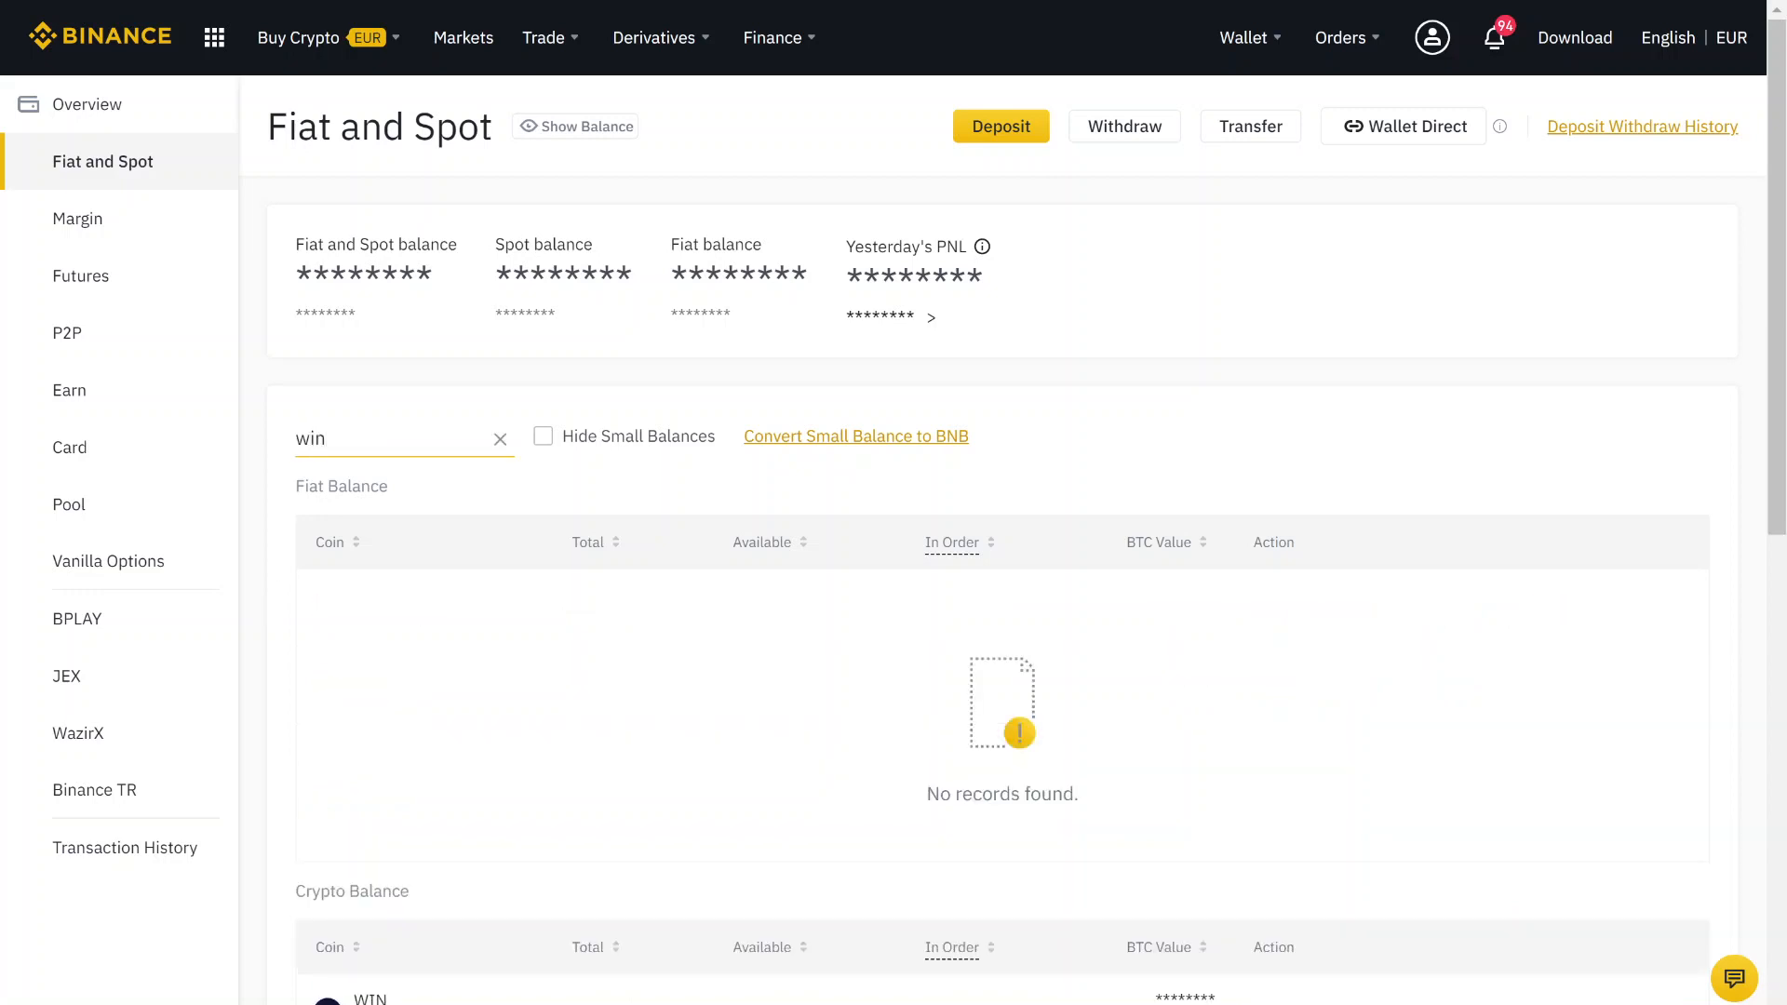
scroll("down", 3)
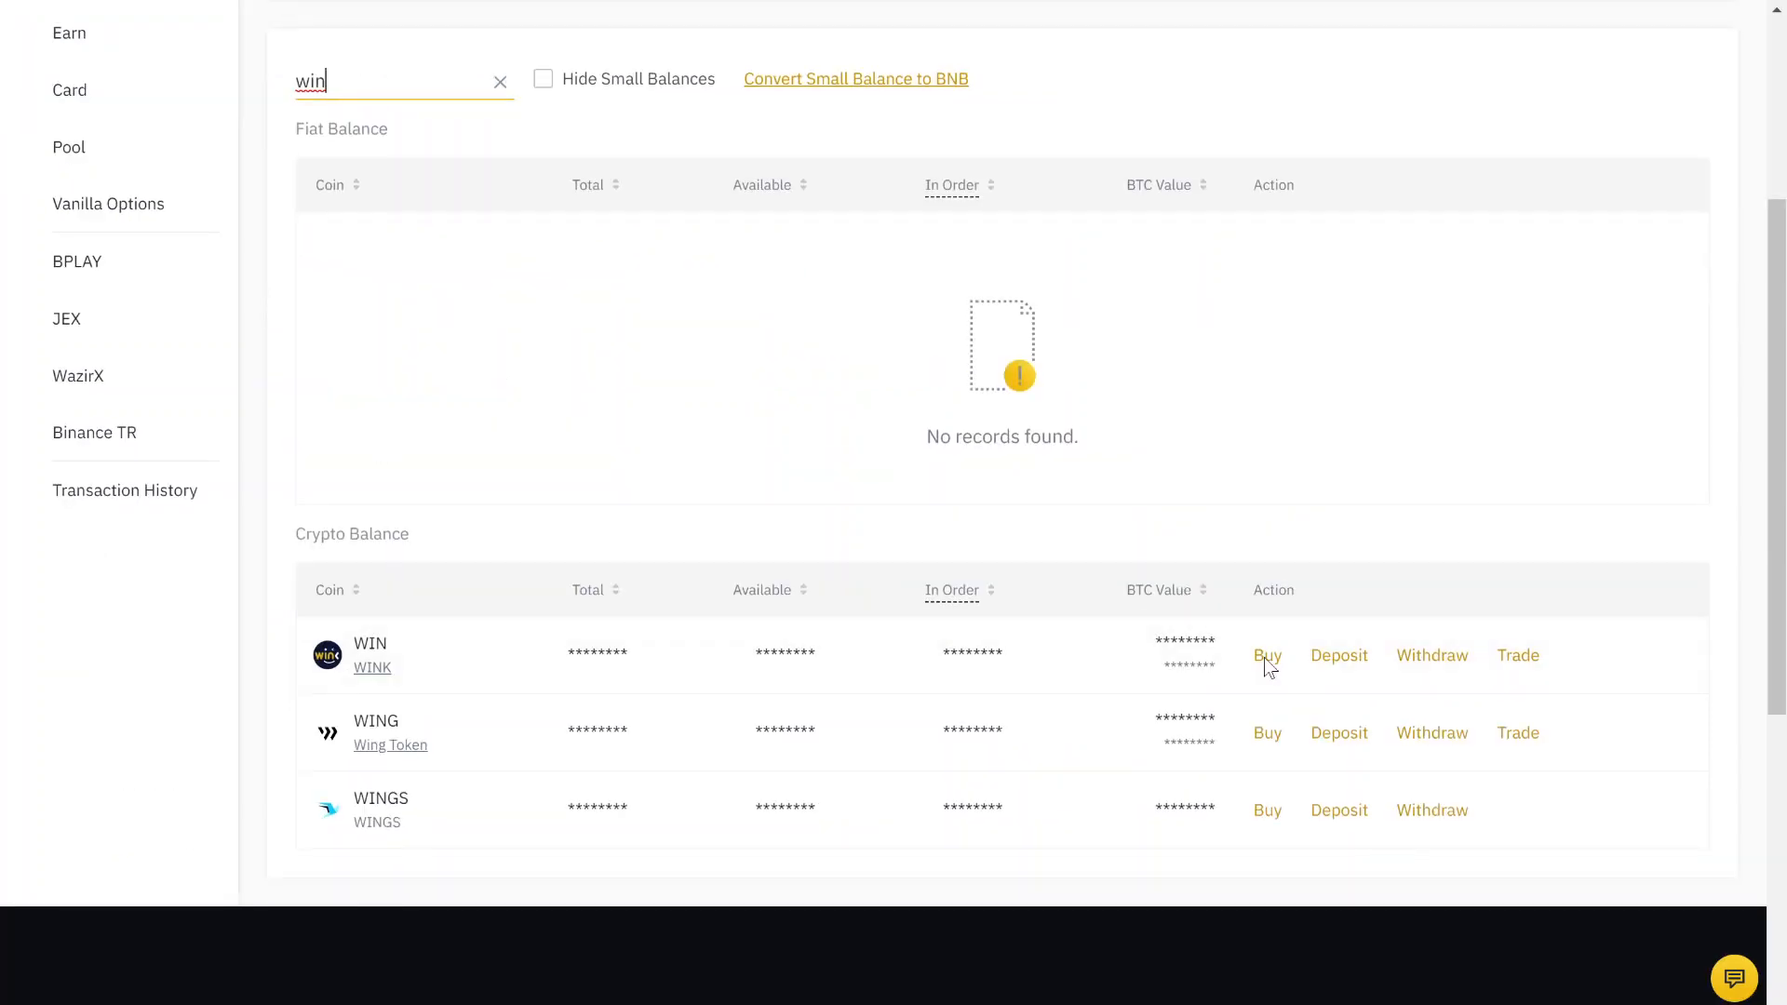
left_click(1519, 655)
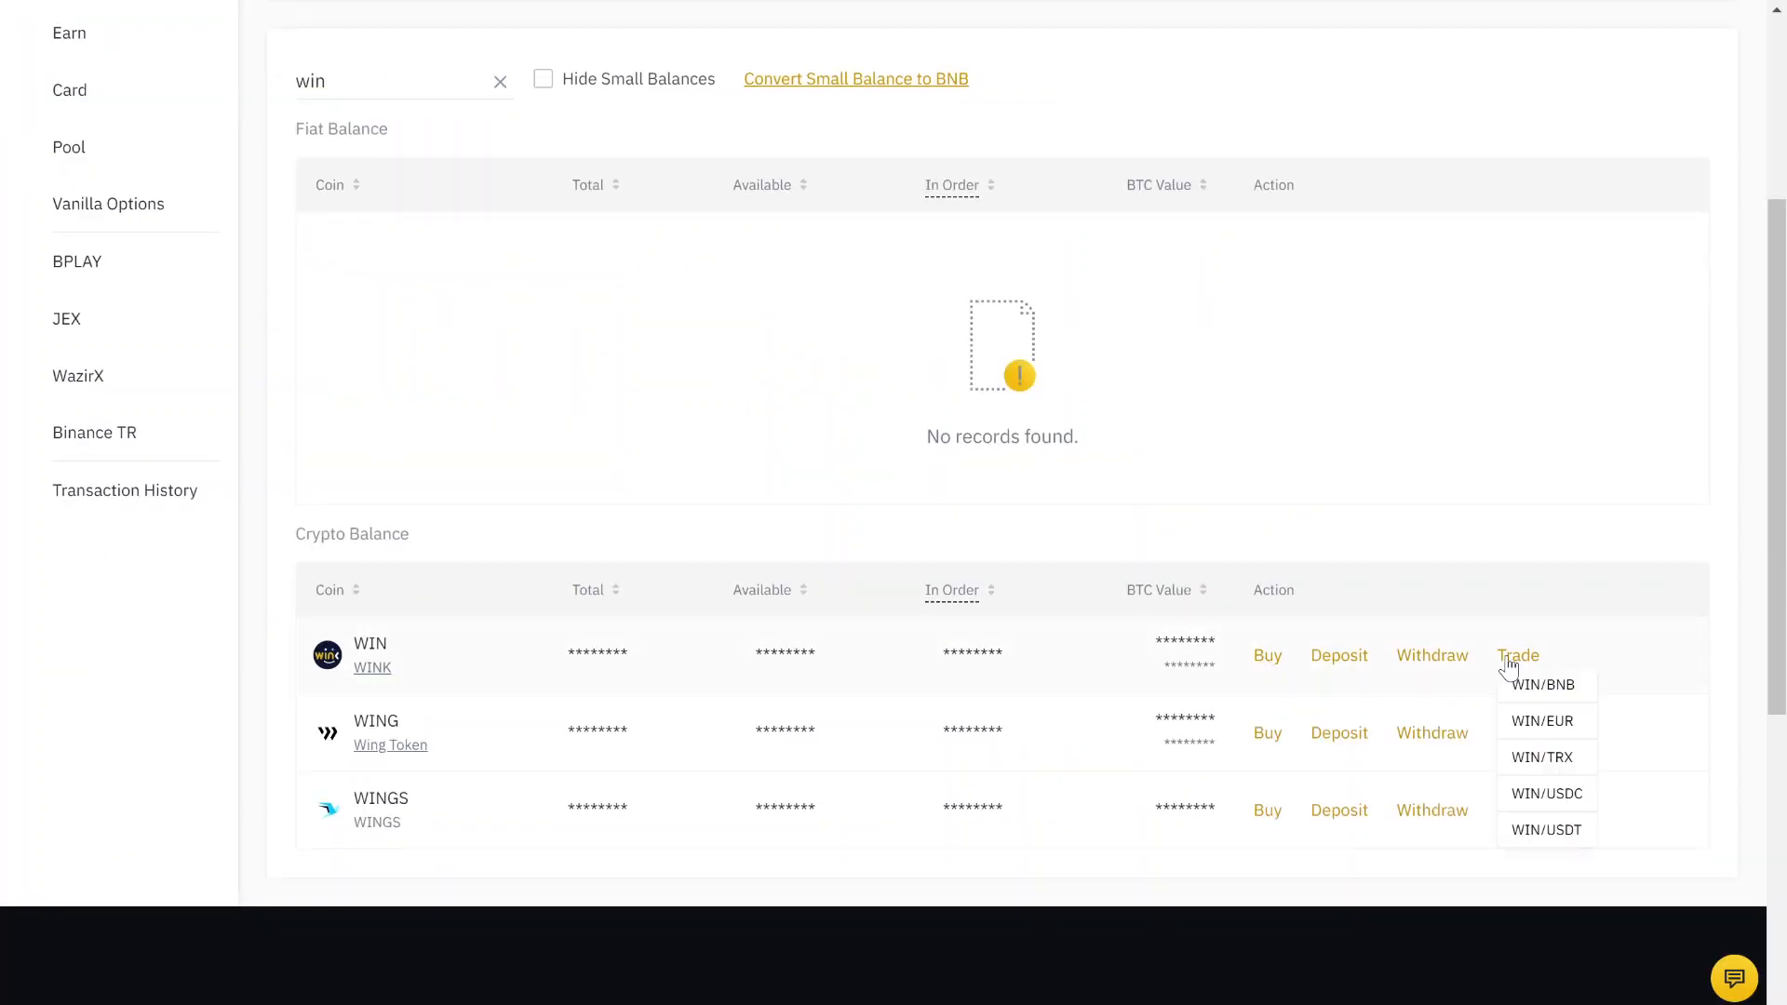
mouse_move(1547, 793)
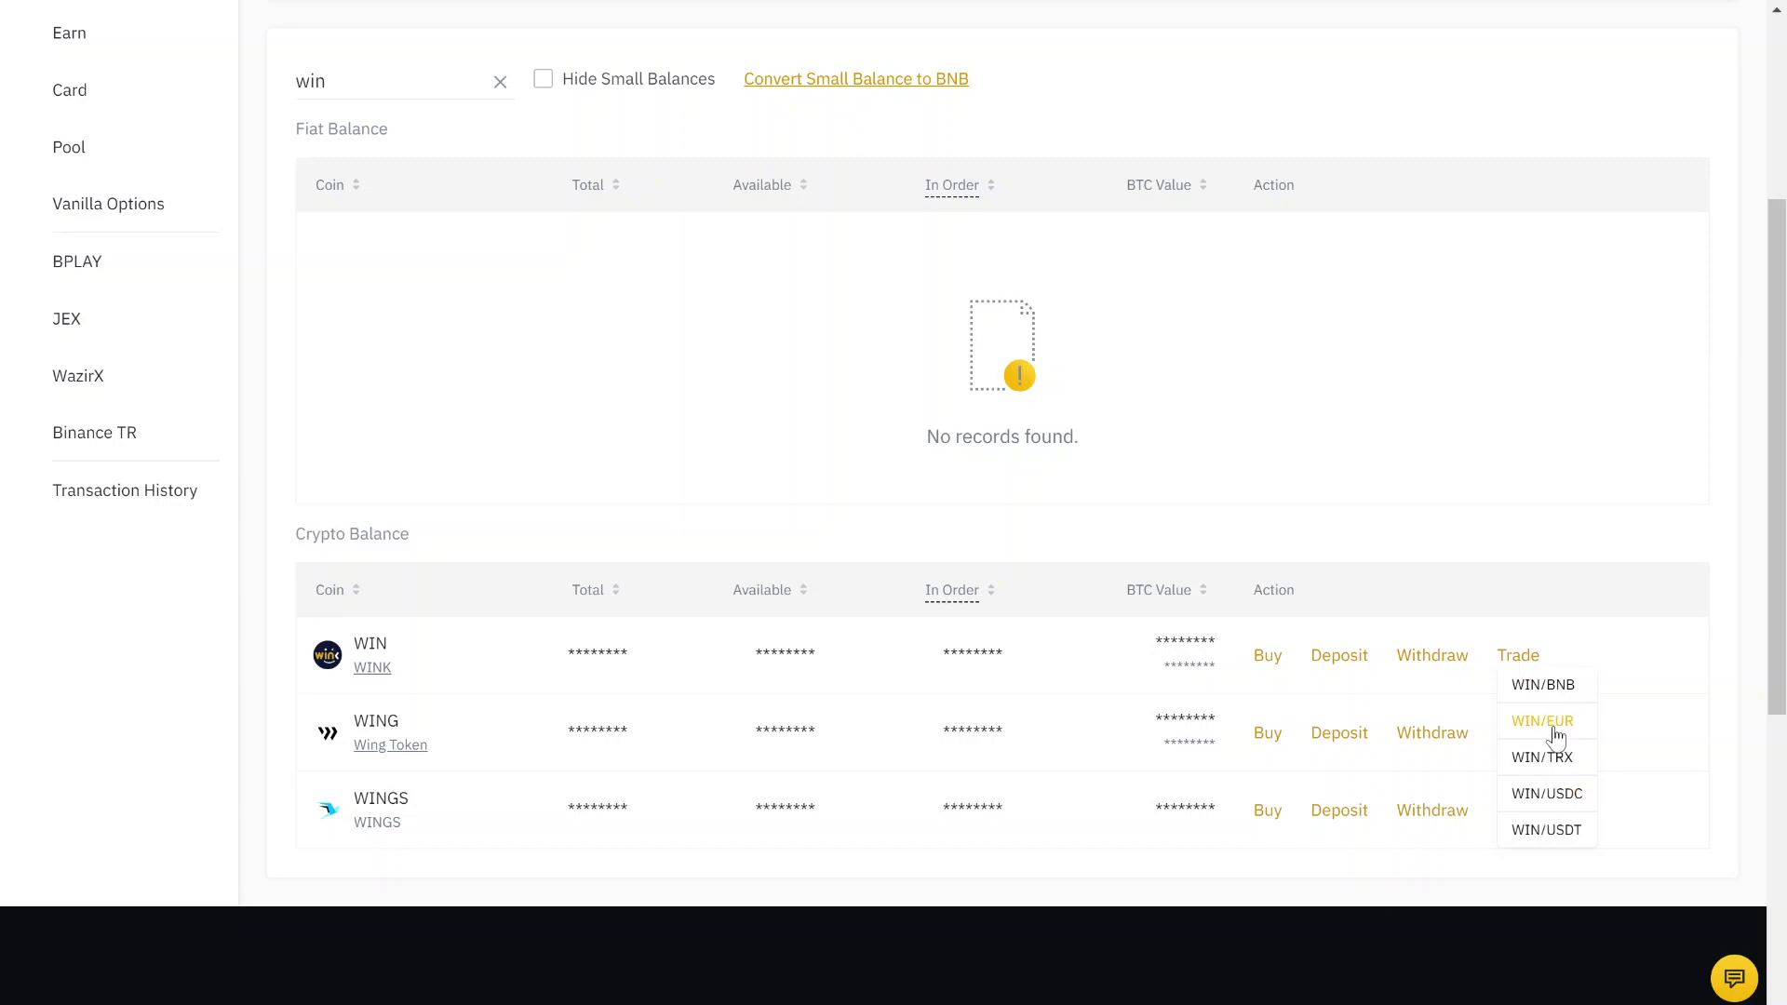
mouse_move(1547, 733)
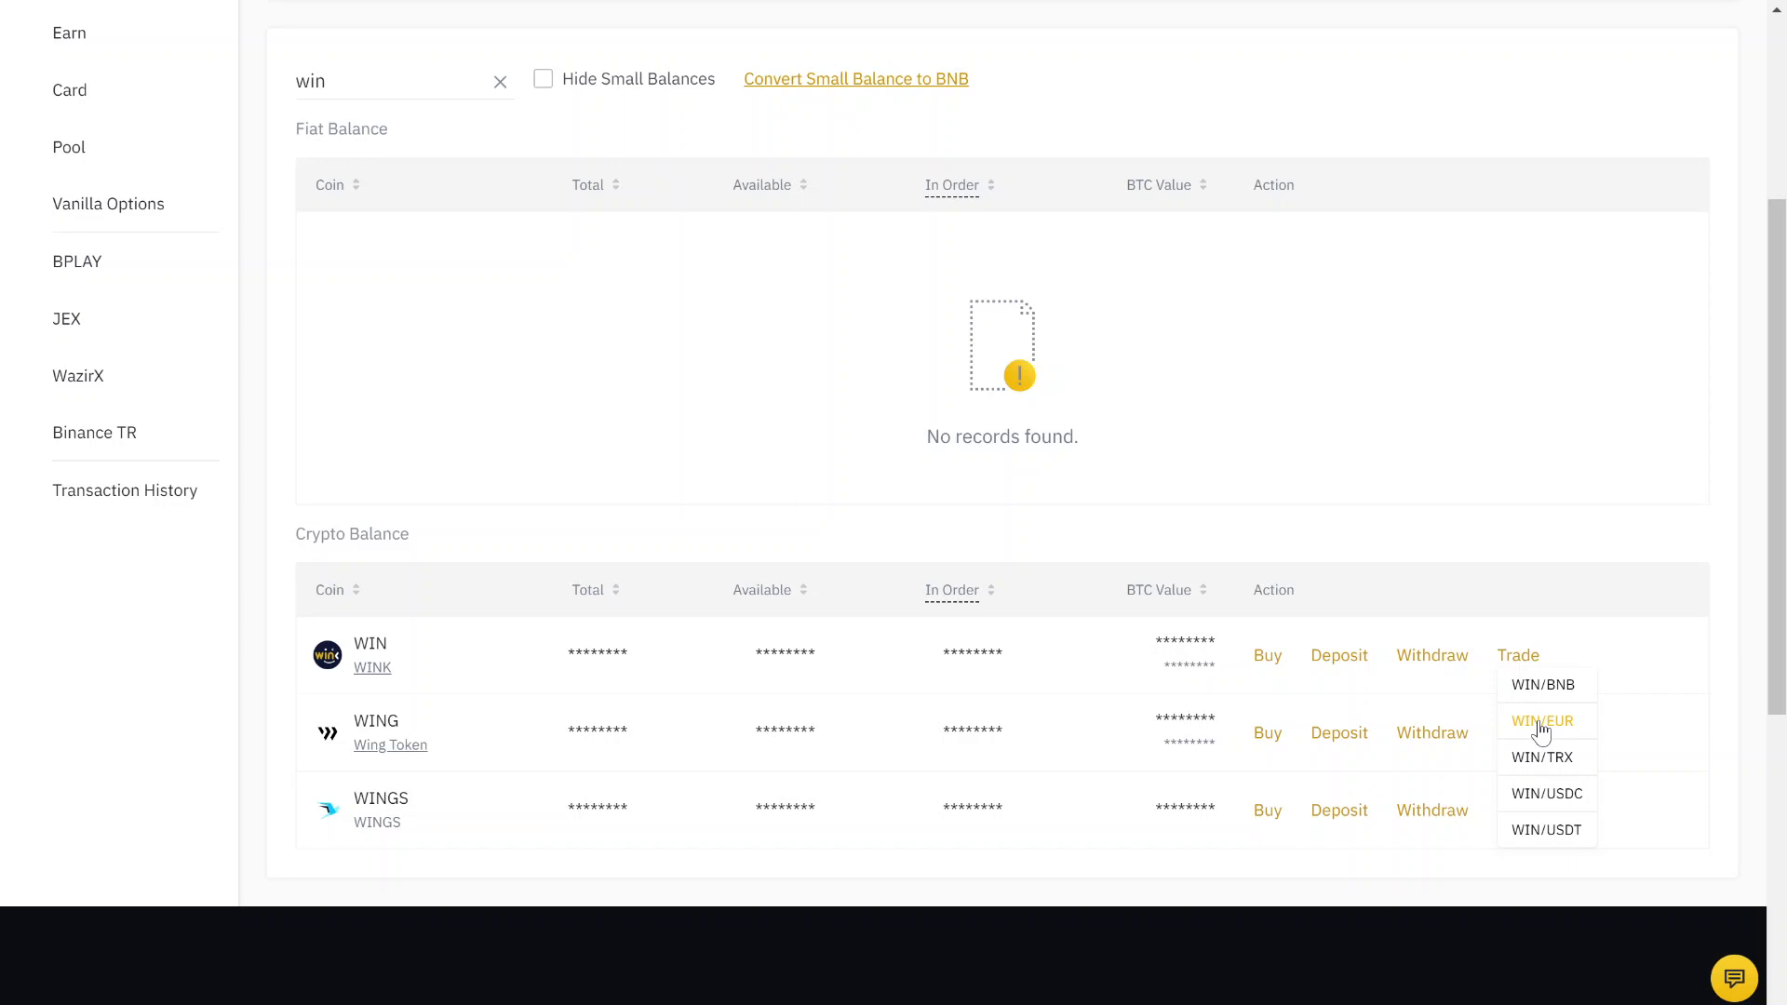
mouse_move(1547, 831)
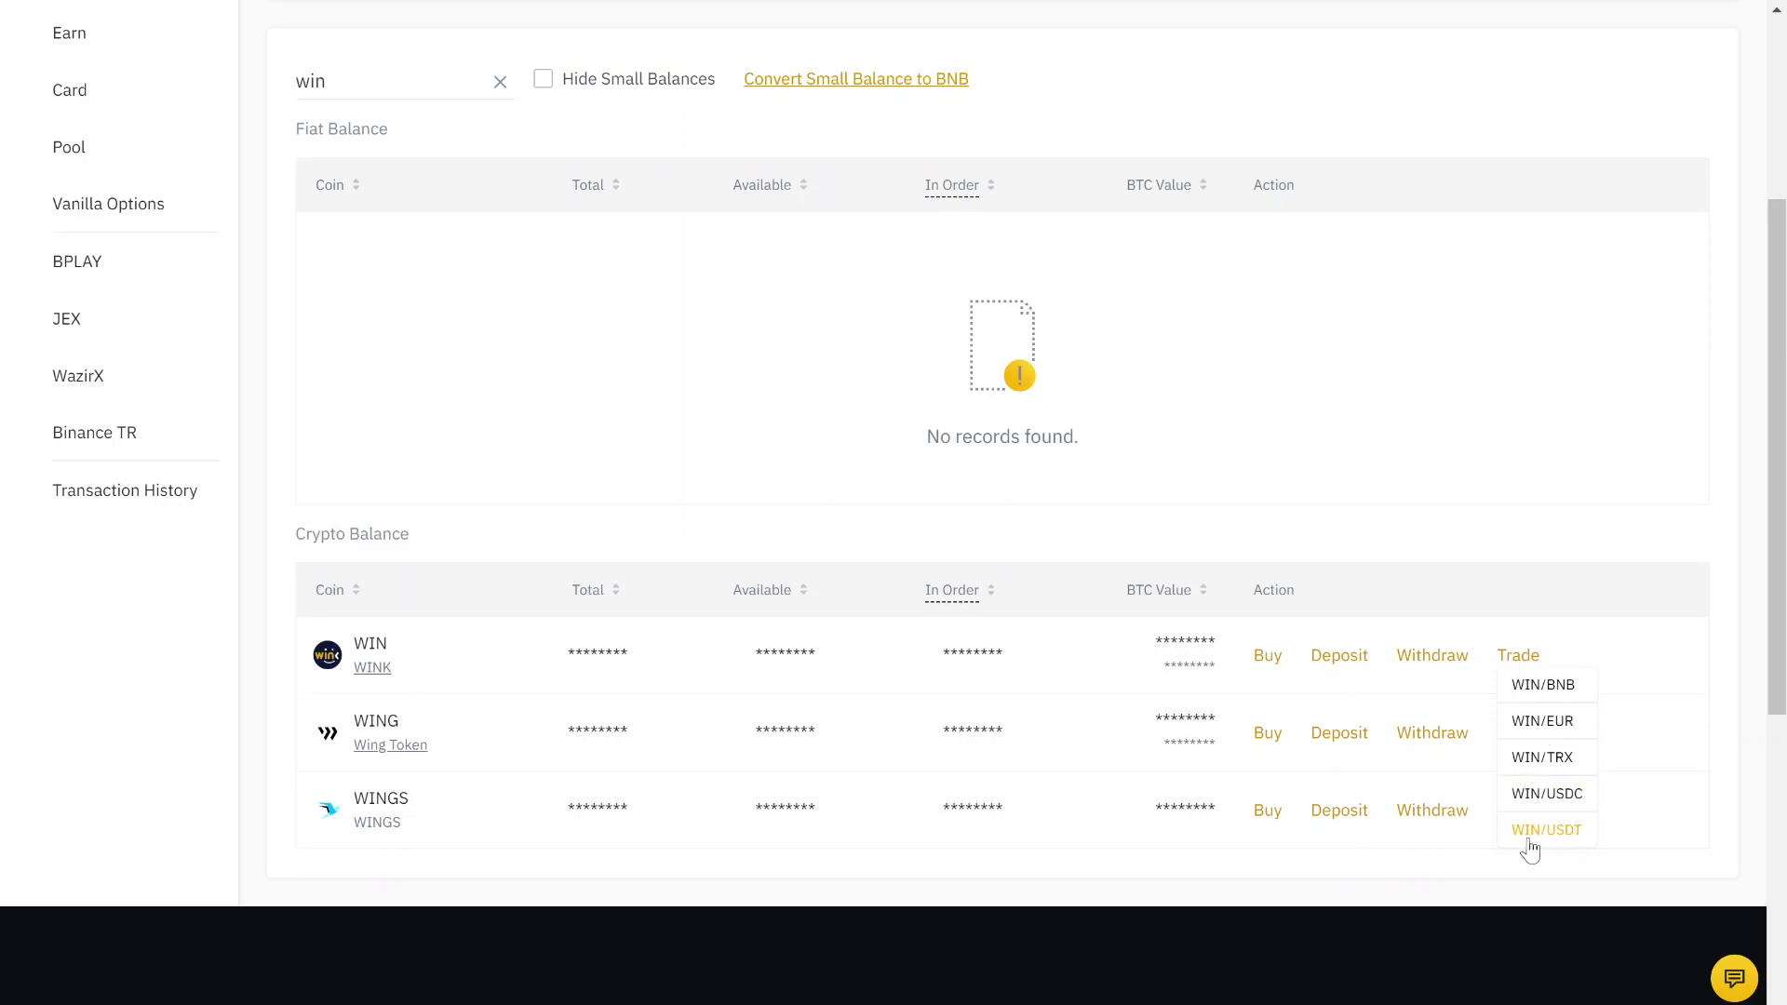
mouse_move(1571, 844)
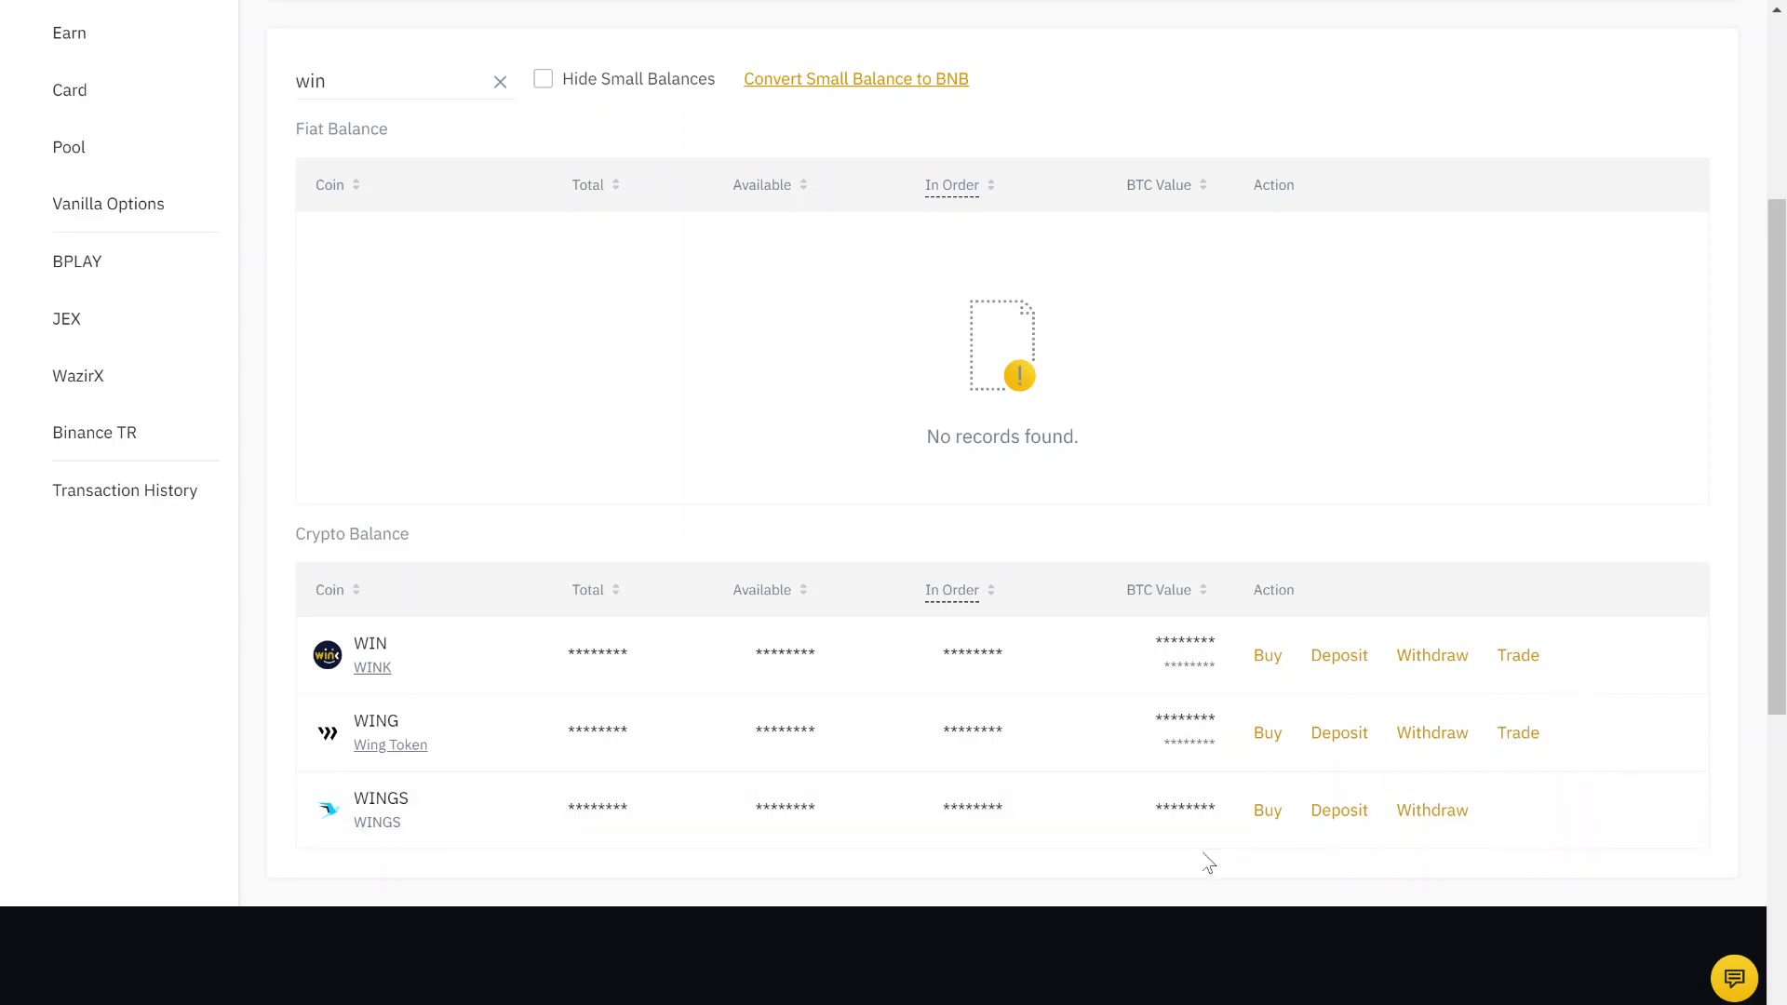
Visit the Convert & OTC Portal under Trade, then return to the unfiltered Fiat and Spot wallet
left_click(543, 37)
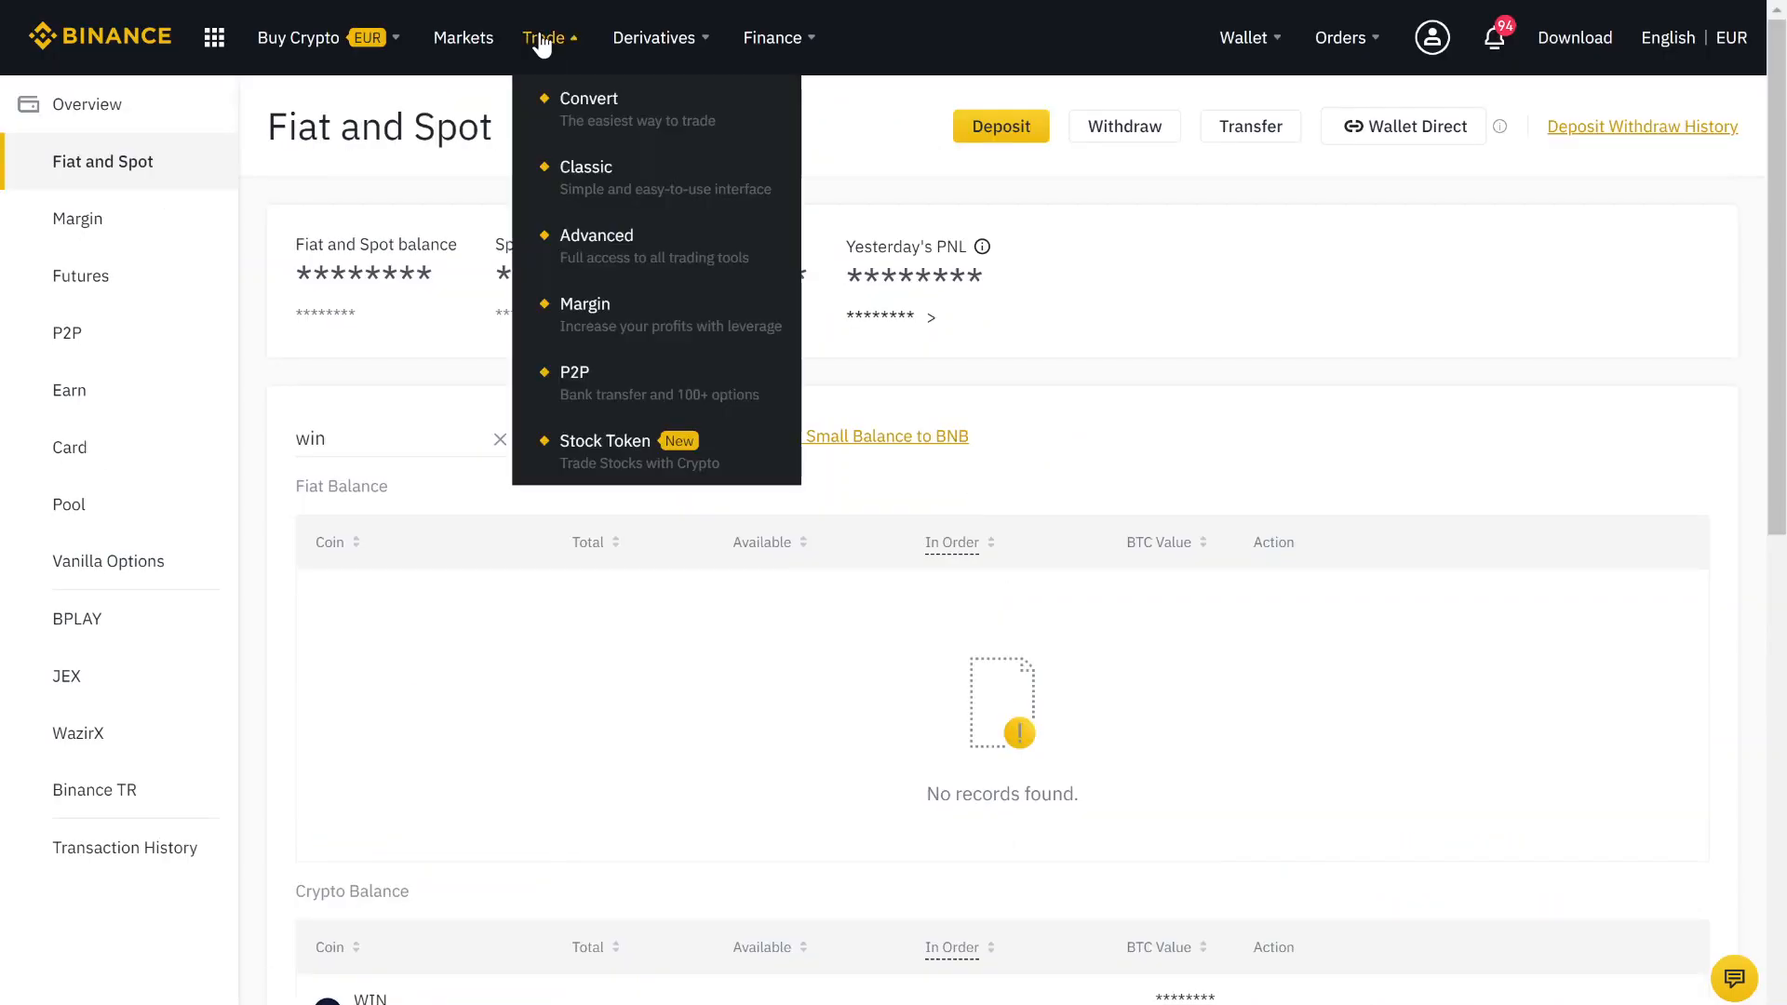
left_click(590, 99)
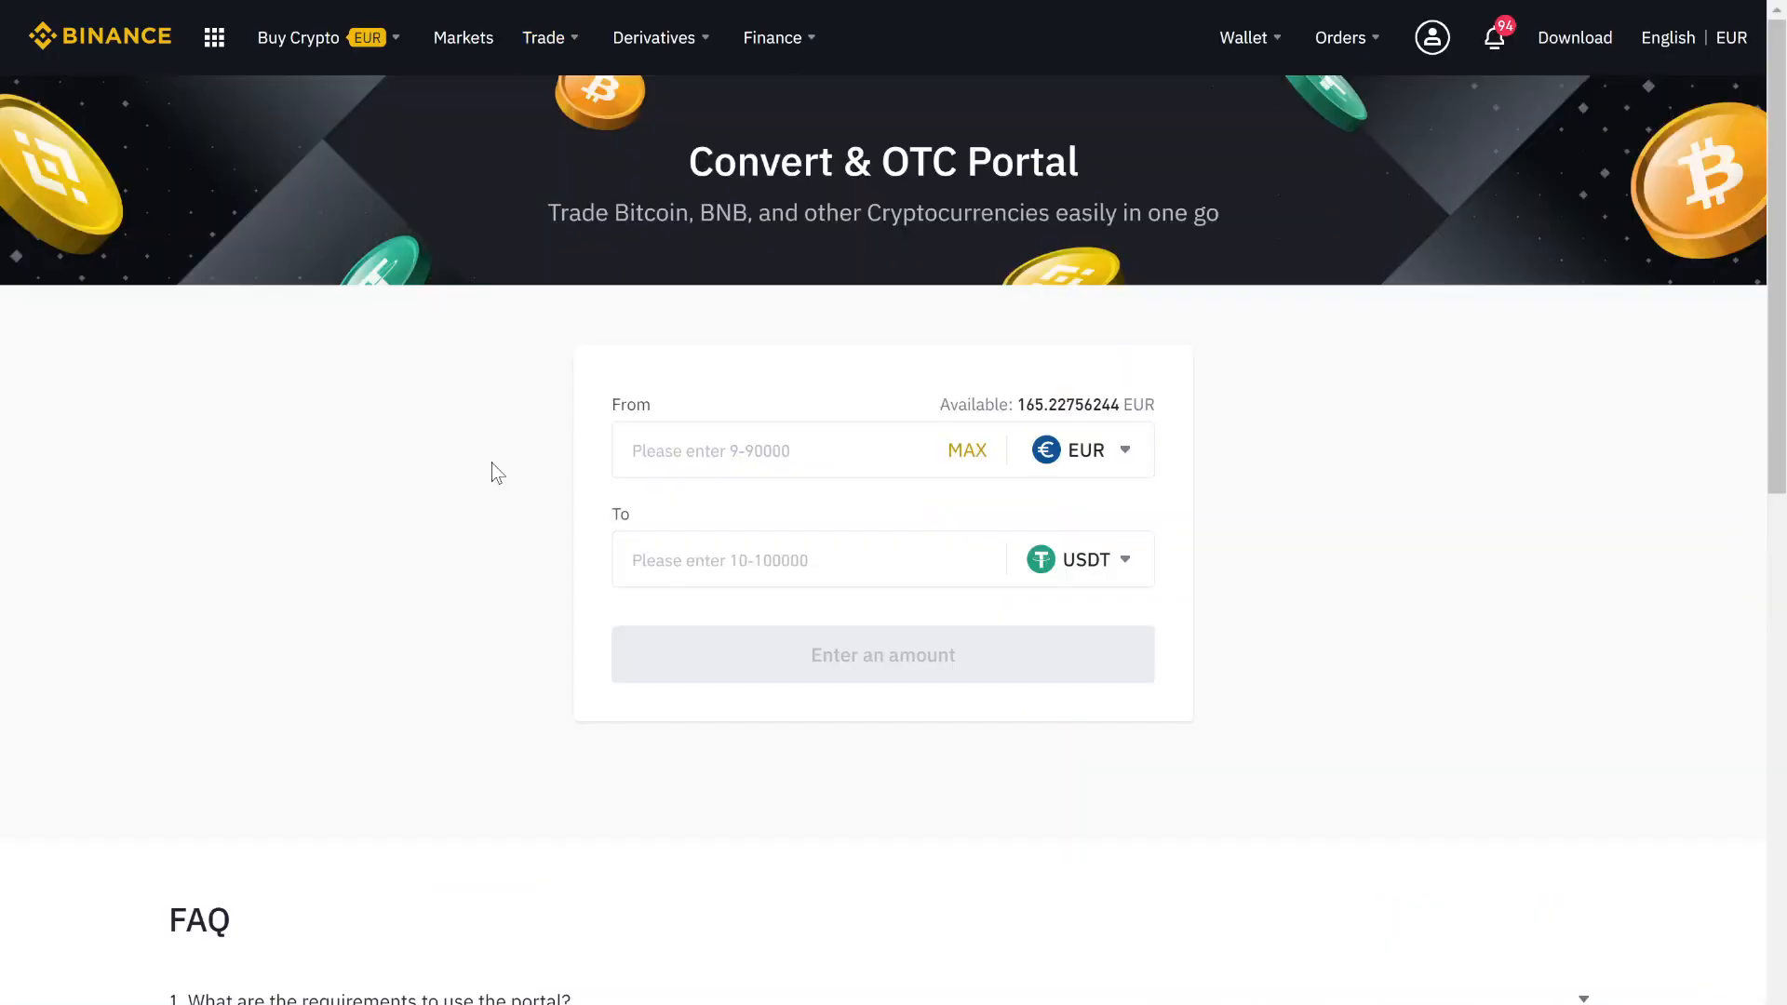
left_click(799, 448)
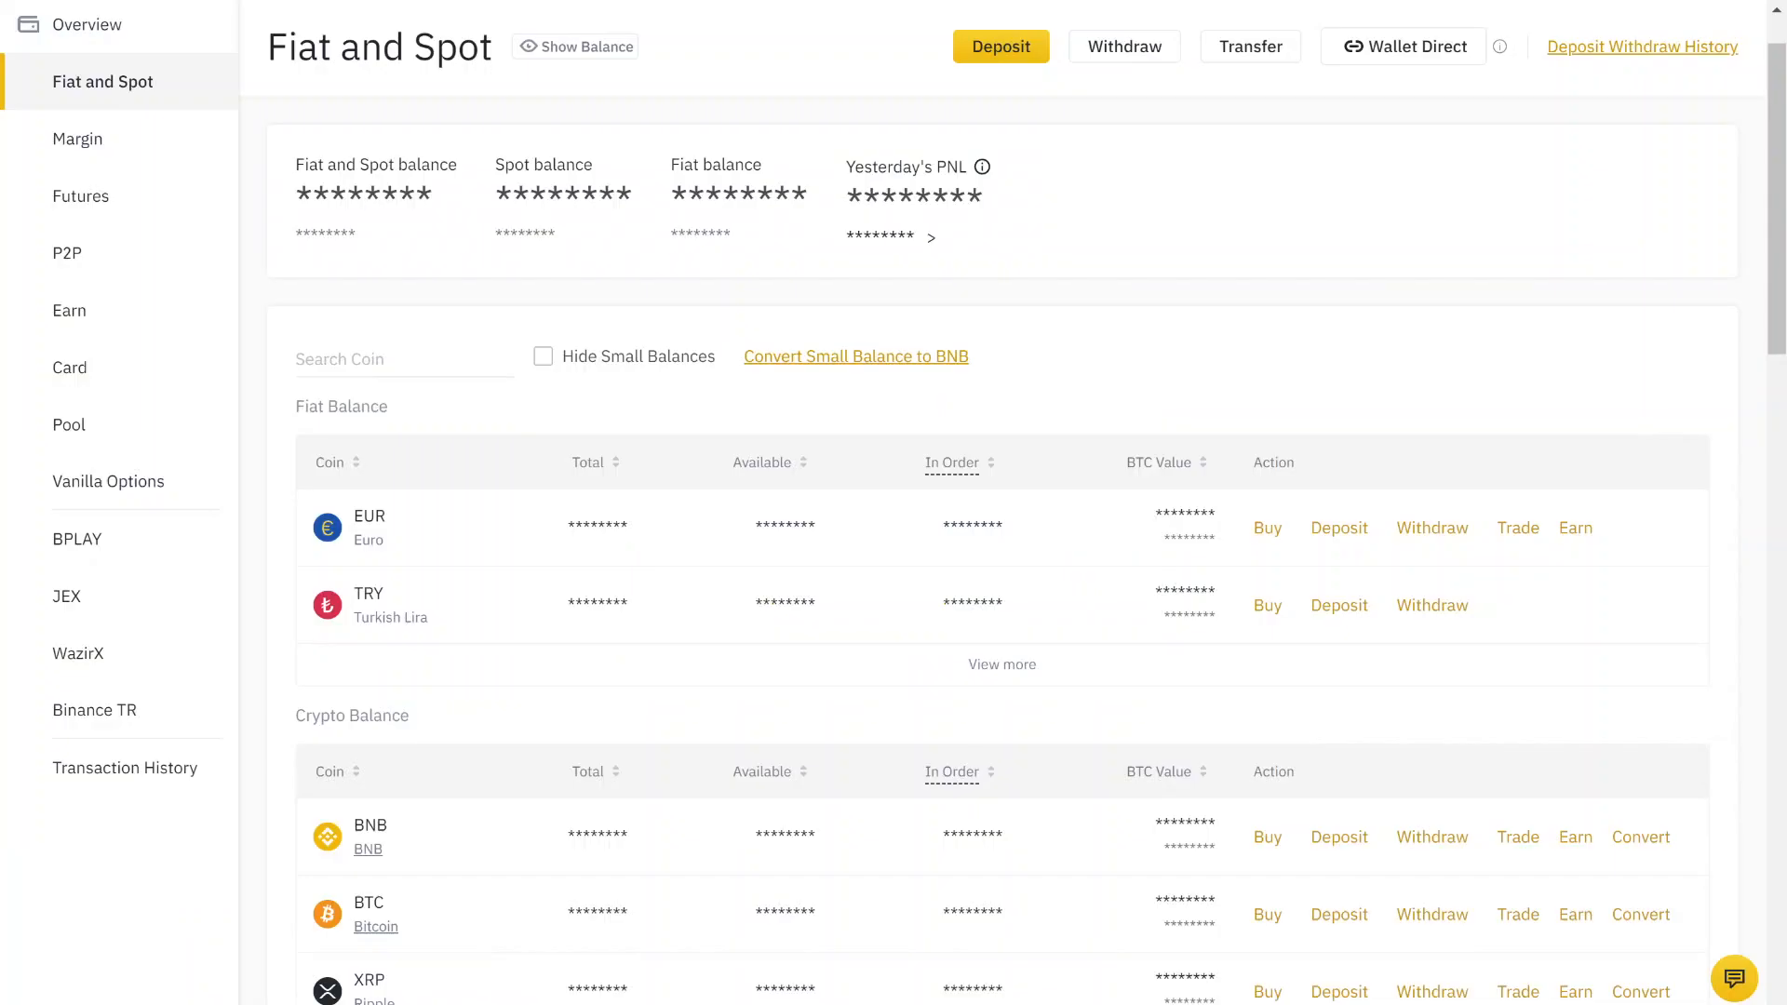
Search the wallet for 'win' (replacing 'us') and go to the WIN/USDT spot trading page
type("usdt")
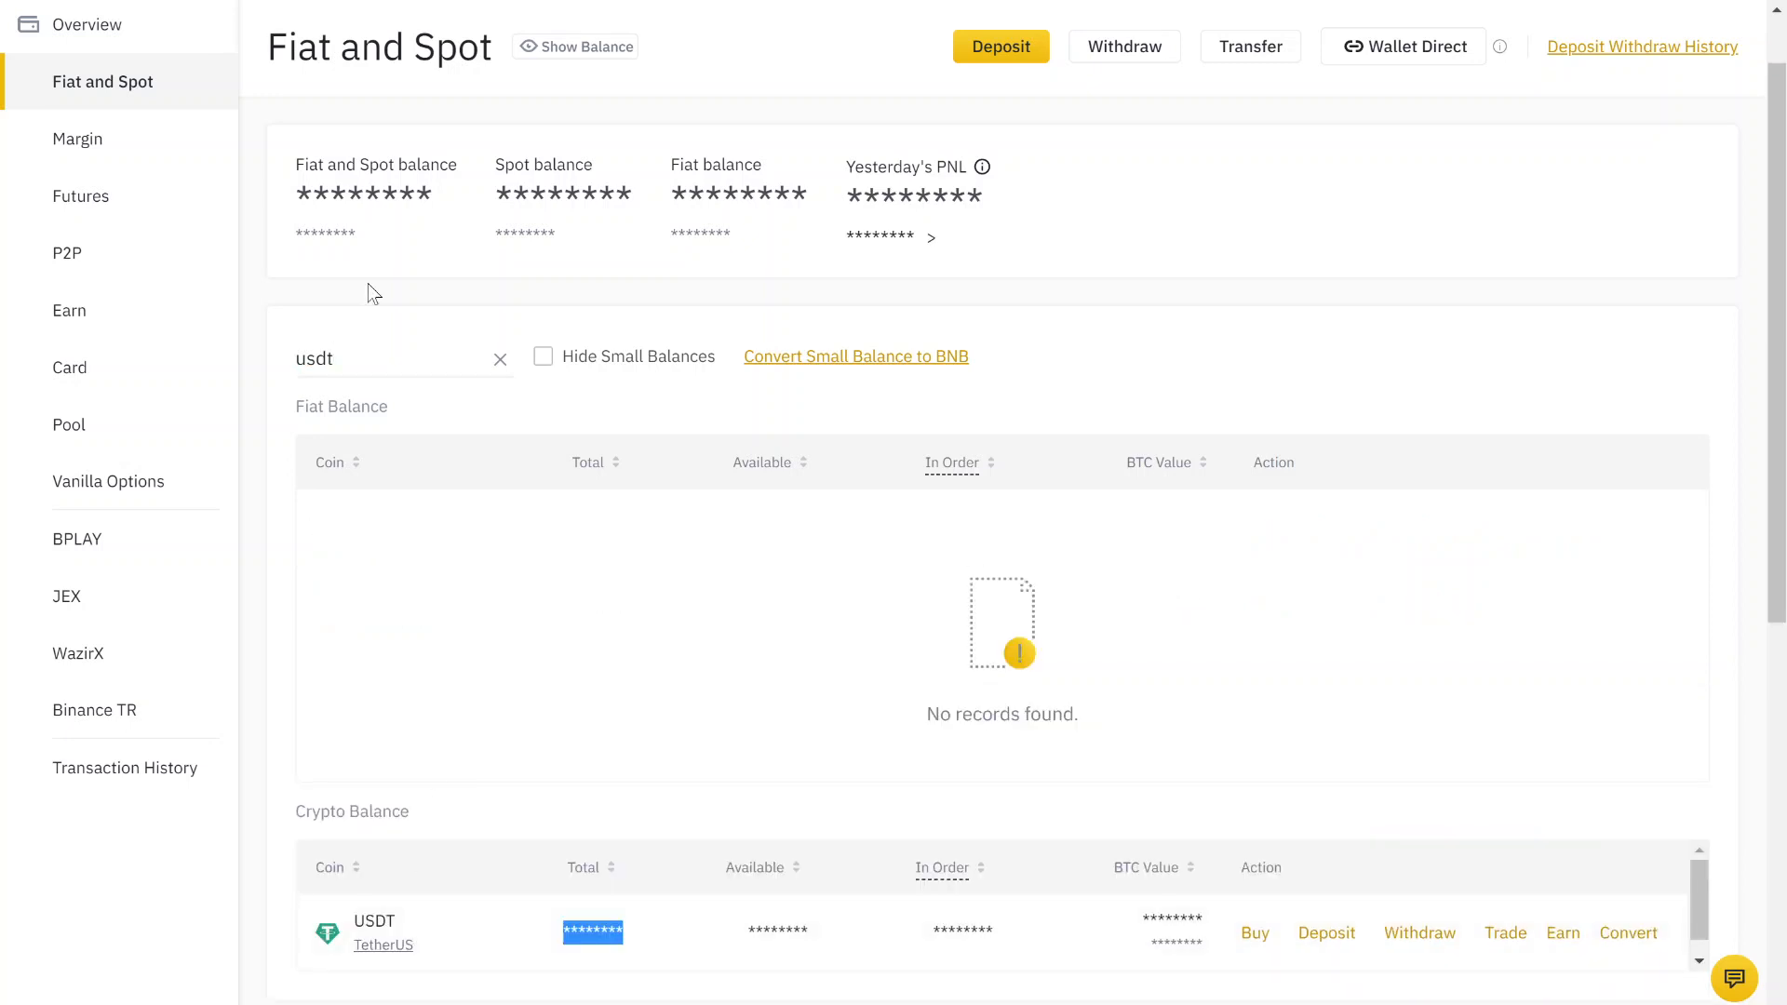
left_click(399, 358)
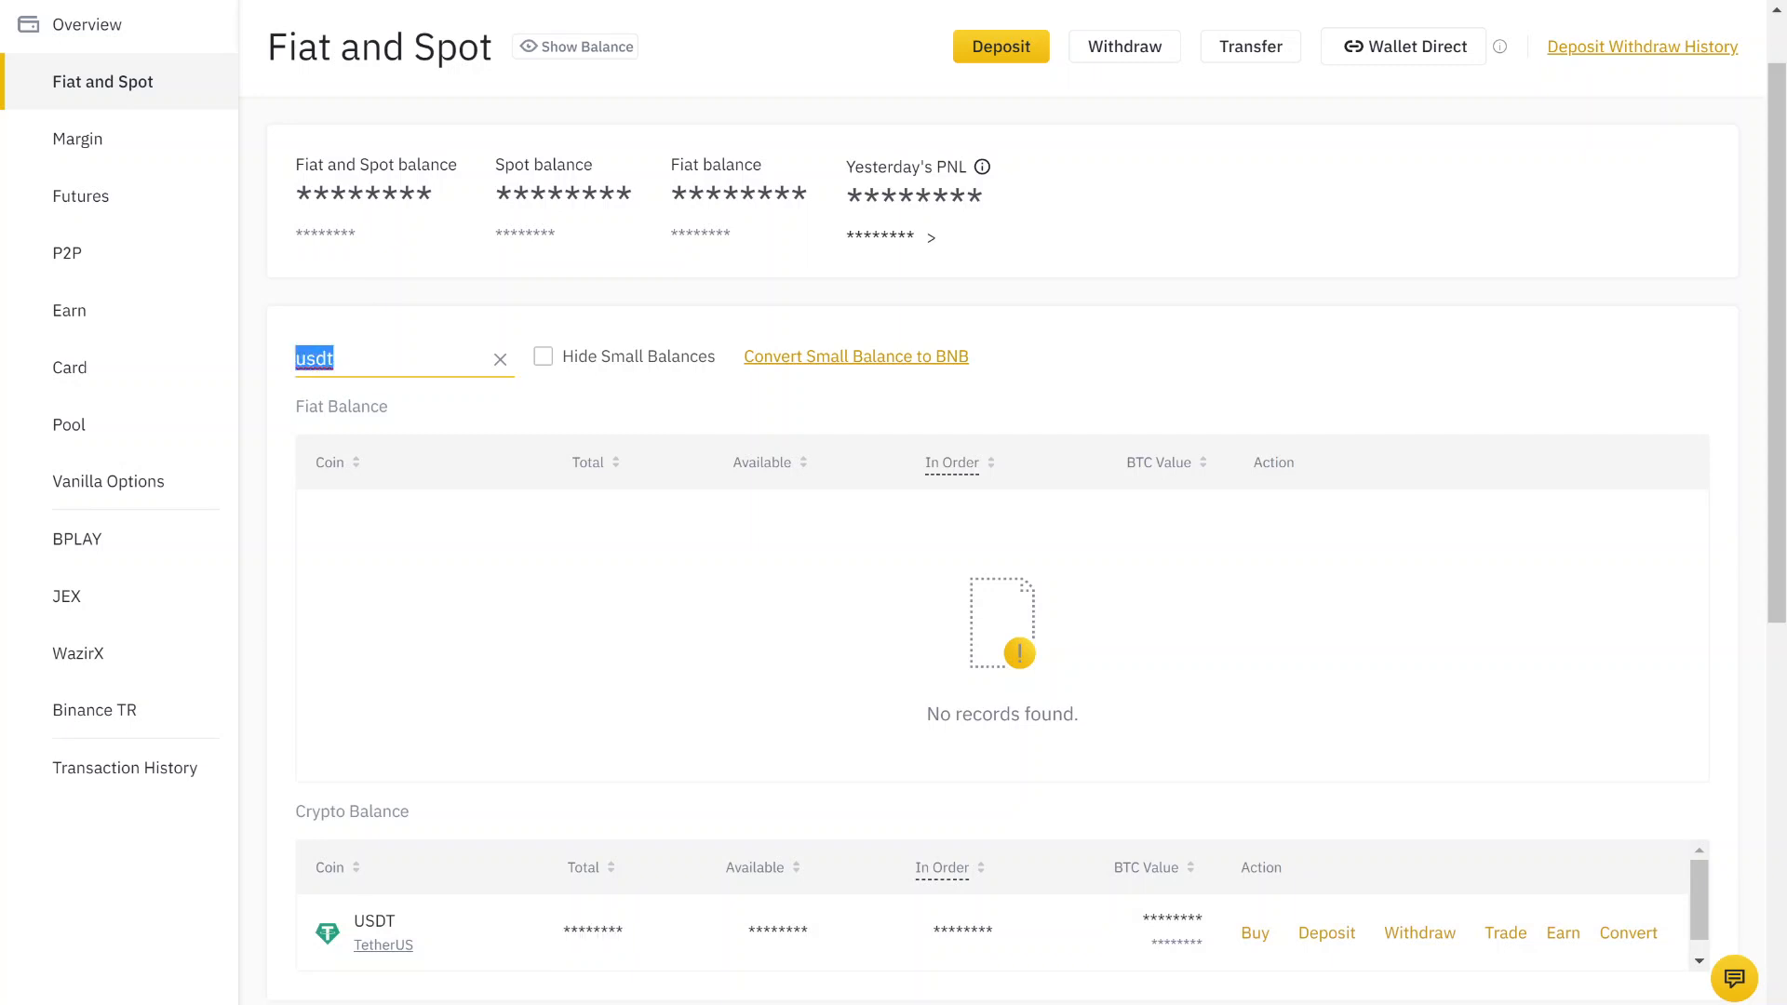
type("w")
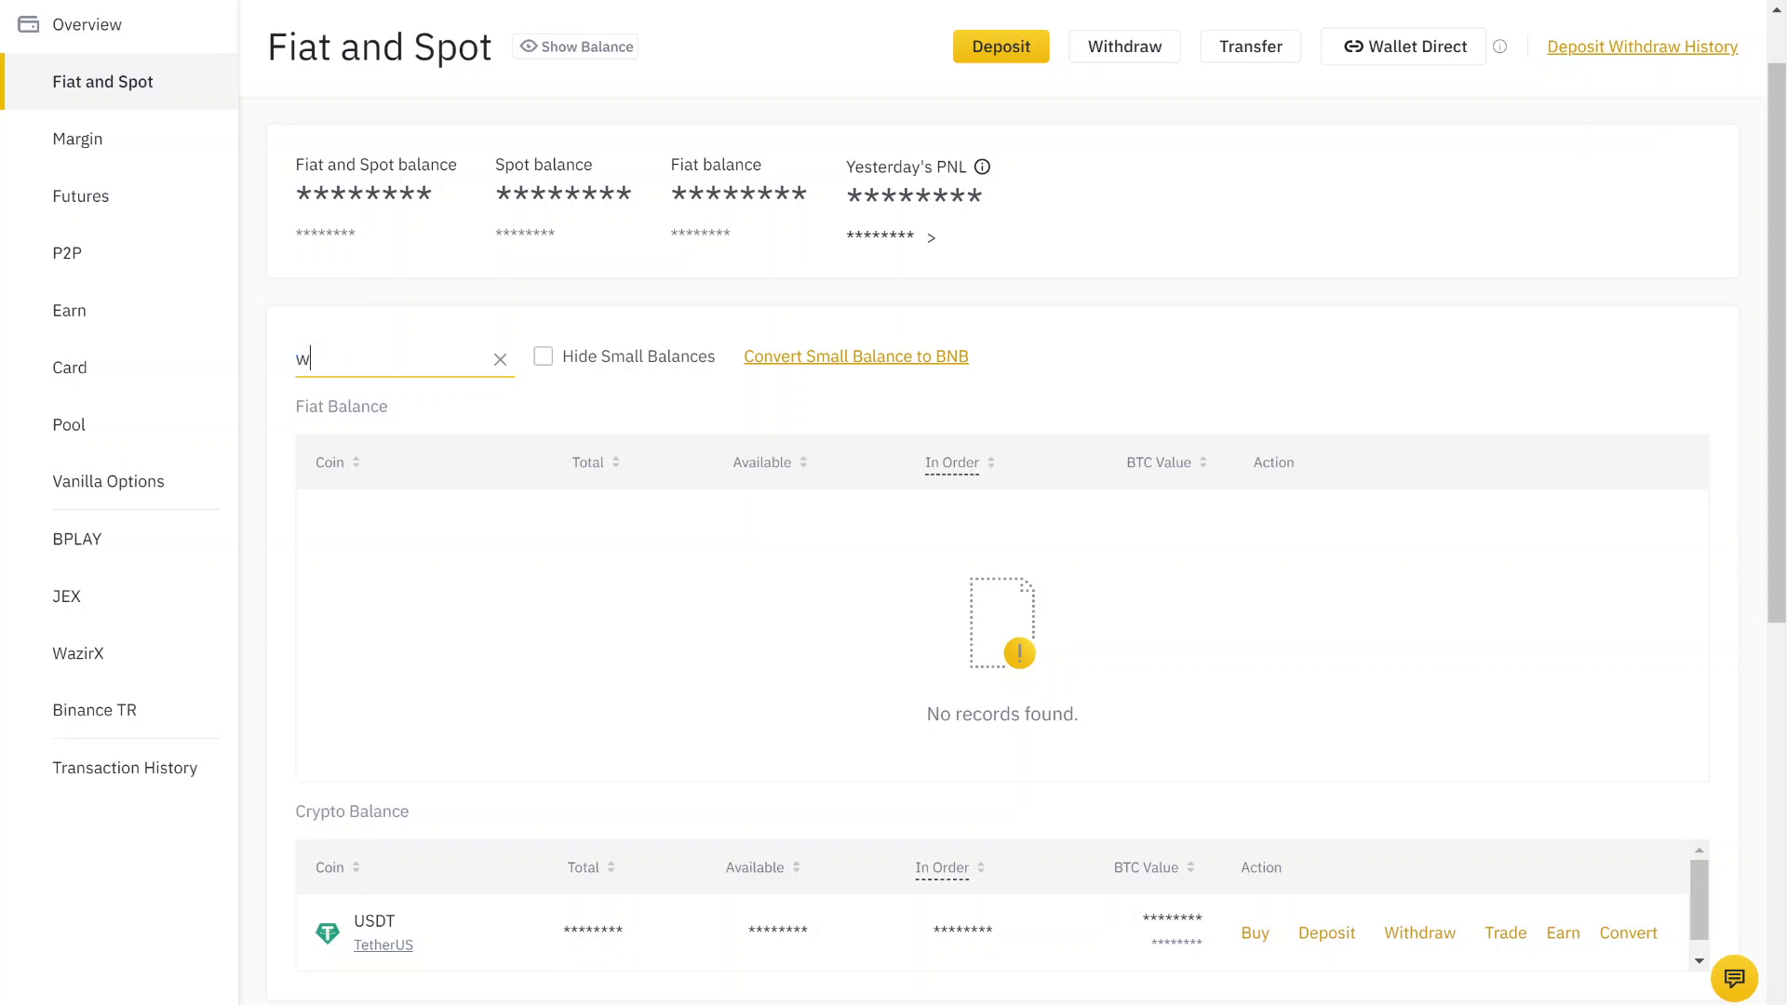
type("in")
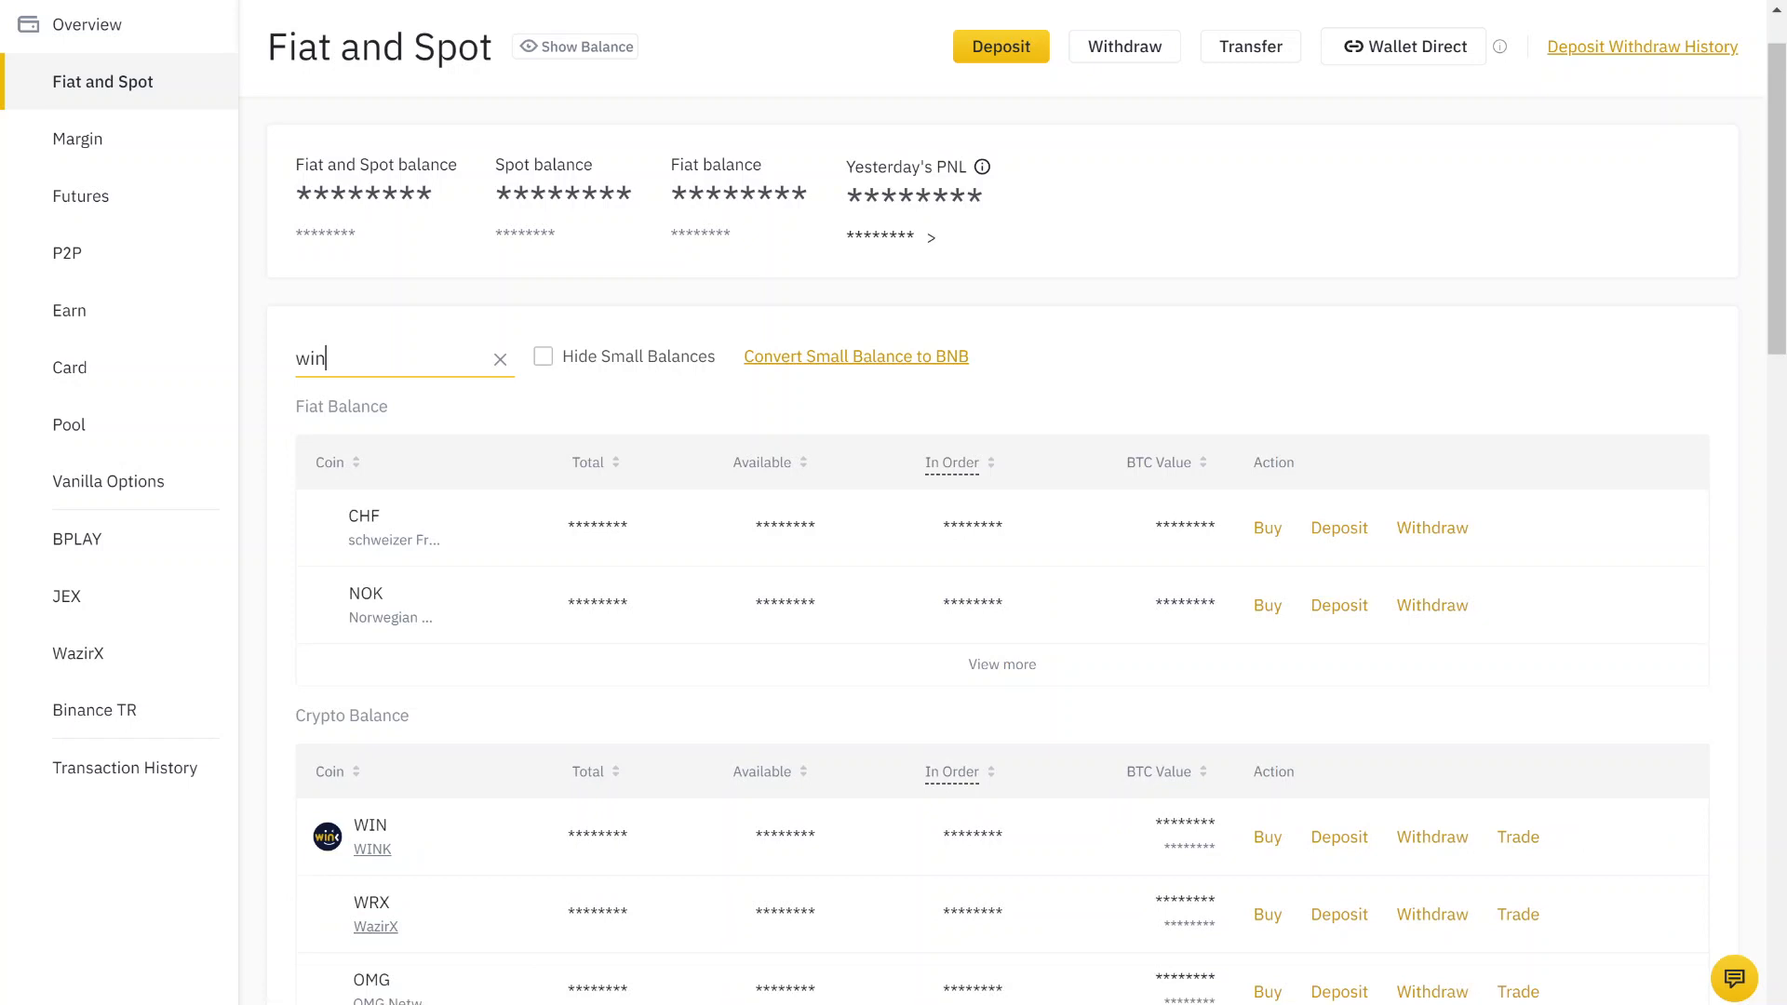
scroll("down", 3)
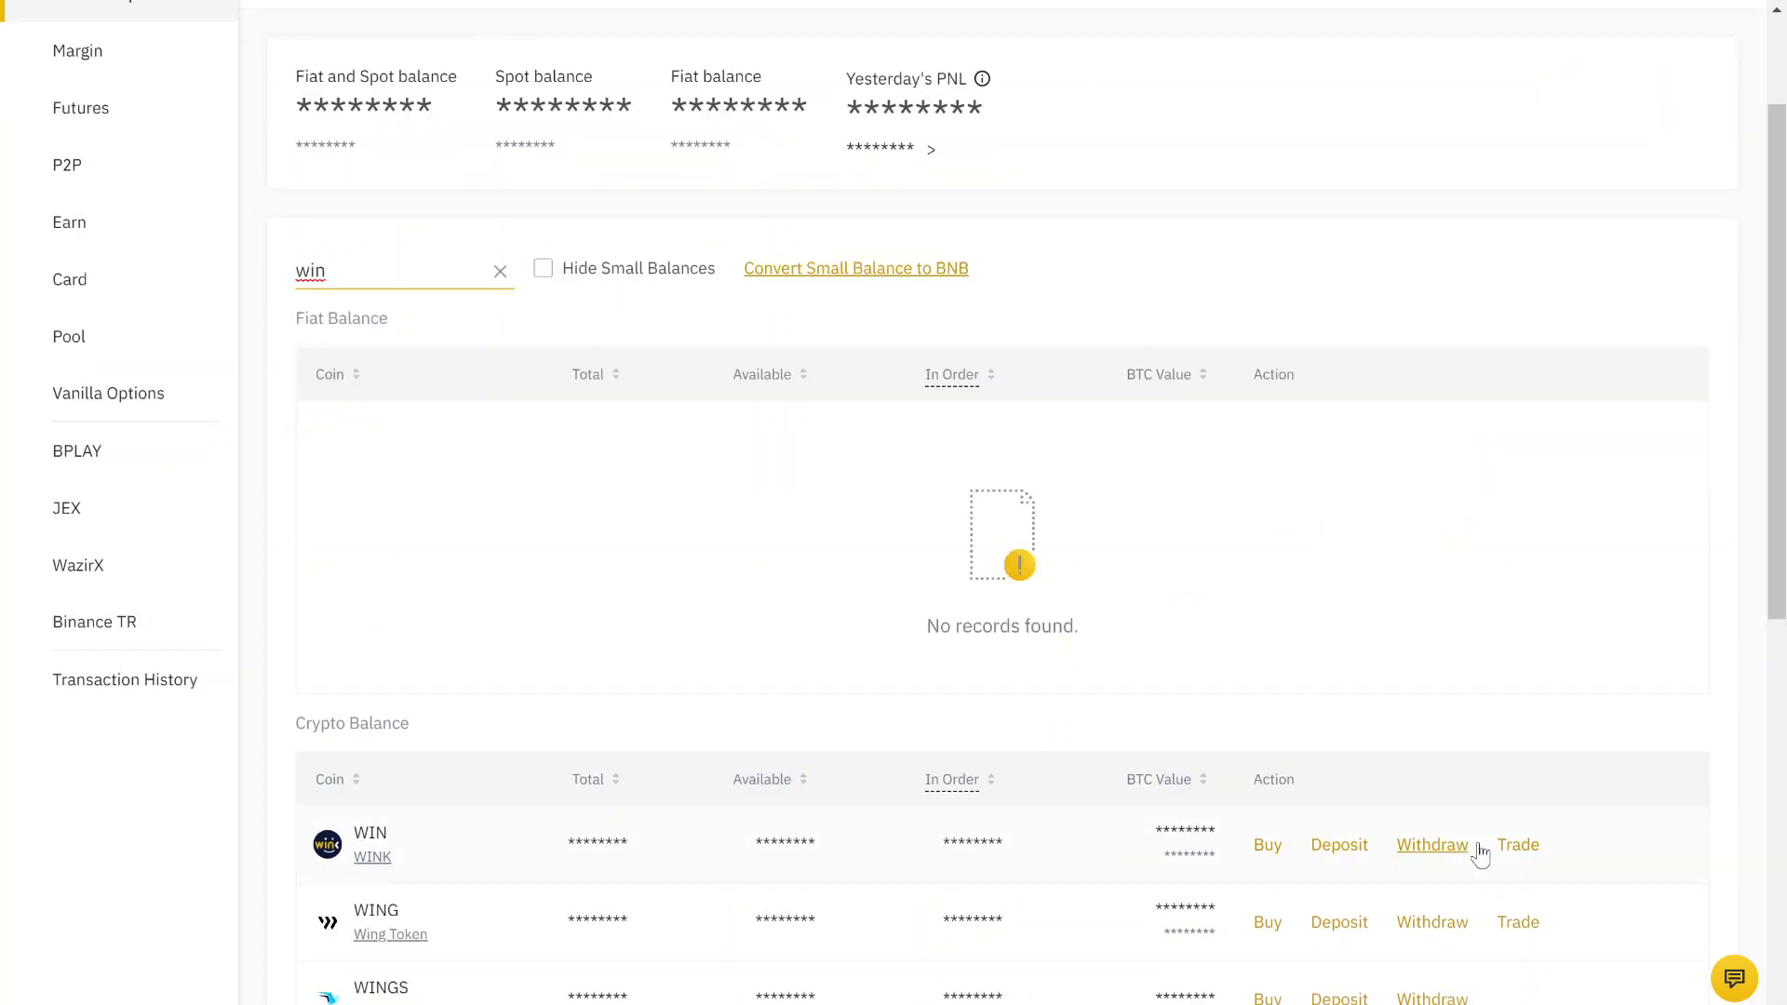
left_click(1519, 846)
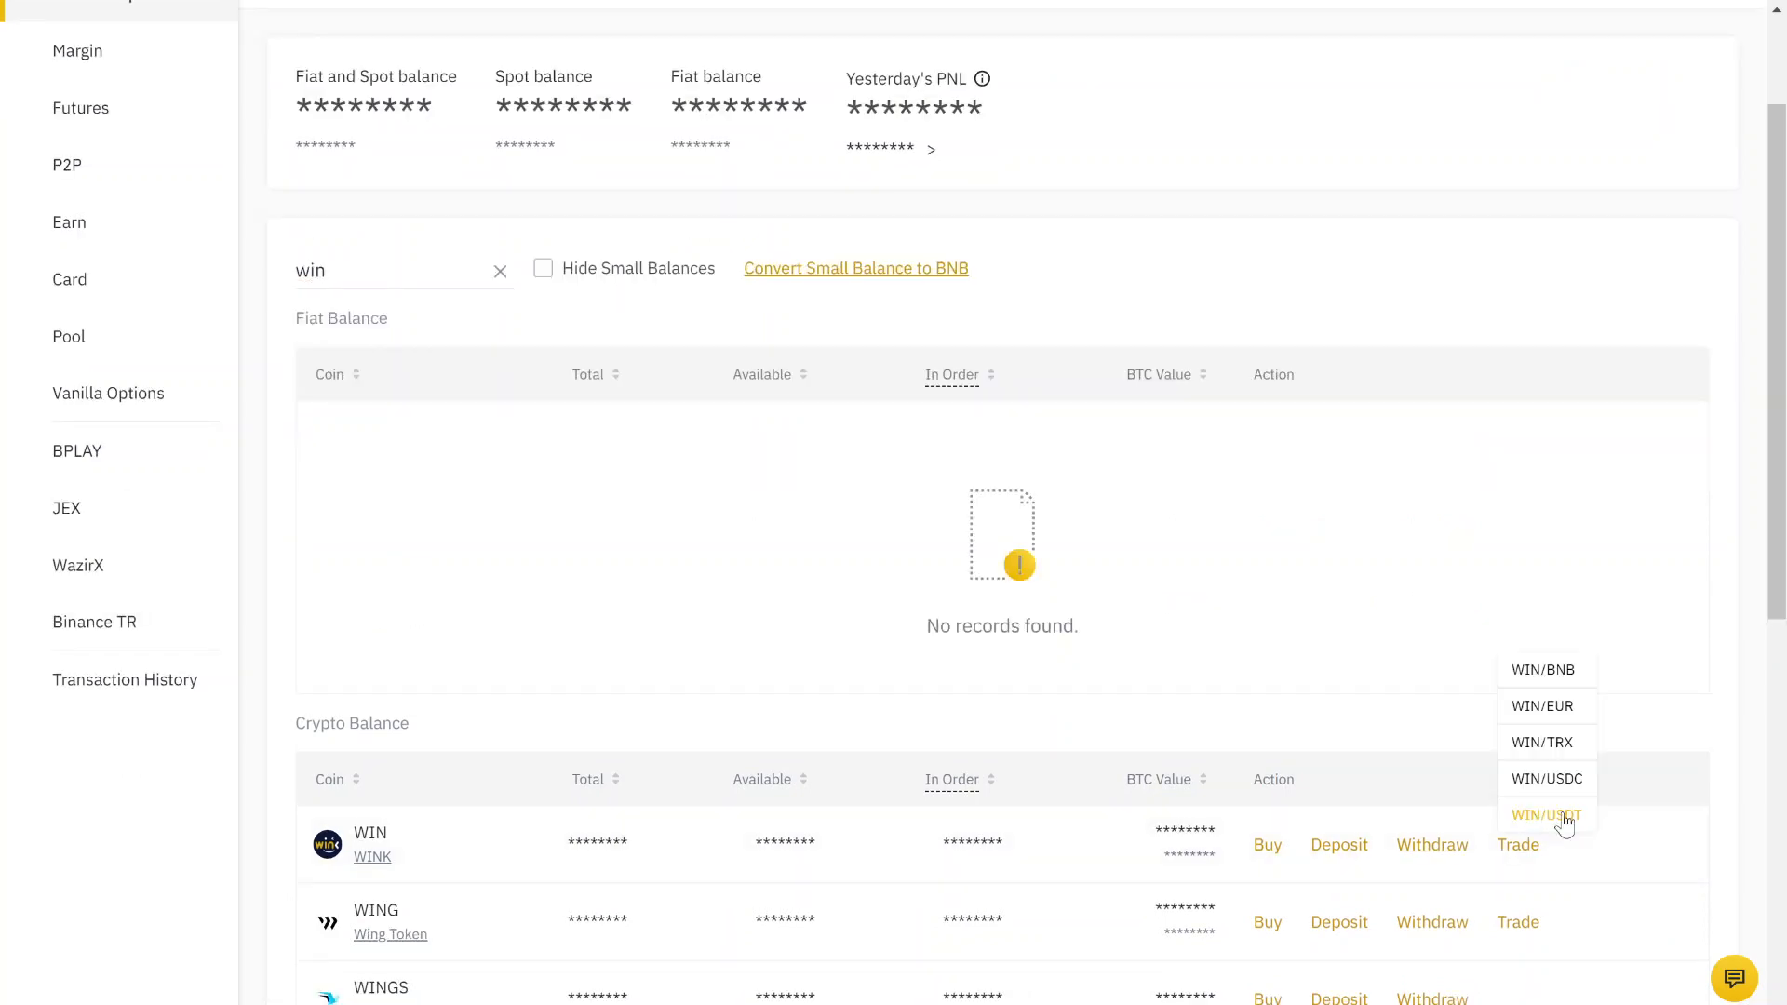
left_click(1547, 814)
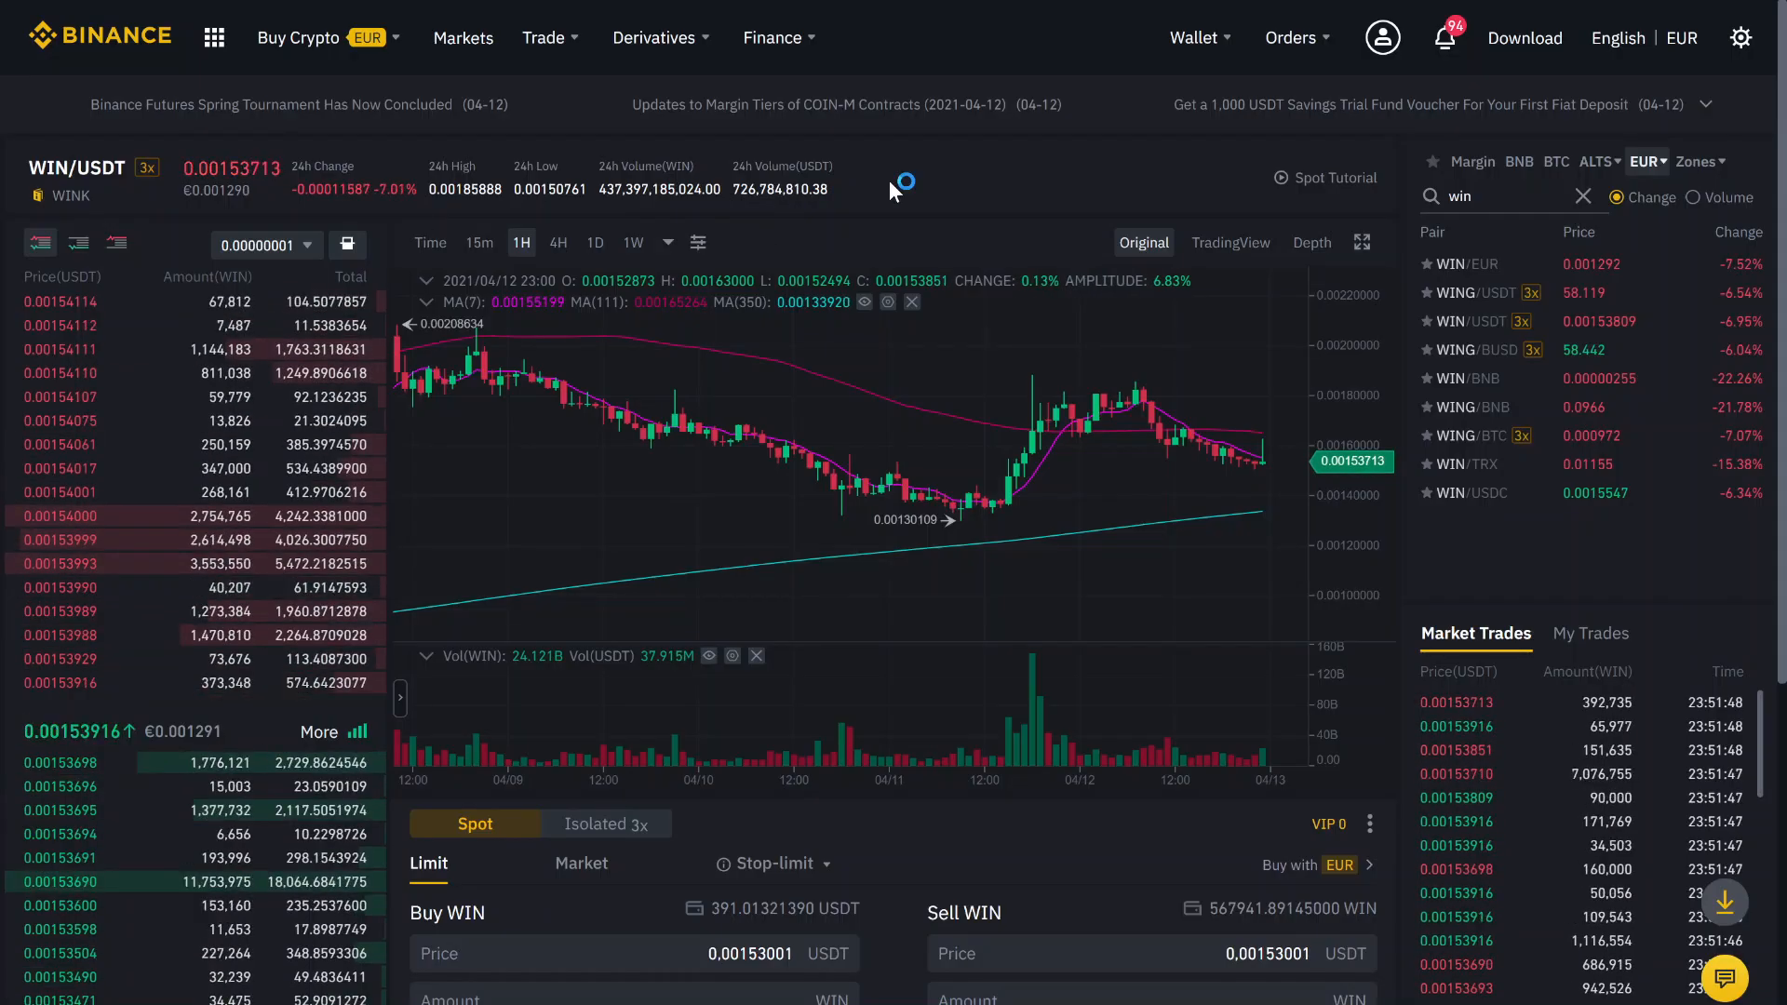
Switch the Buy WIN order form to Market and focus the USDT Total field
scroll("down", 3)
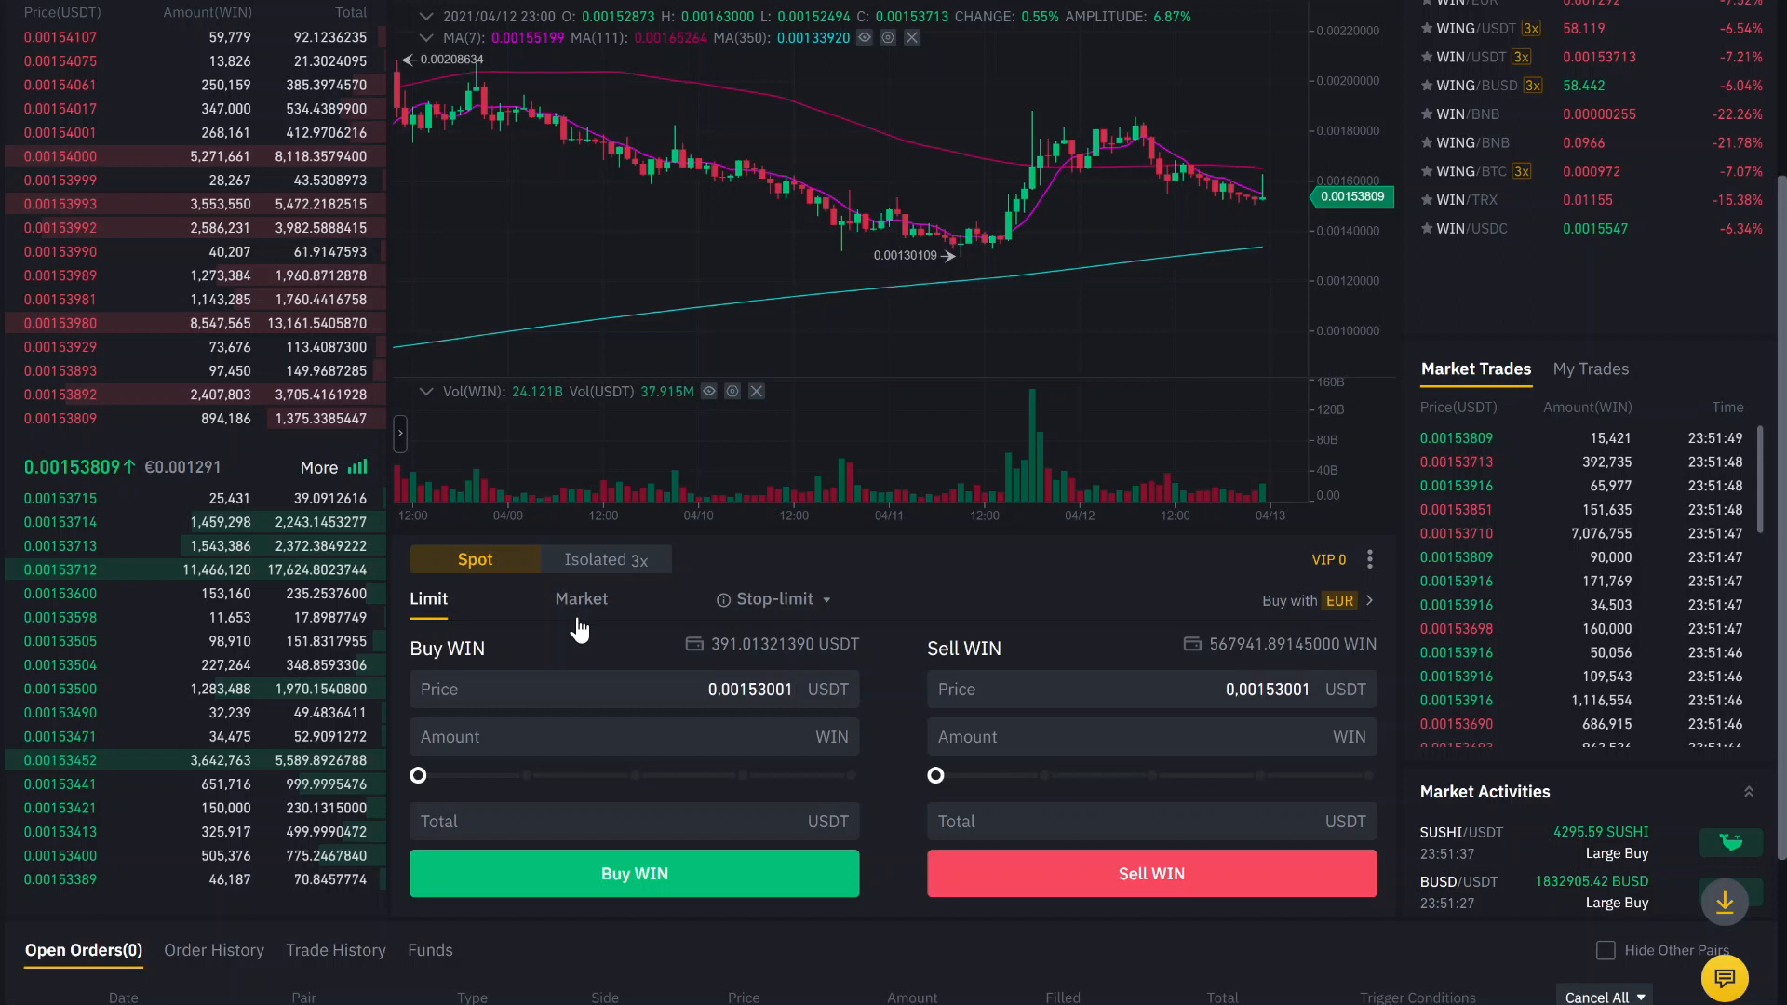
left_click(581, 597)
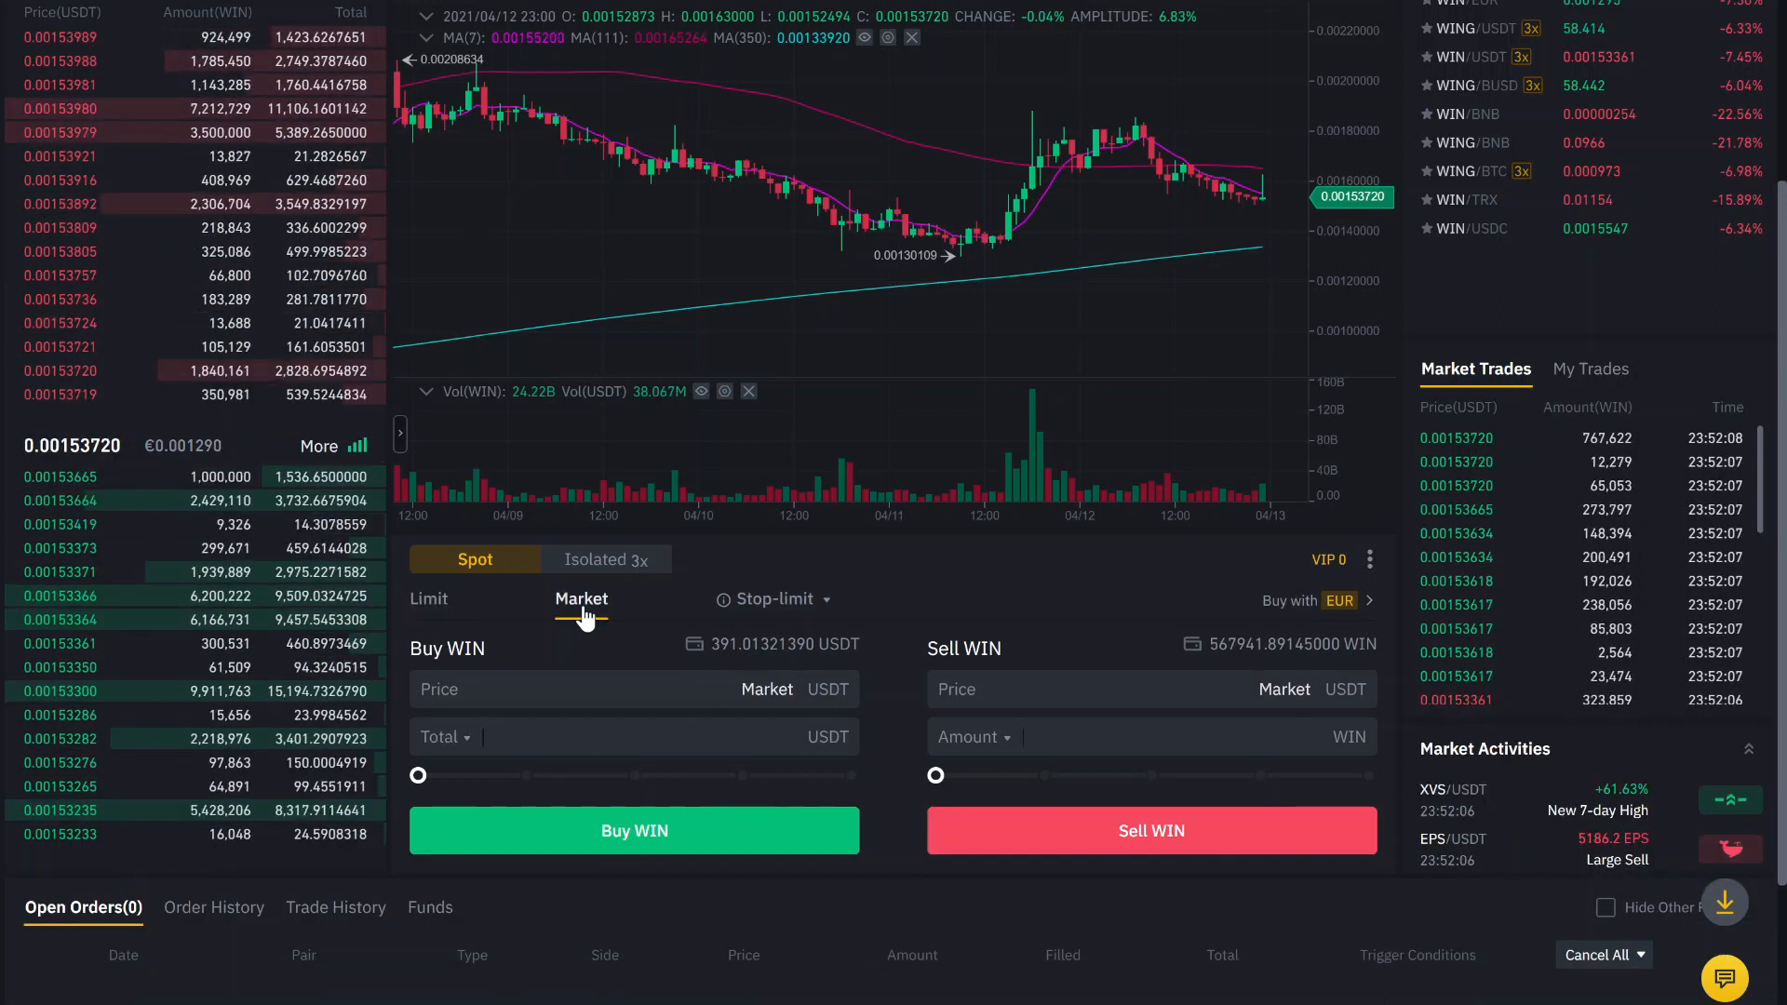
left_click(633, 737)
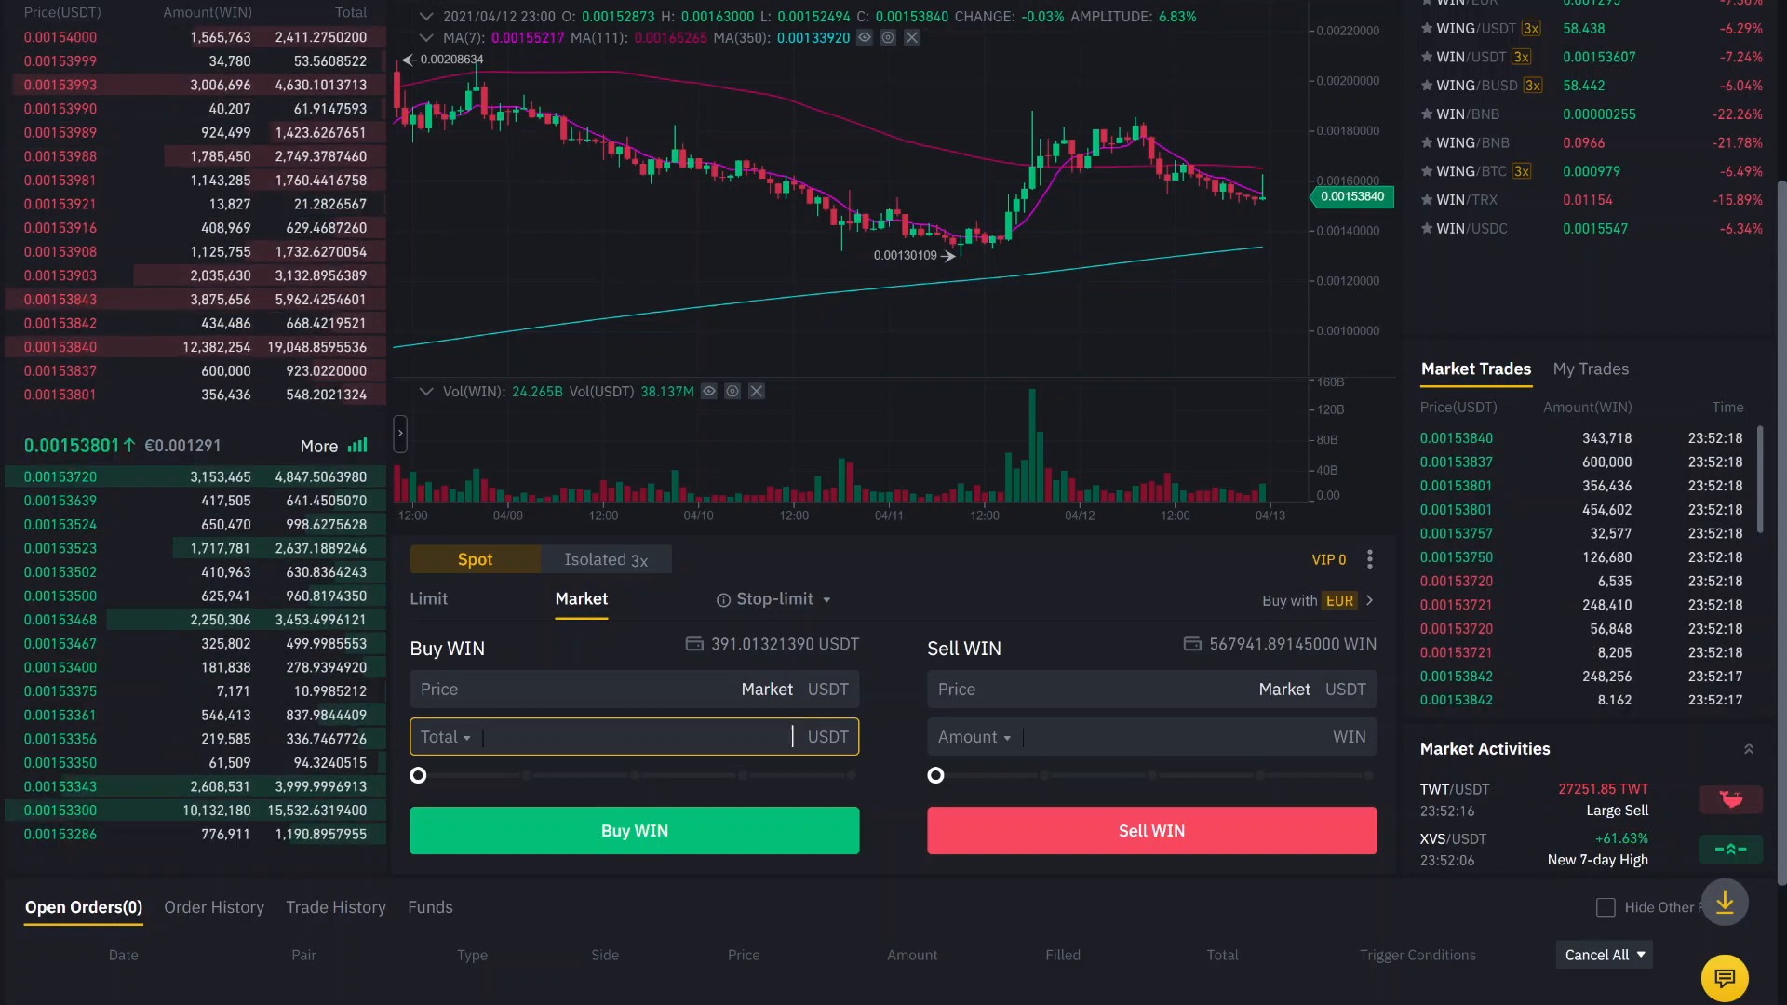
Enter a 100 USDT total, then adjust it with the percentage slider to about half the balance
type("100")
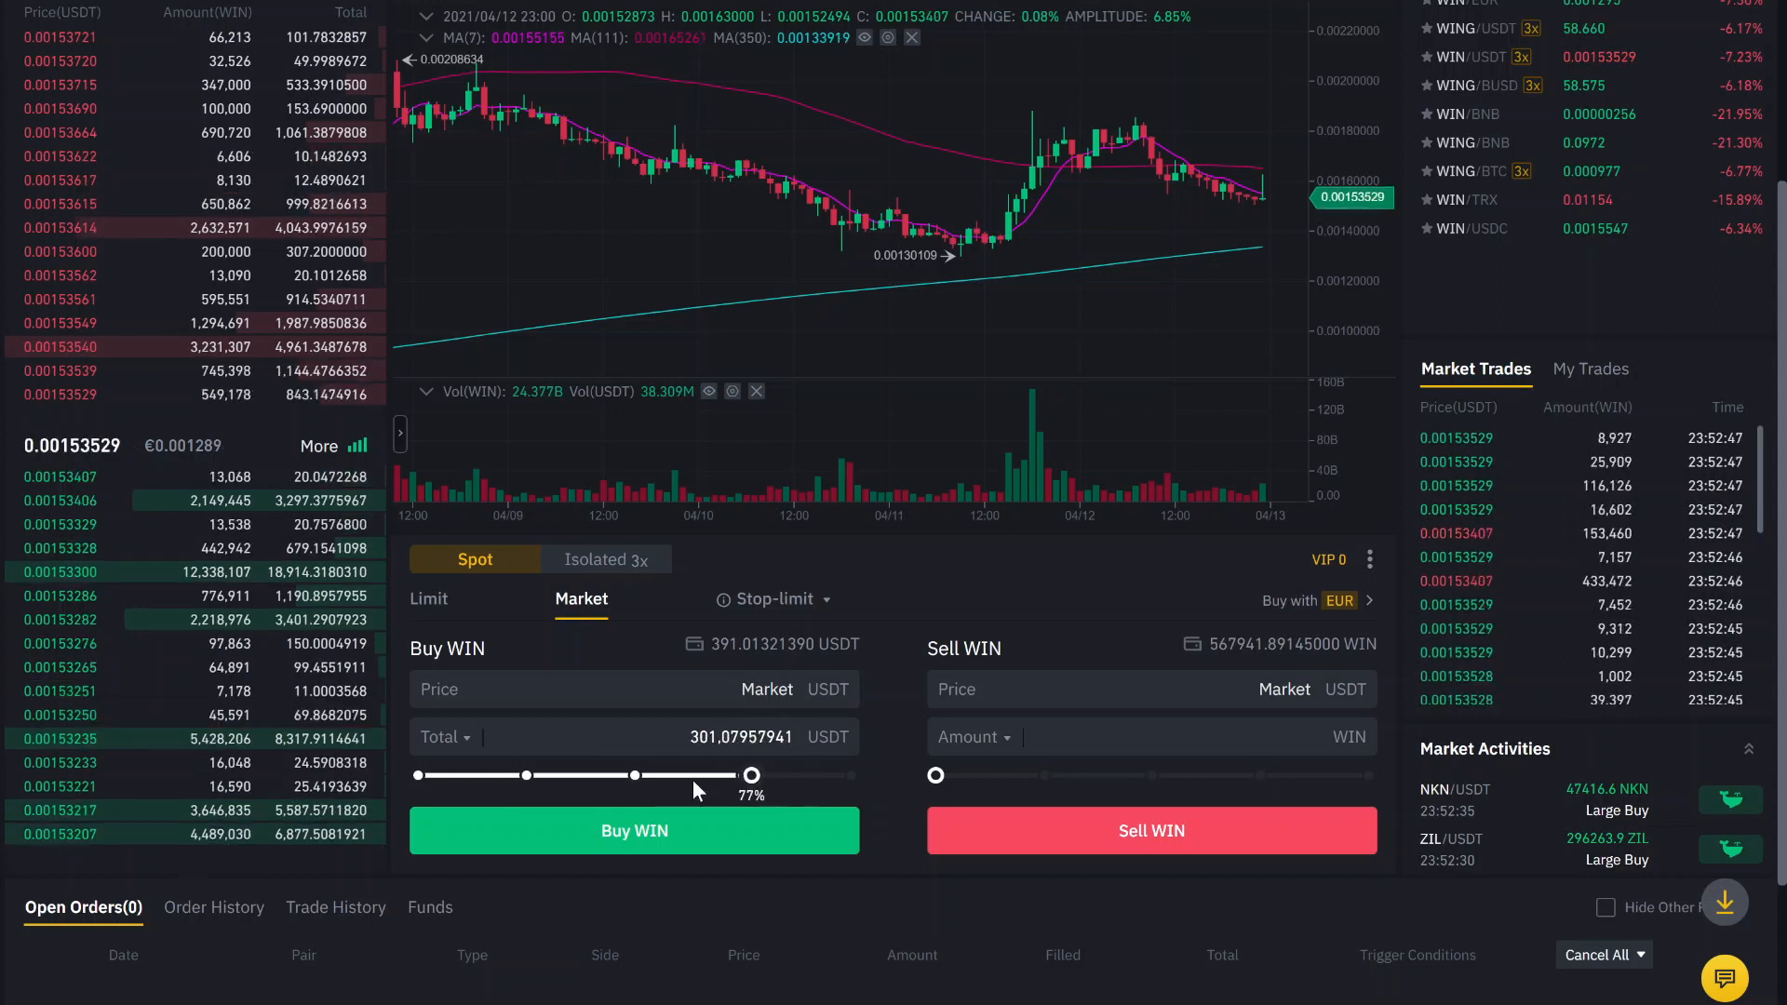
left_click_drag(752, 775, 638, 774)
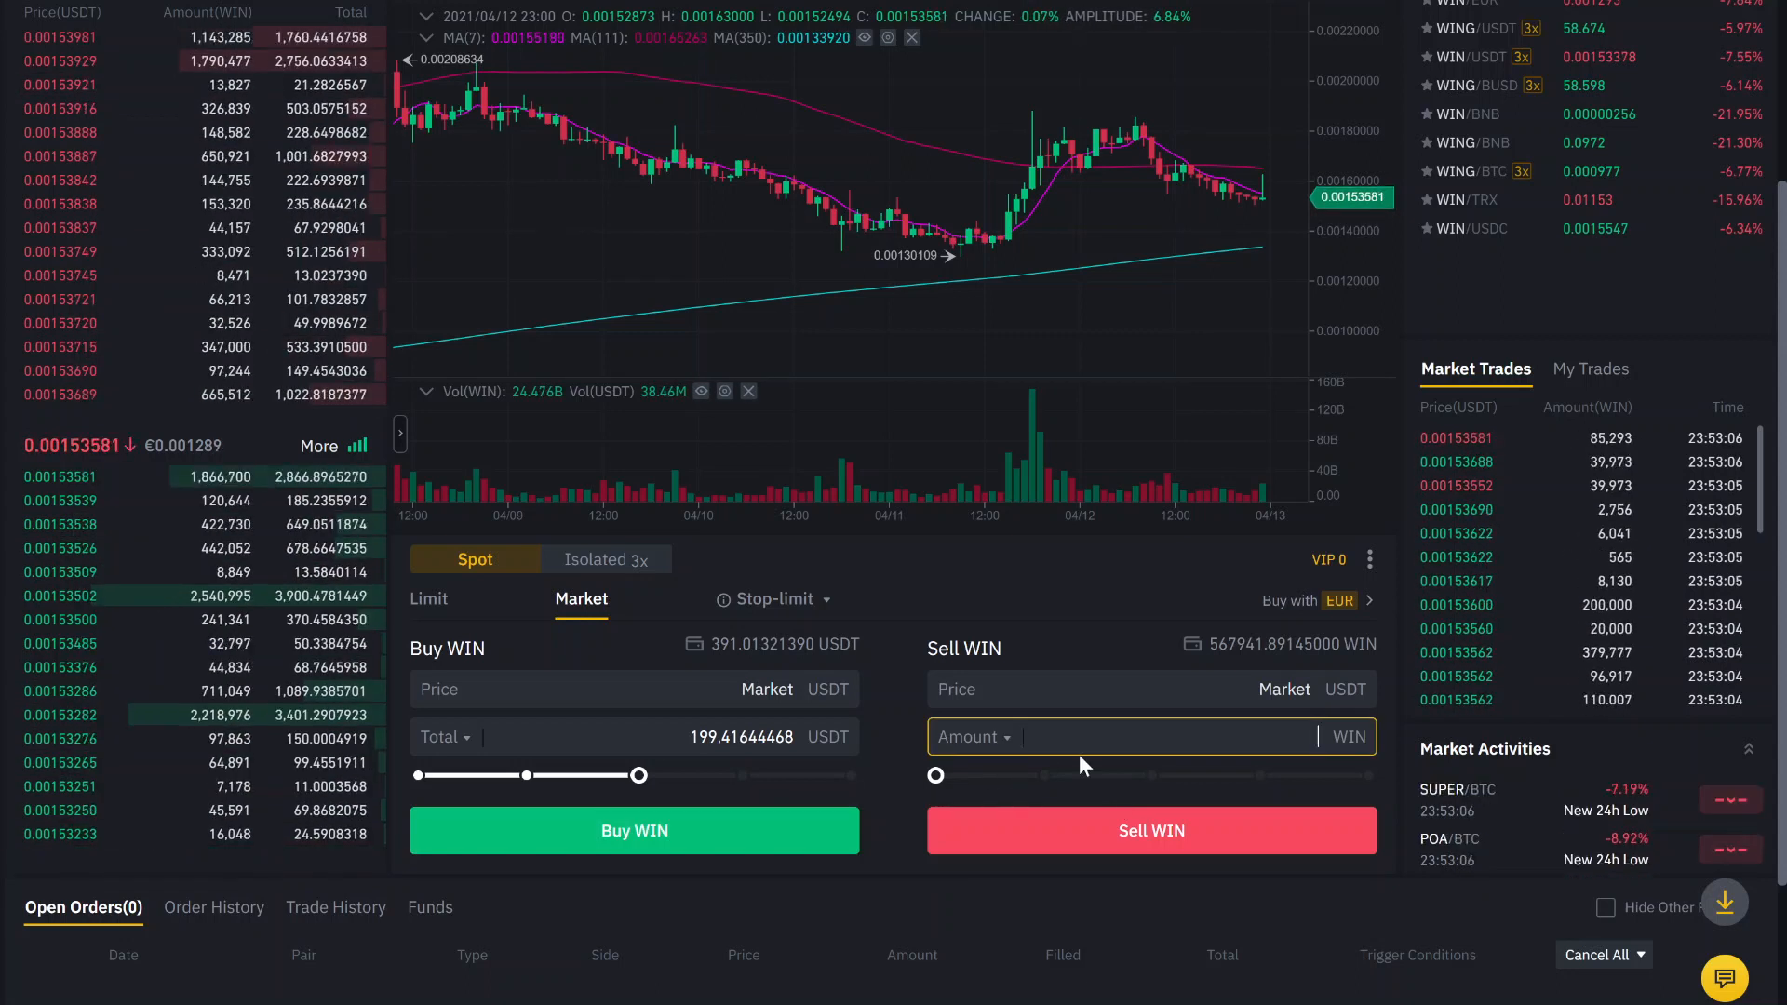
left_click_drag(934, 774, 1134, 774)
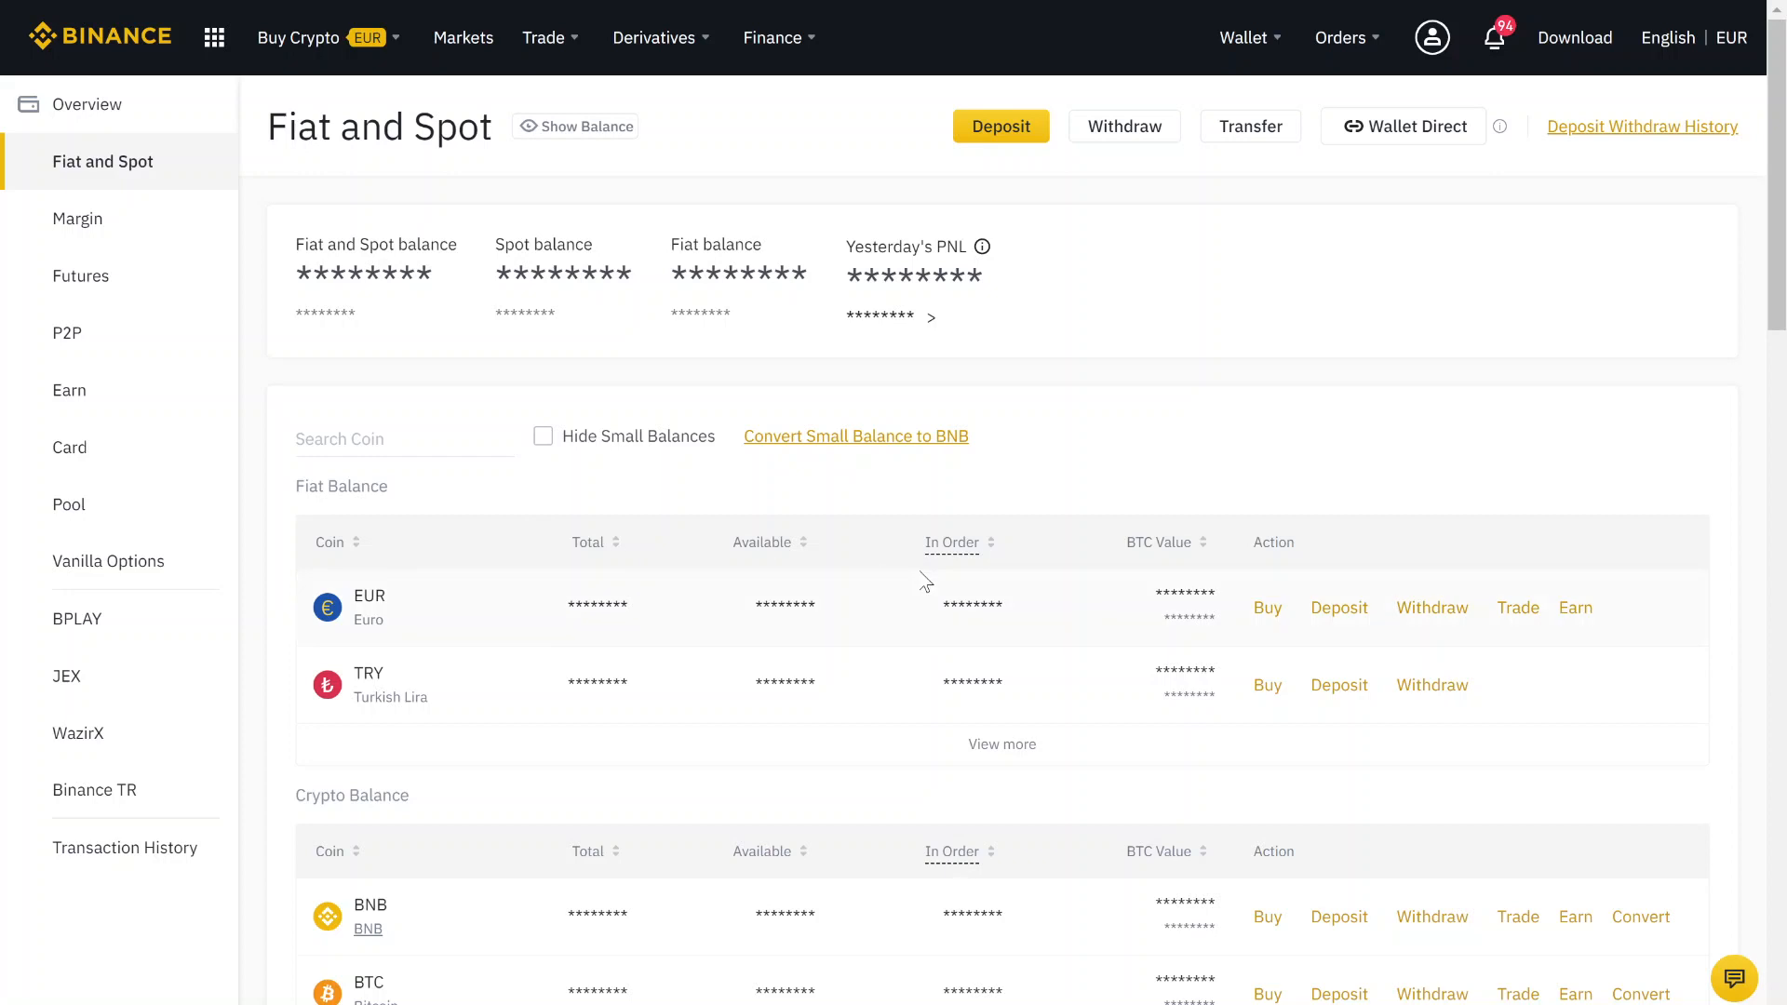
mouse_move(1432, 606)
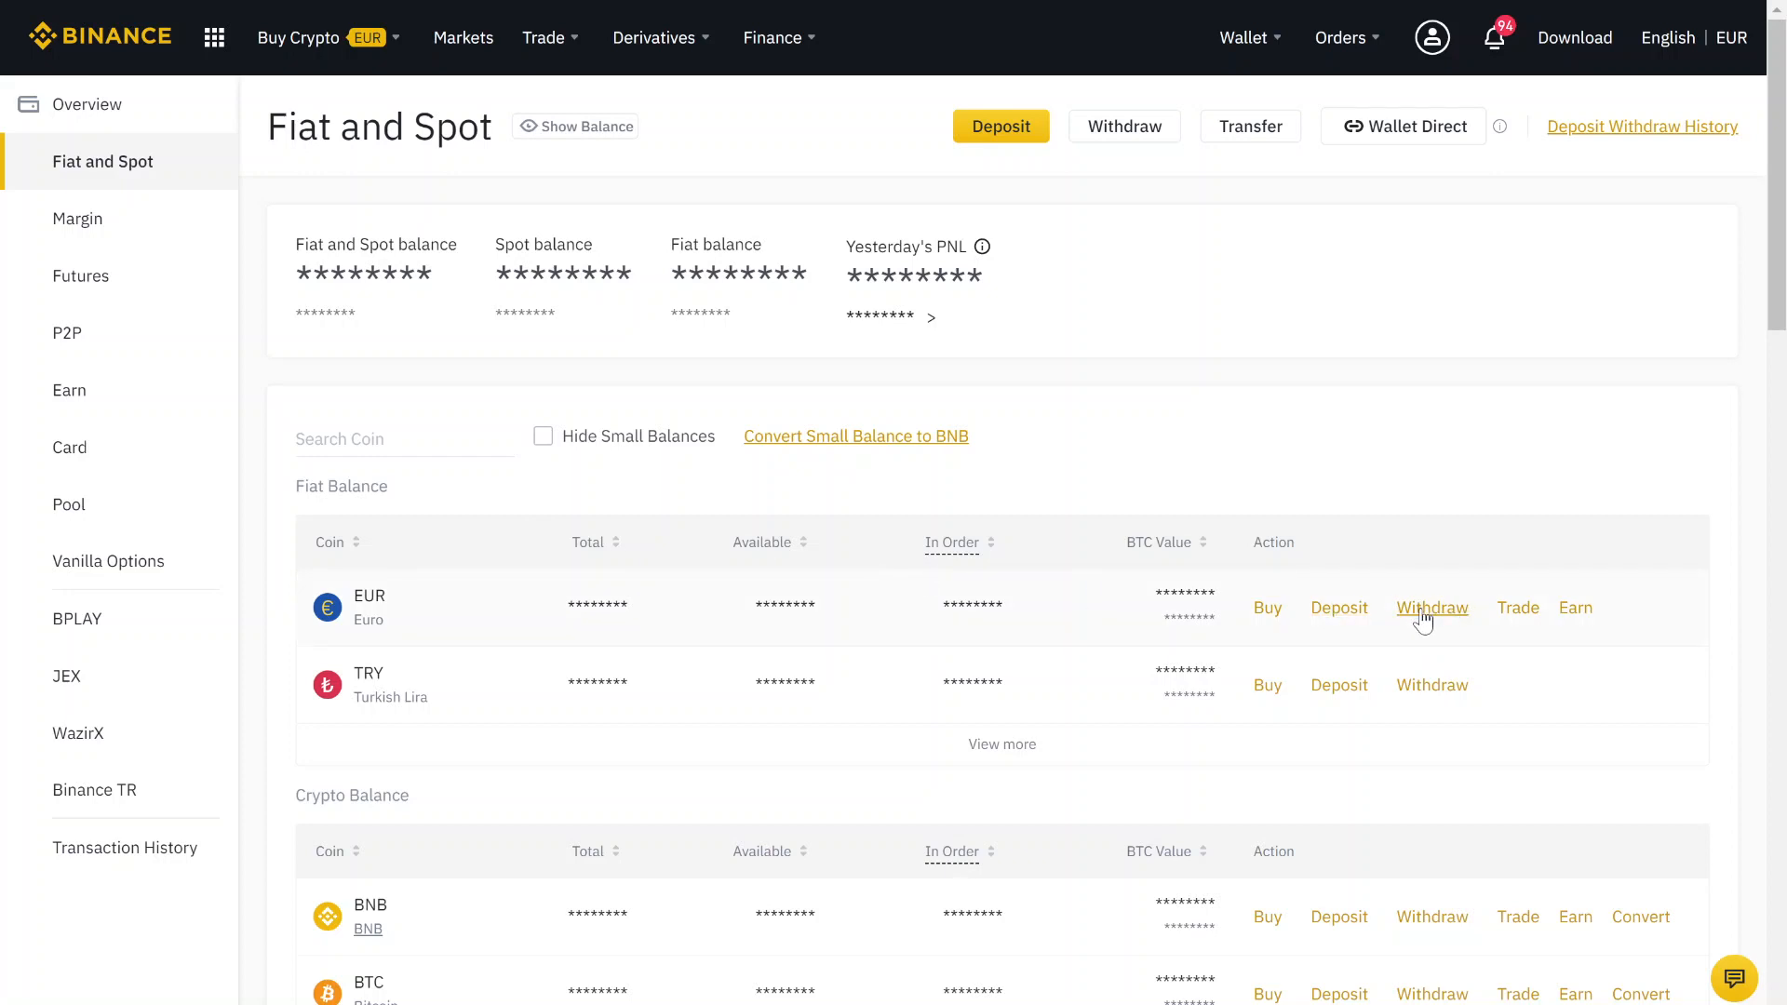
mouse_move(1305, 407)
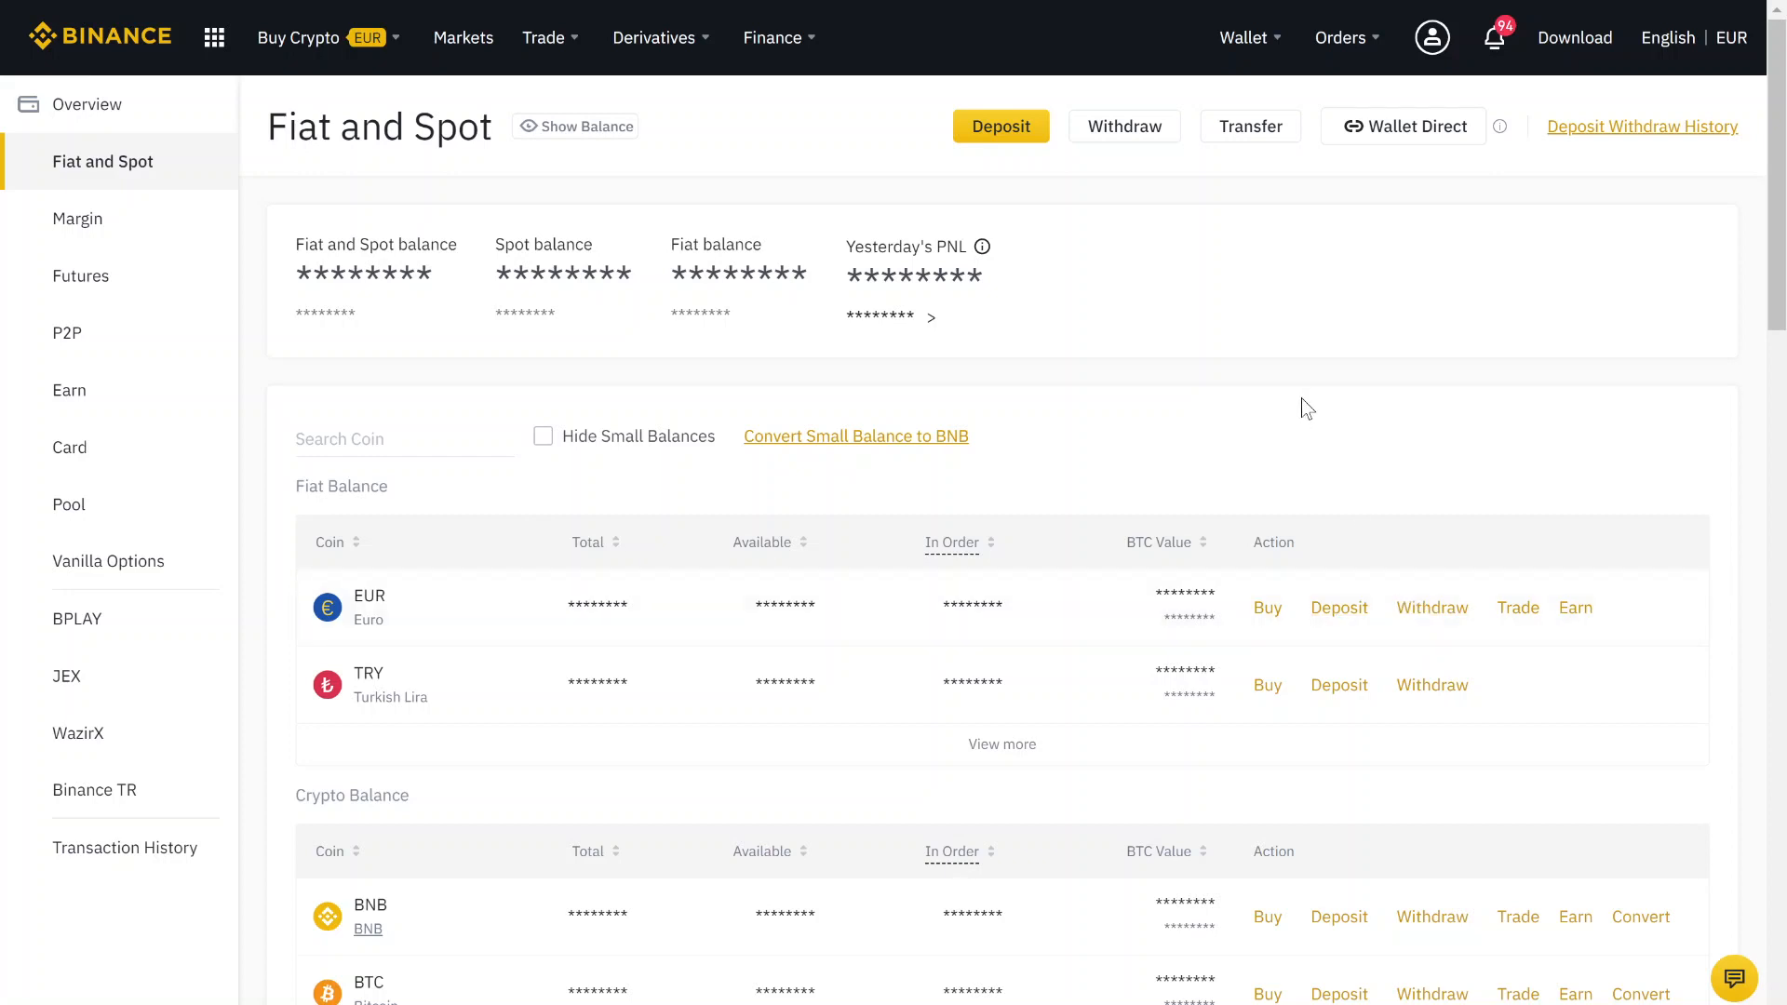